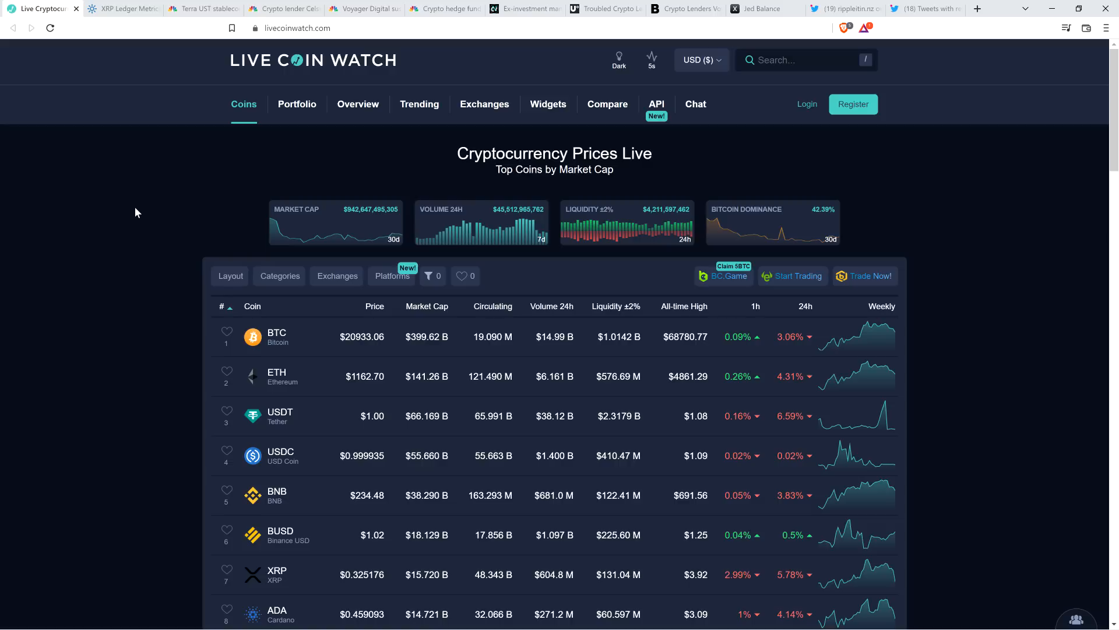
{"action": "mouse_move", "coordinate": [84, 191]}
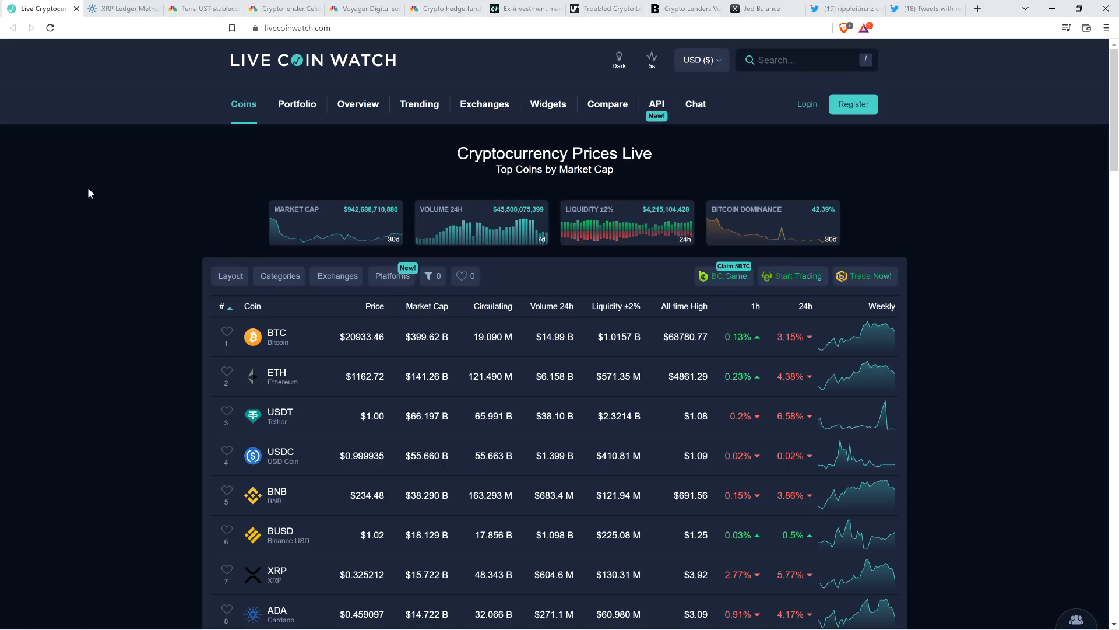
{"action": "mouse_move", "coordinate": [119, 163]}
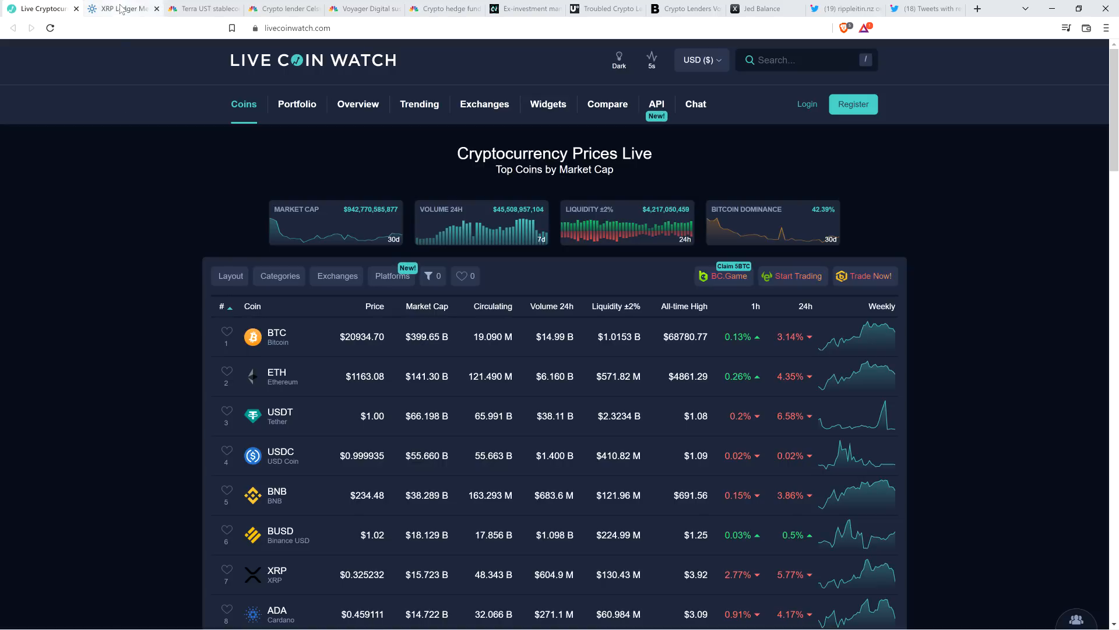
Bring up XRPScan's XRP Ledger Metrics page with the new-accounts-activated chart.
{"action": "left_click", "coordinate": [119, 9]}
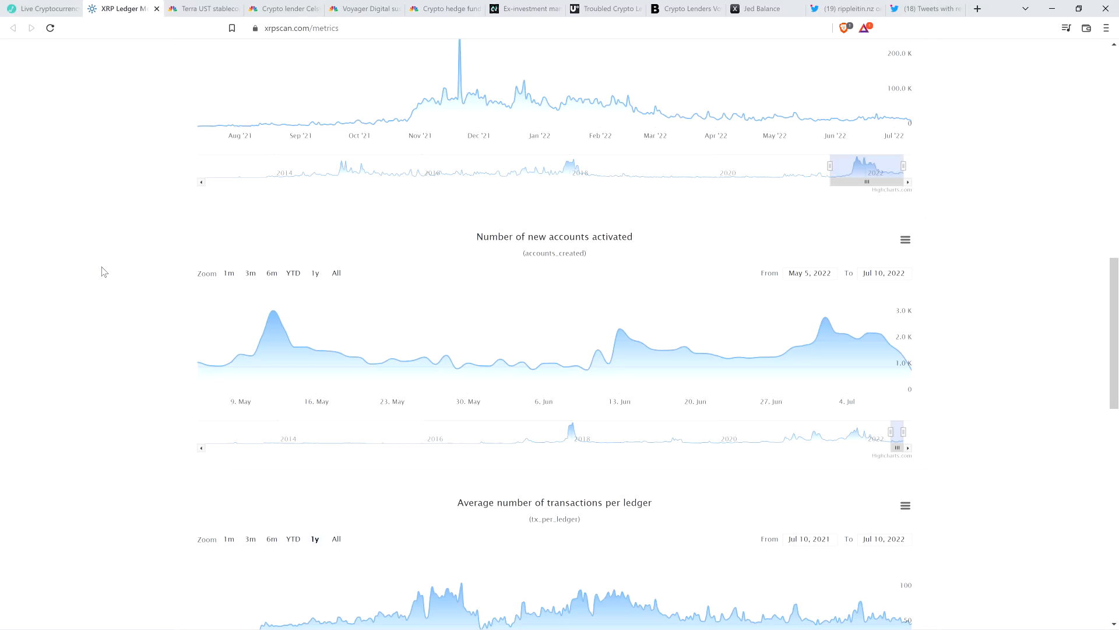
{"action": "mouse_move", "coordinate": [114, 266]}
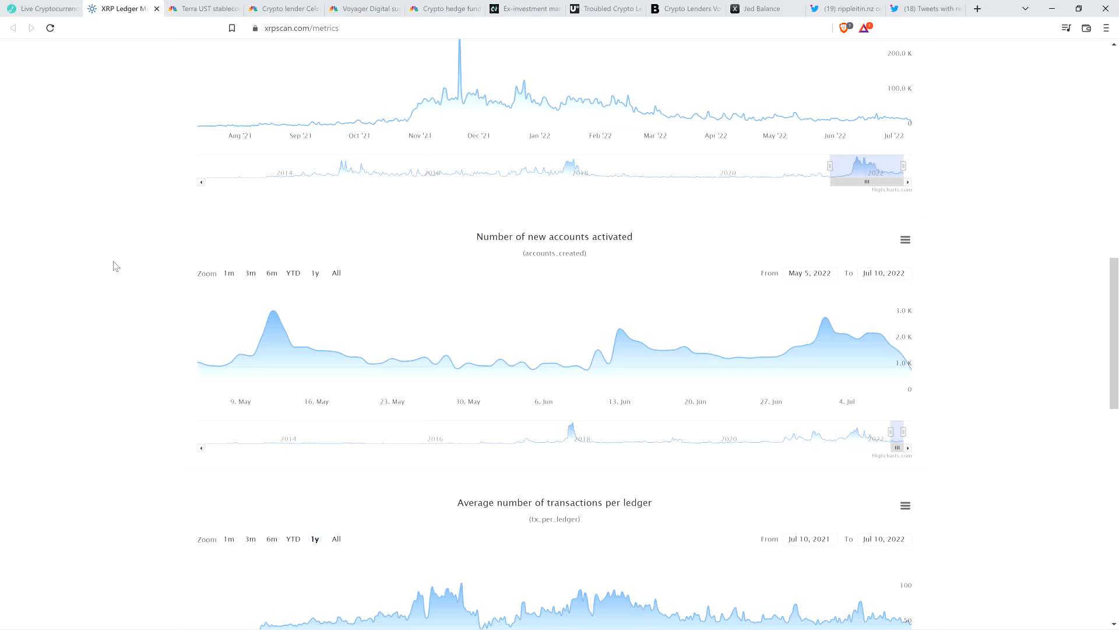
{"action": "mouse_move", "coordinate": [110, 264]}
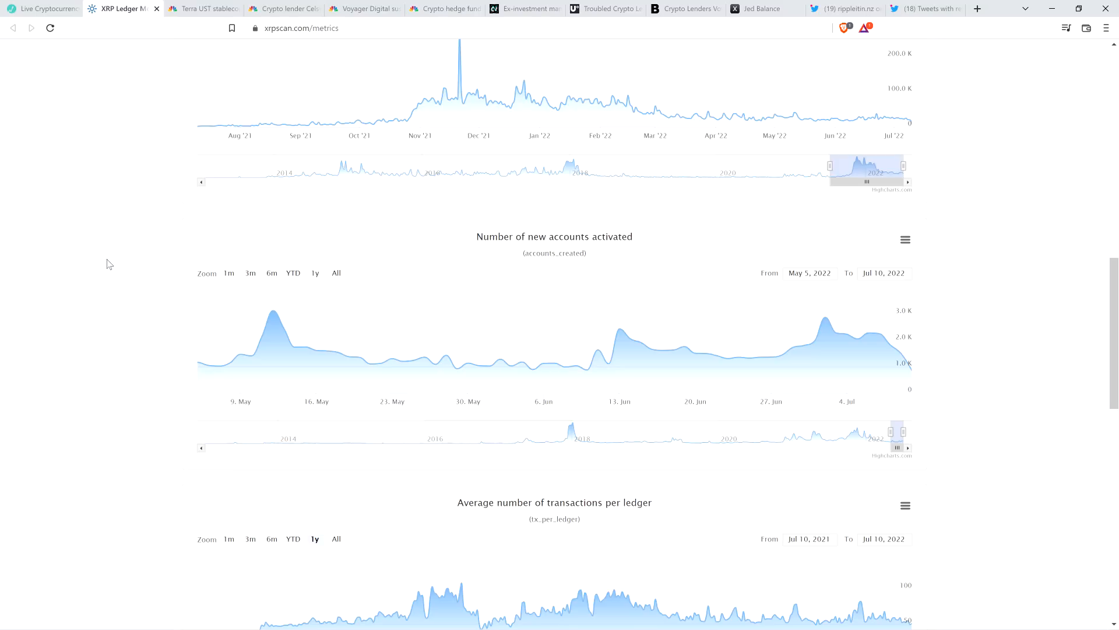
{"action": "mouse_move", "coordinate": [108, 251]}
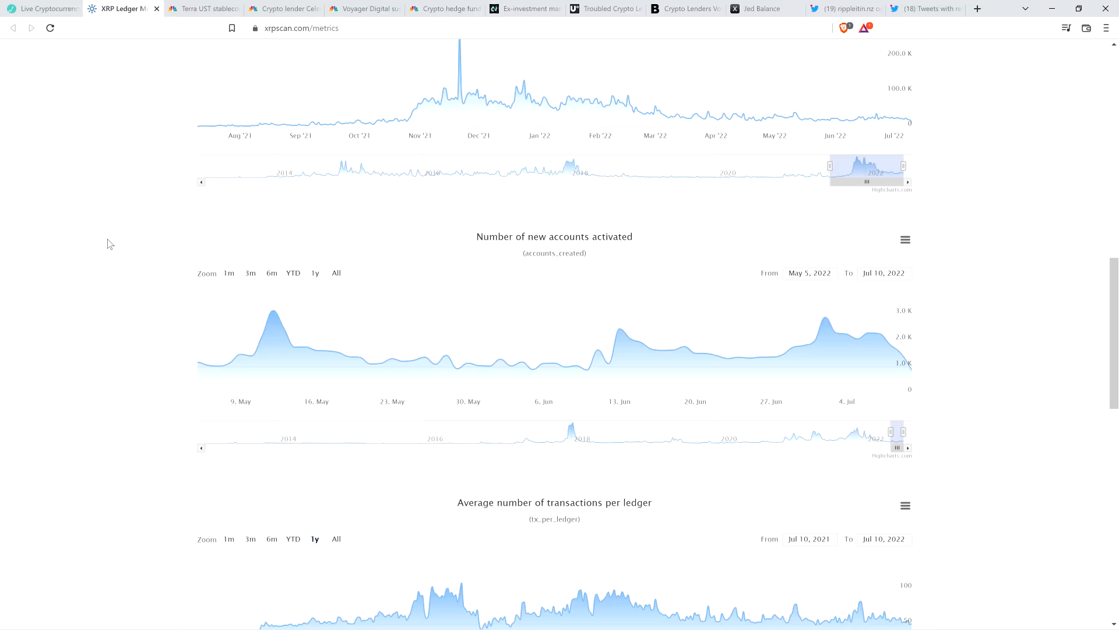
{"action": "mouse_move", "coordinate": [119, 264]}
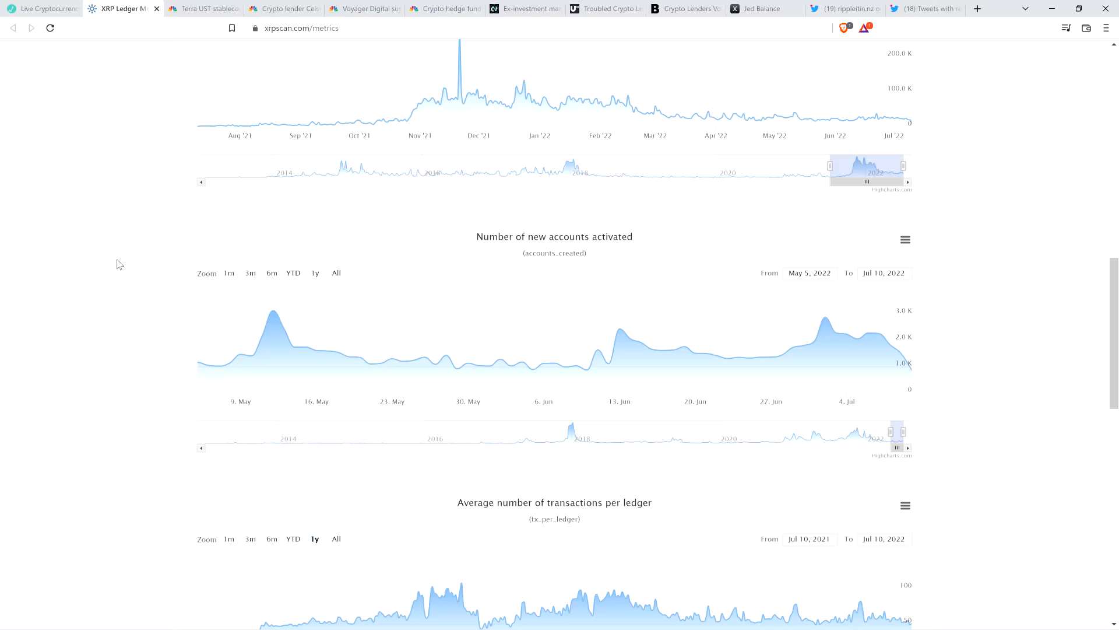
{"action": "mouse_move", "coordinate": [108, 261]}
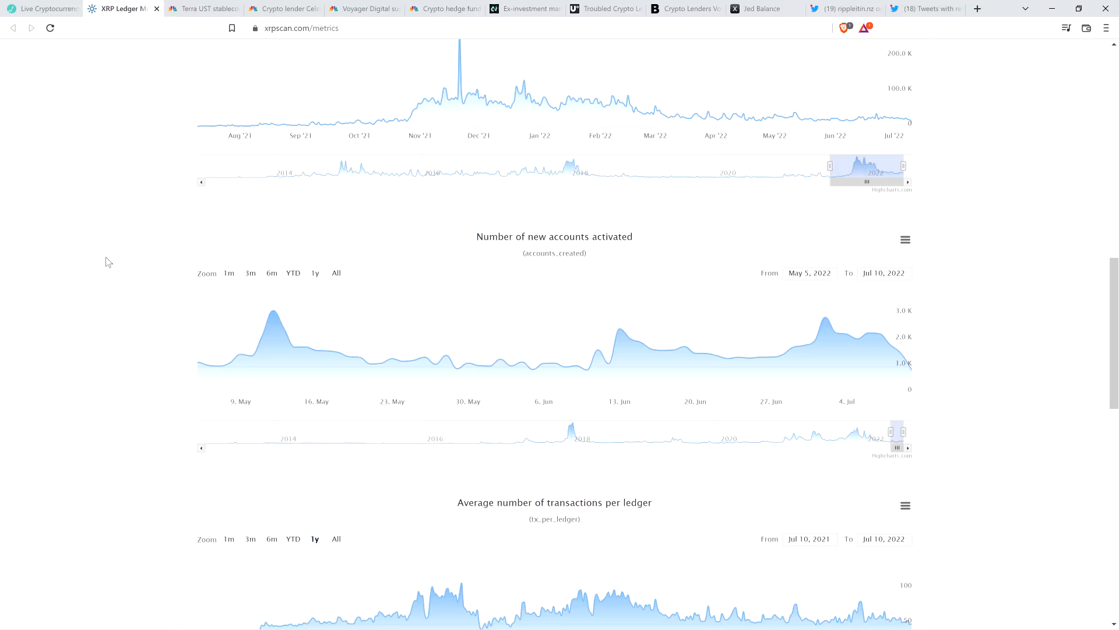
{"action": "mouse_move", "coordinate": [115, 259]}
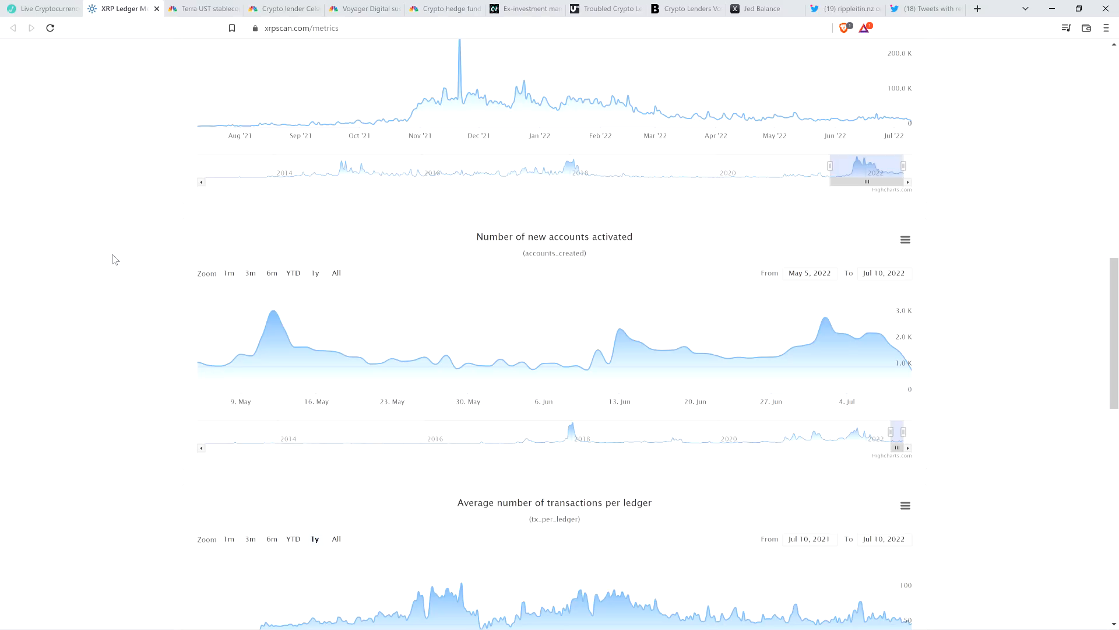
{"action": "mouse_move", "coordinate": [76, 200]}
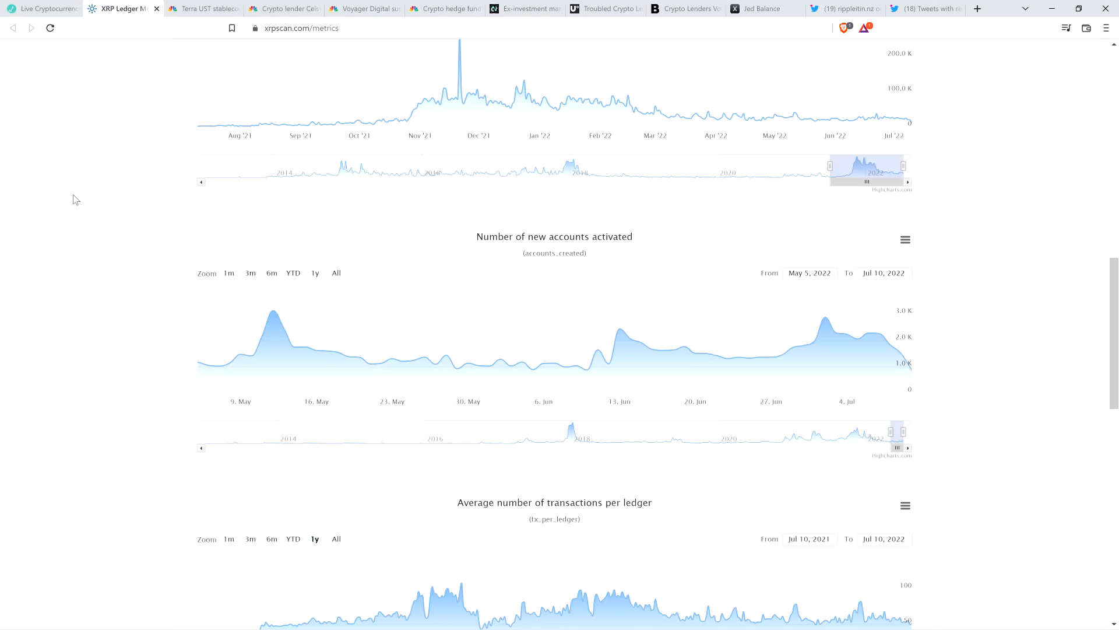
{"action": "mouse_move", "coordinate": [58, 244]}
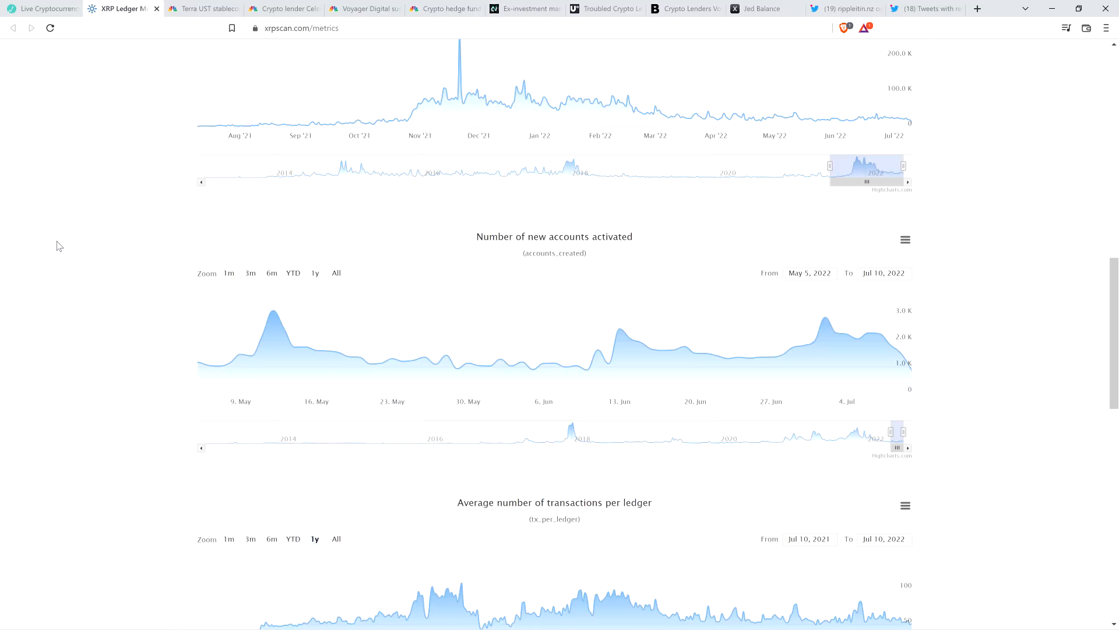
{"action": "mouse_move", "coordinate": [105, 226]}
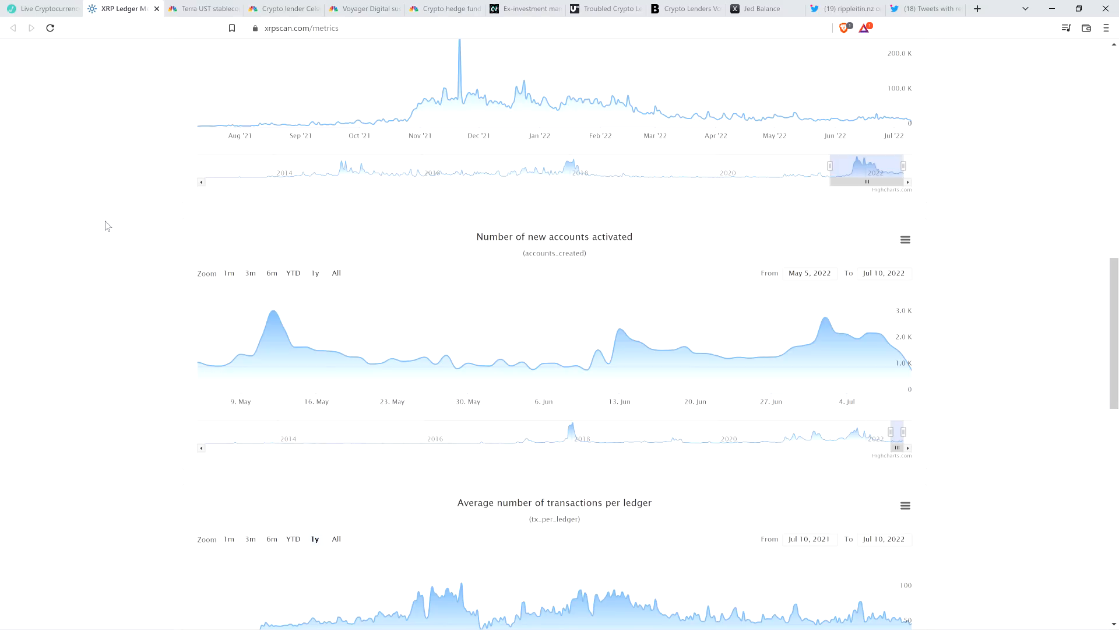
{"action": "mouse_move", "coordinate": [121, 188]}
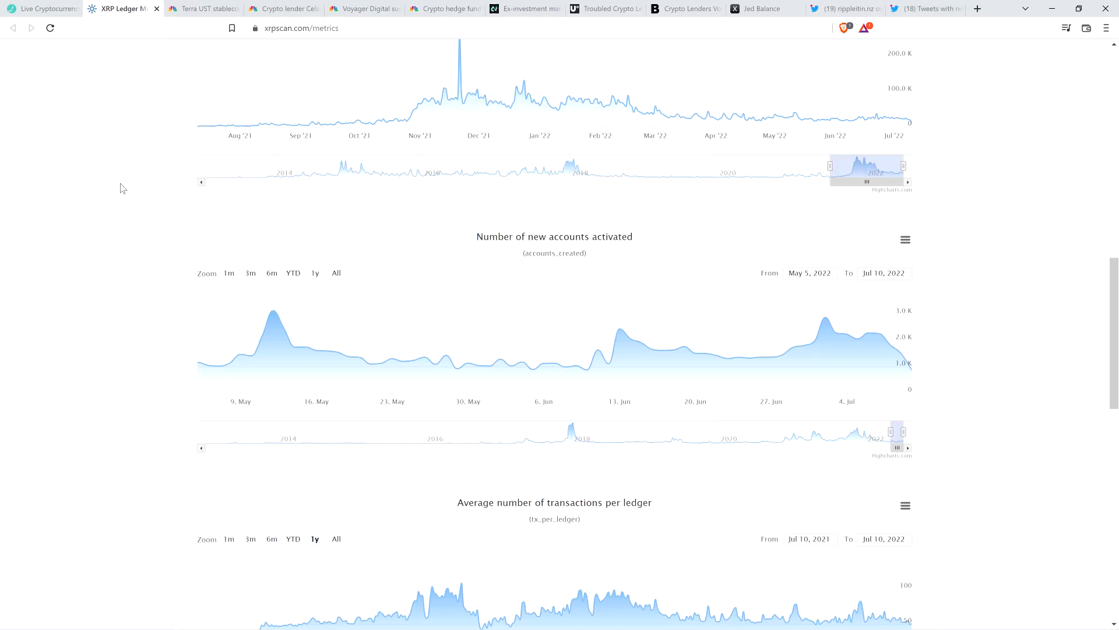
{"action": "mouse_move", "coordinate": [98, 184]}
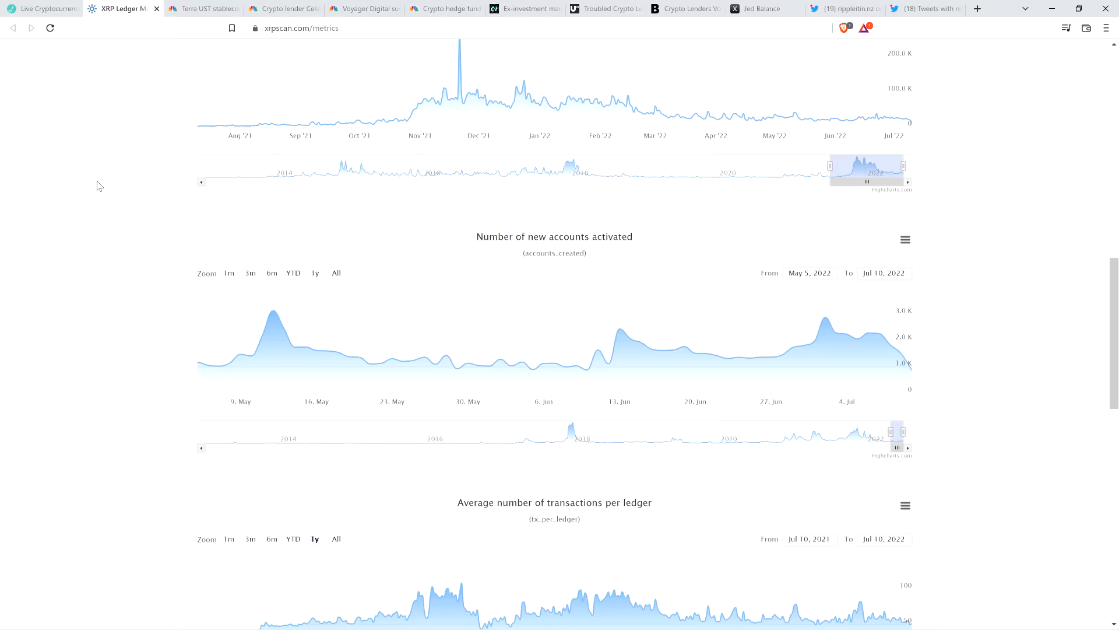
{"action": "mouse_move", "coordinate": [100, 128]}
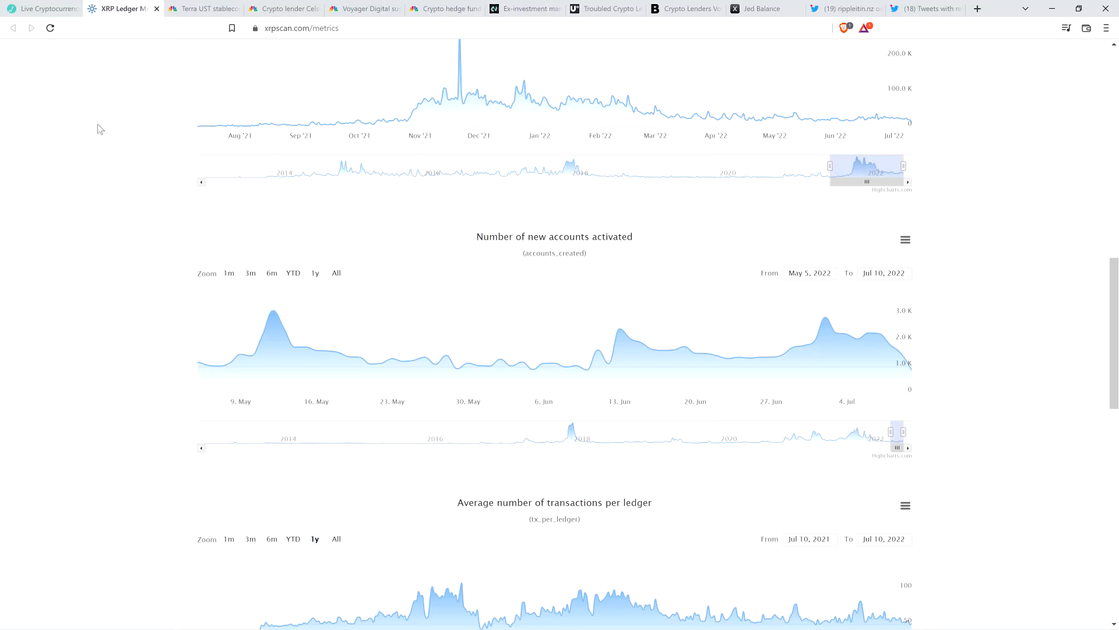
{"action": "mouse_move", "coordinate": [250, 338]}
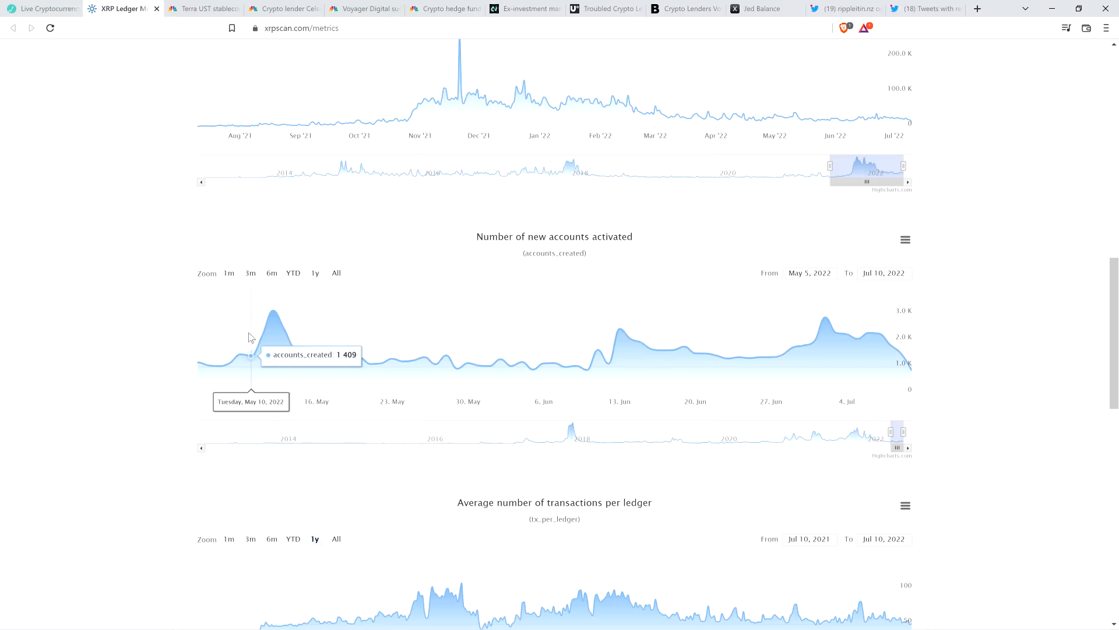
{"action": "mouse_move", "coordinate": [259, 334]}
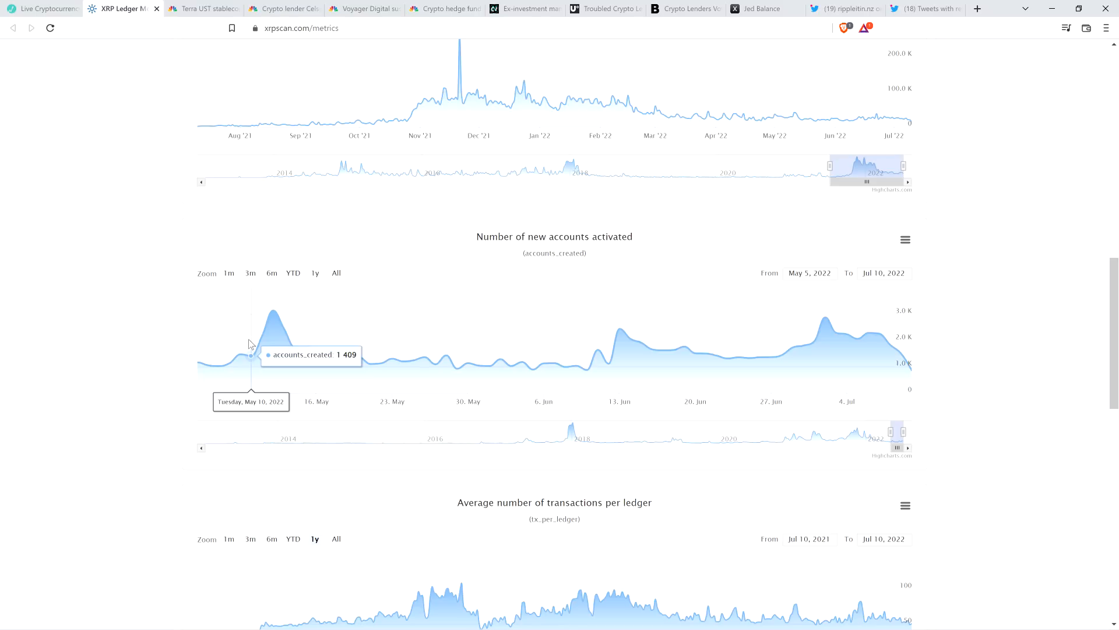
{"action": "mouse_move", "coordinate": [262, 340]}
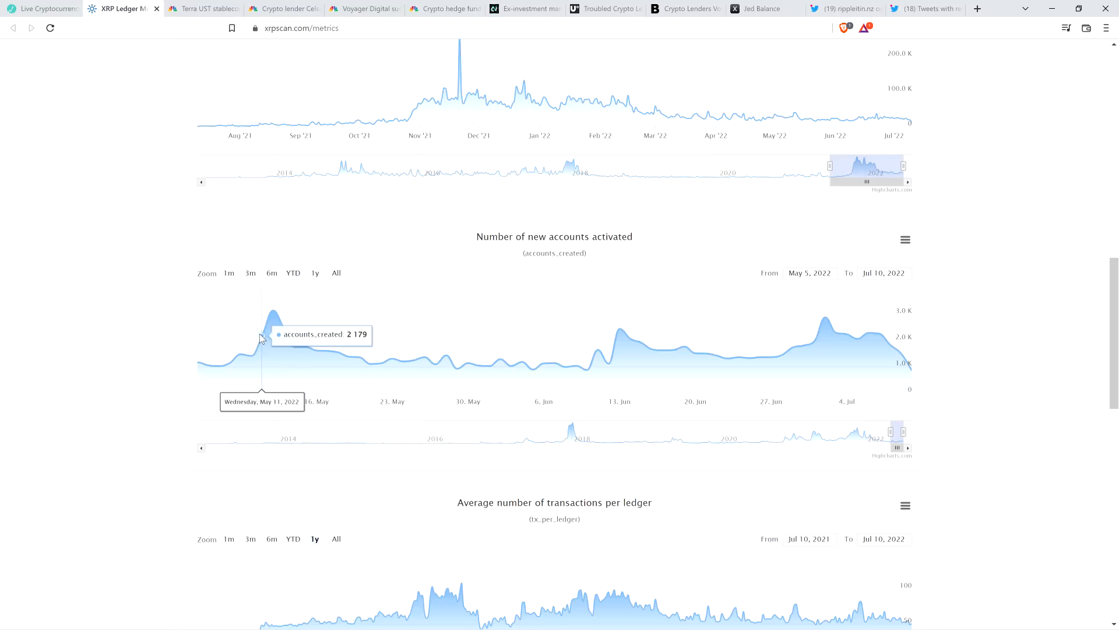
{"action": "mouse_move", "coordinate": [273, 329]}
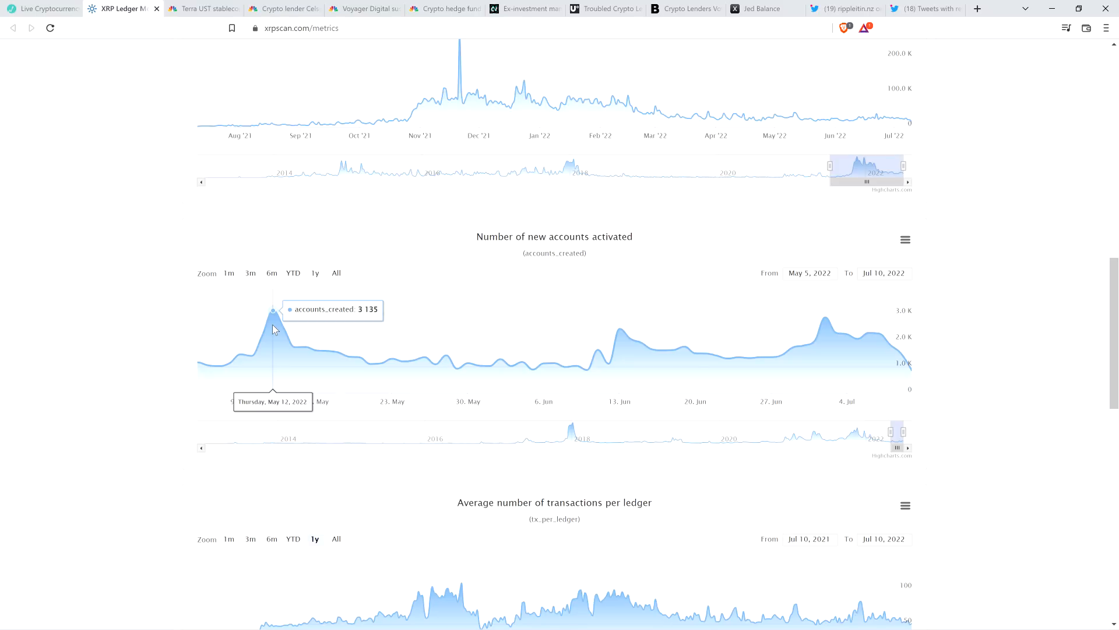
{"action": "mouse_move", "coordinate": [130, 226]}
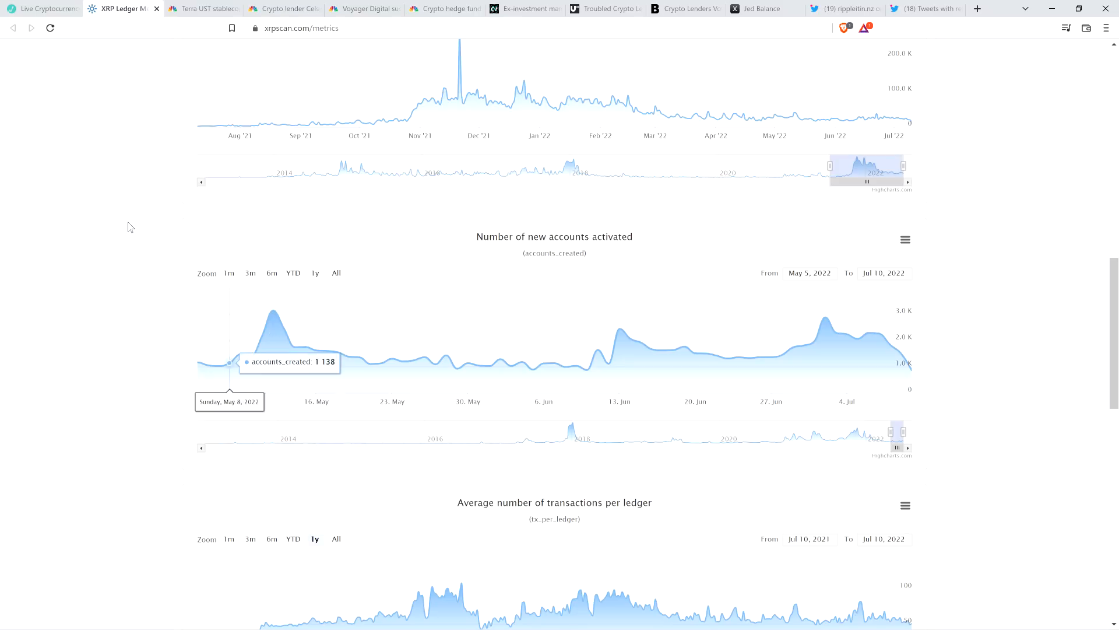
{"action": "mouse_move", "coordinate": [158, 136]}
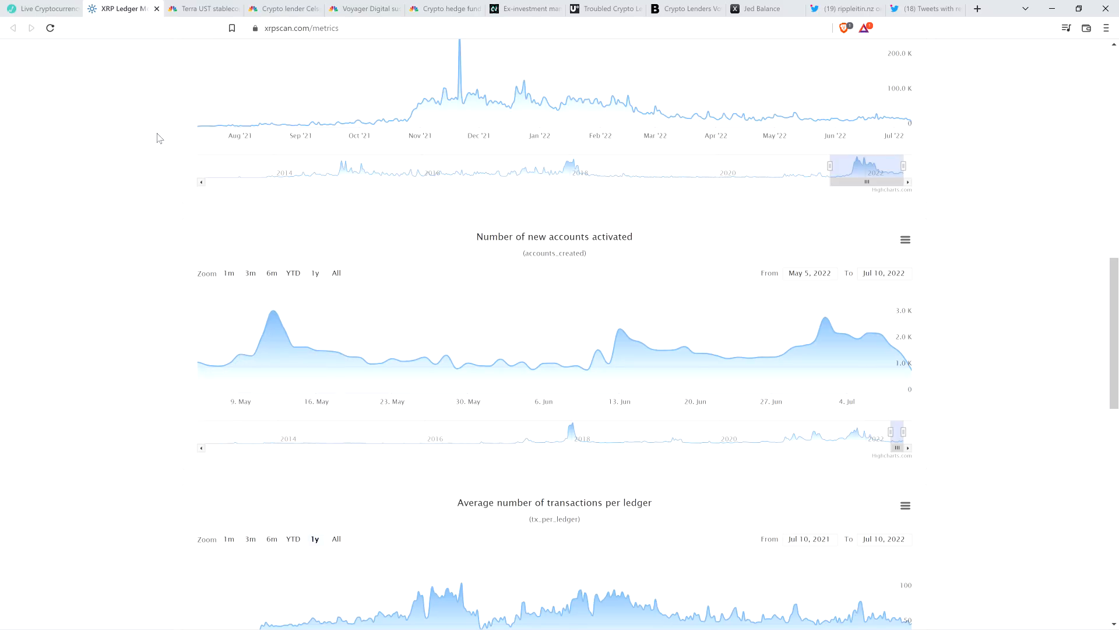
Switch to CNBC's article on the UST stablecoin plunging below 30 cents.
{"action": "left_click", "coordinate": [201, 9]}
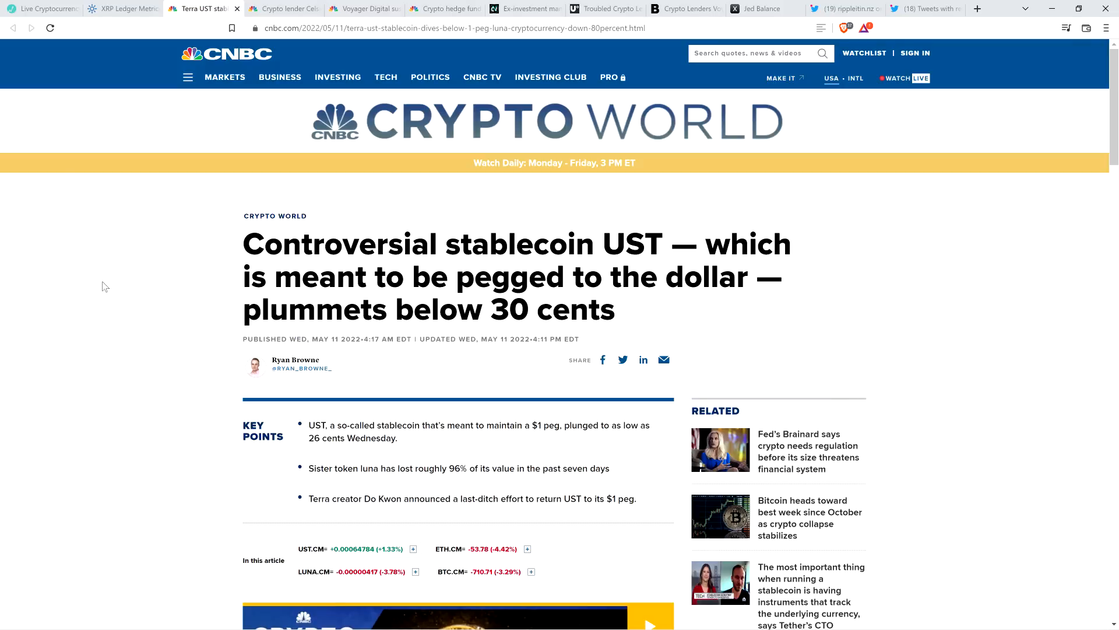
{"action": "mouse_move", "coordinate": [98, 255]}
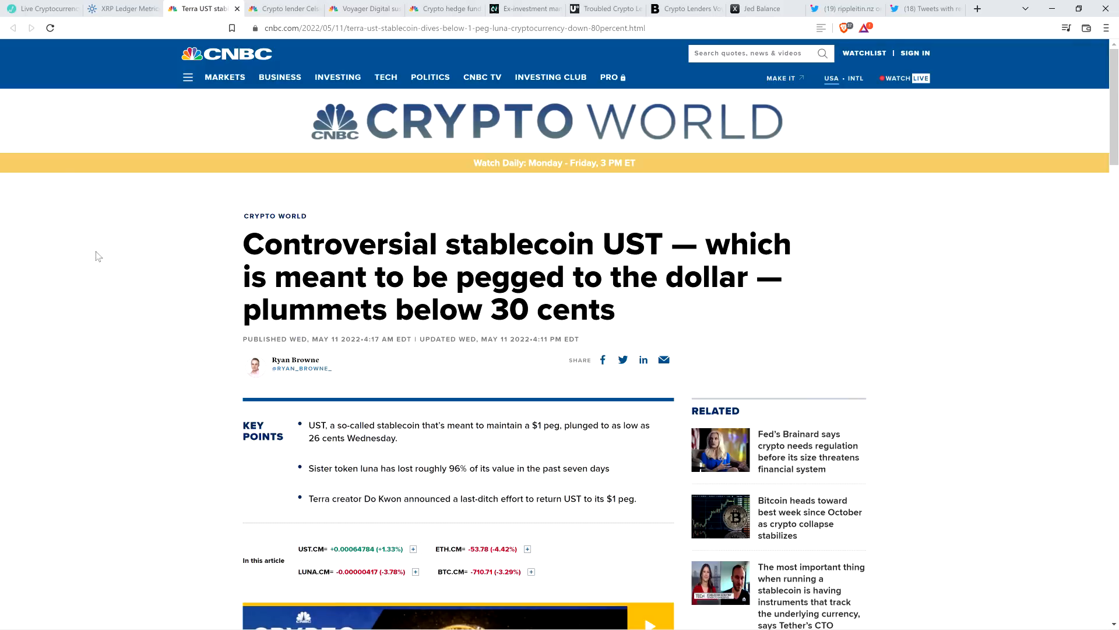
{"action": "mouse_move", "coordinate": [105, 256]}
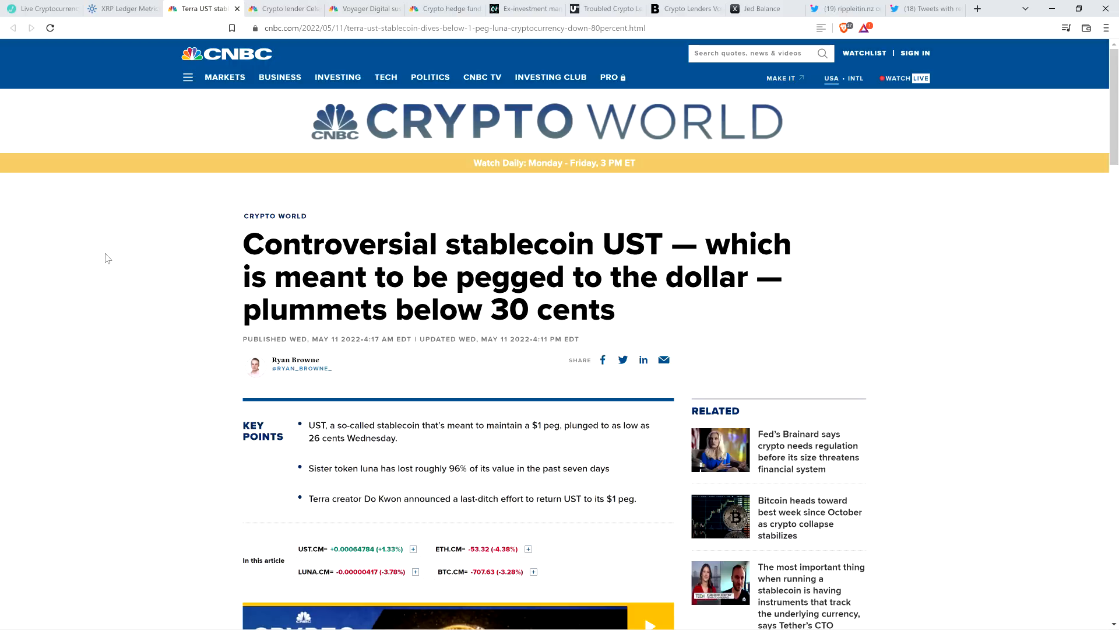
{"action": "mouse_move", "coordinate": [76, 233]}
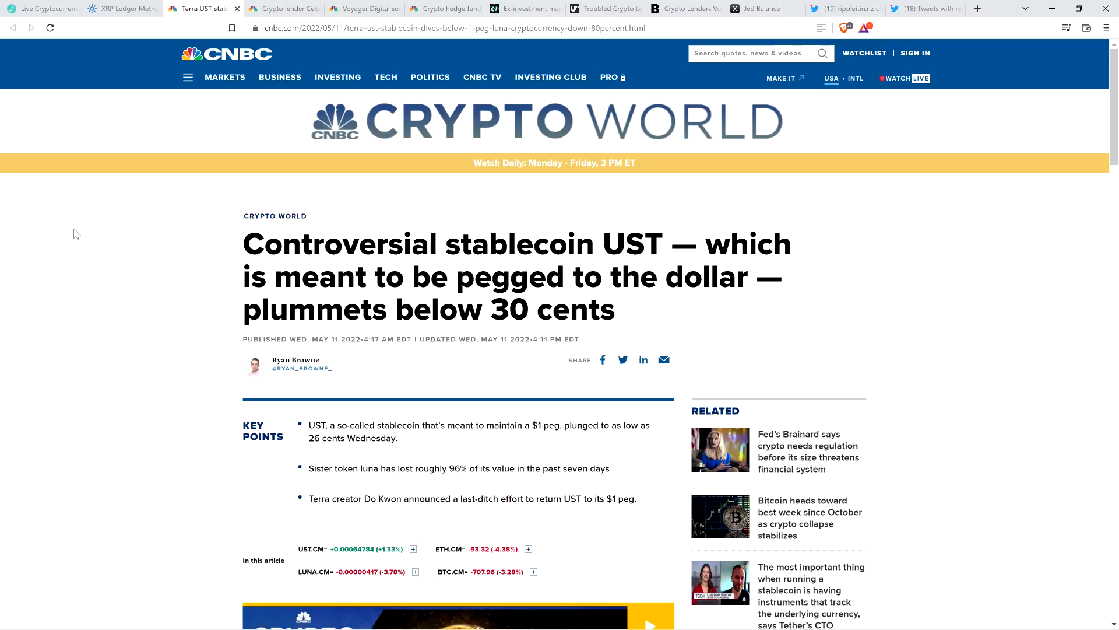
{"action": "mouse_move", "coordinate": [164, 4]}
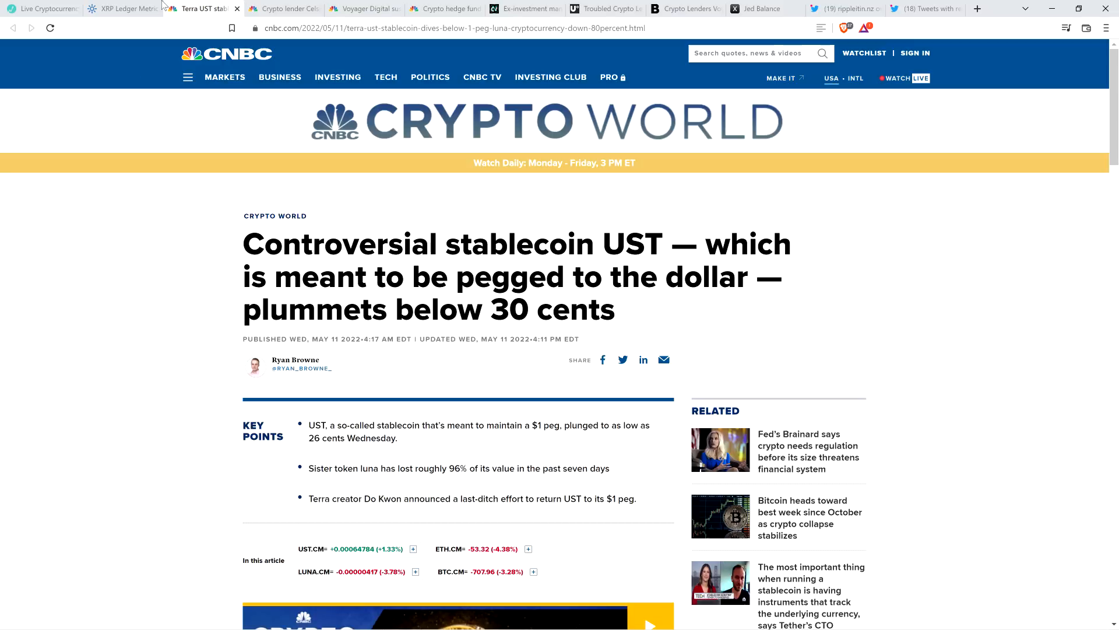
Check the new-accounts chart's May 12 peak, then move to CNBC's Celsius withdrawal-pause article.
{"action": "left_click", "coordinate": [122, 9]}
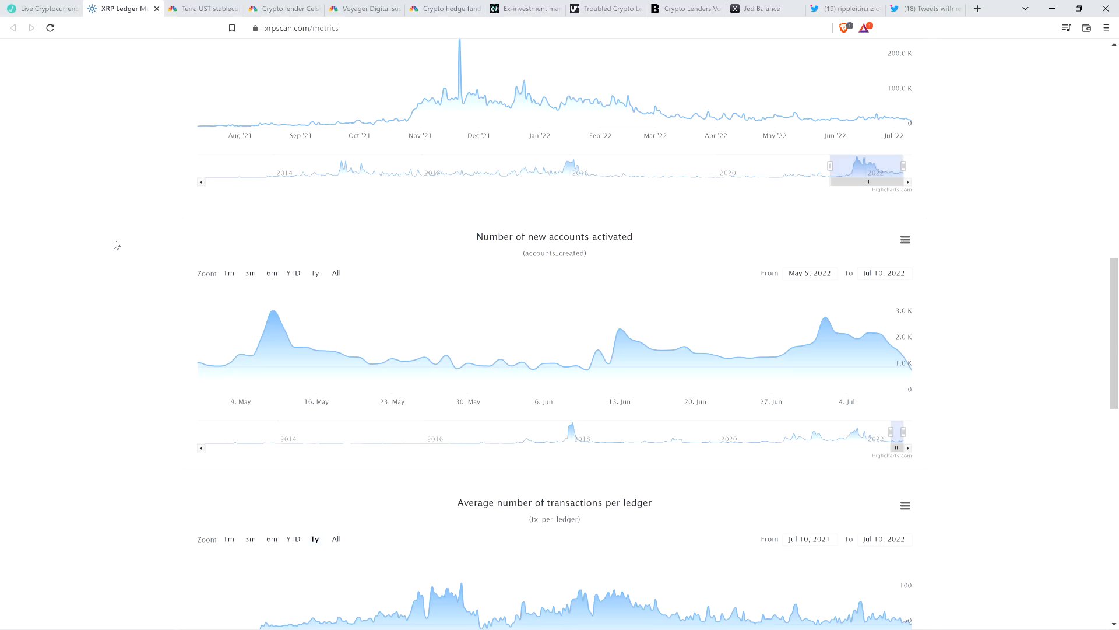
{"action": "mouse_move", "coordinate": [117, 240]}
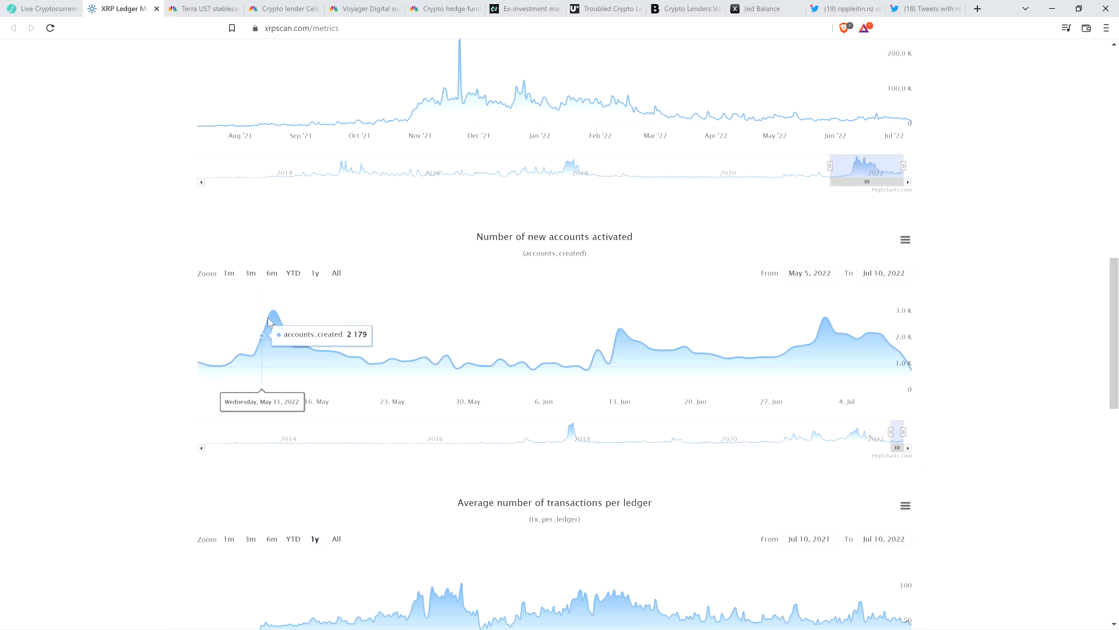
{"action": "mouse_move", "coordinate": [275, 313]}
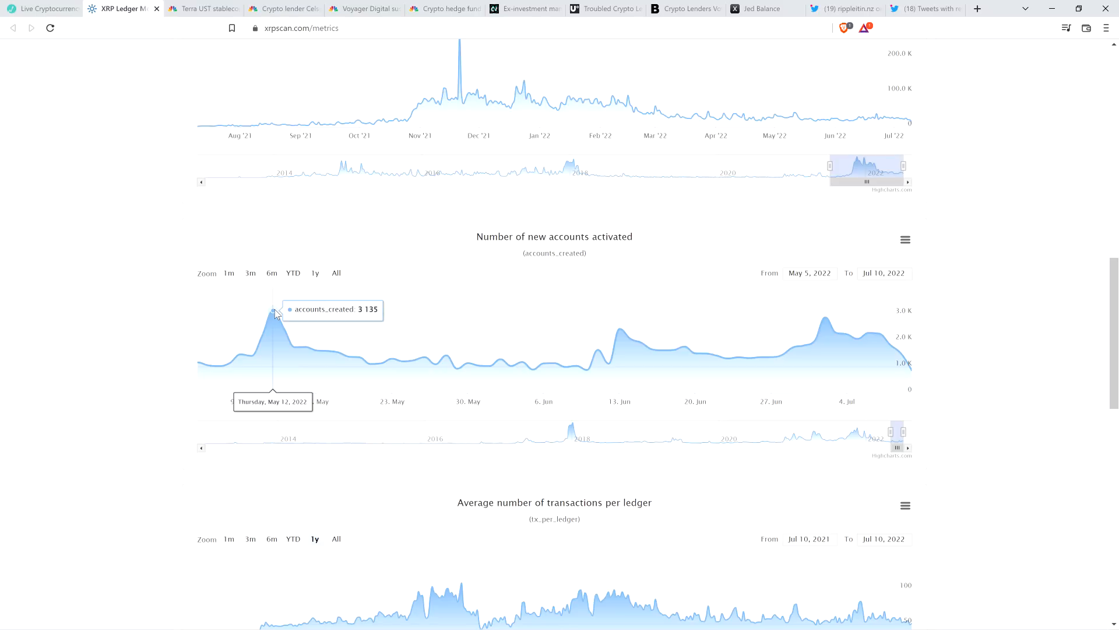
{"action": "mouse_move", "coordinate": [295, 344]}
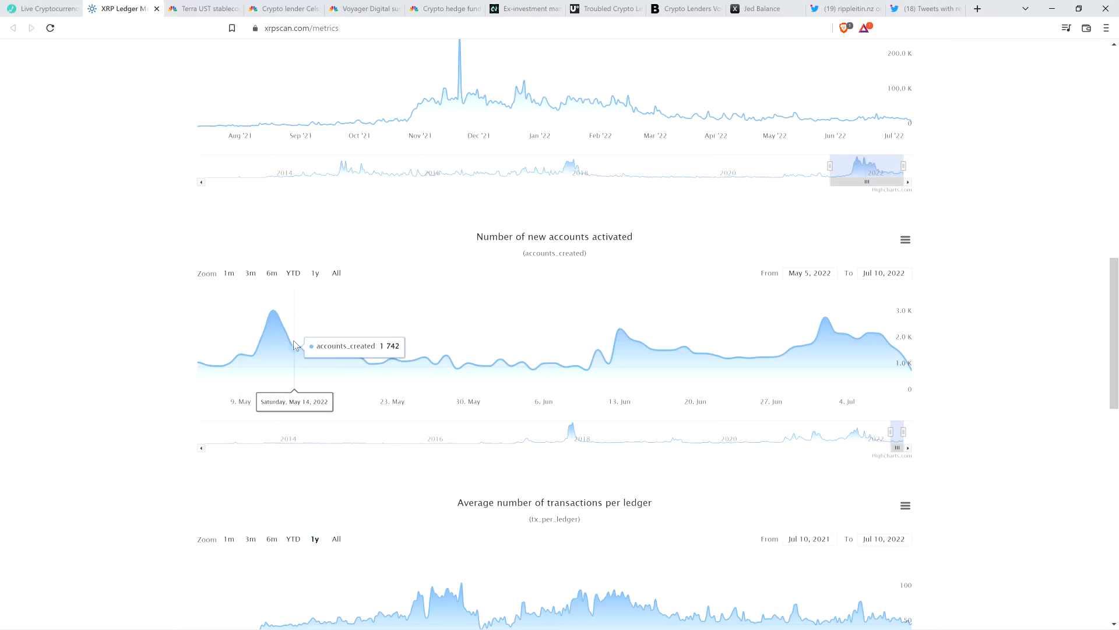
{"action": "mouse_move", "coordinate": [432, 364]}
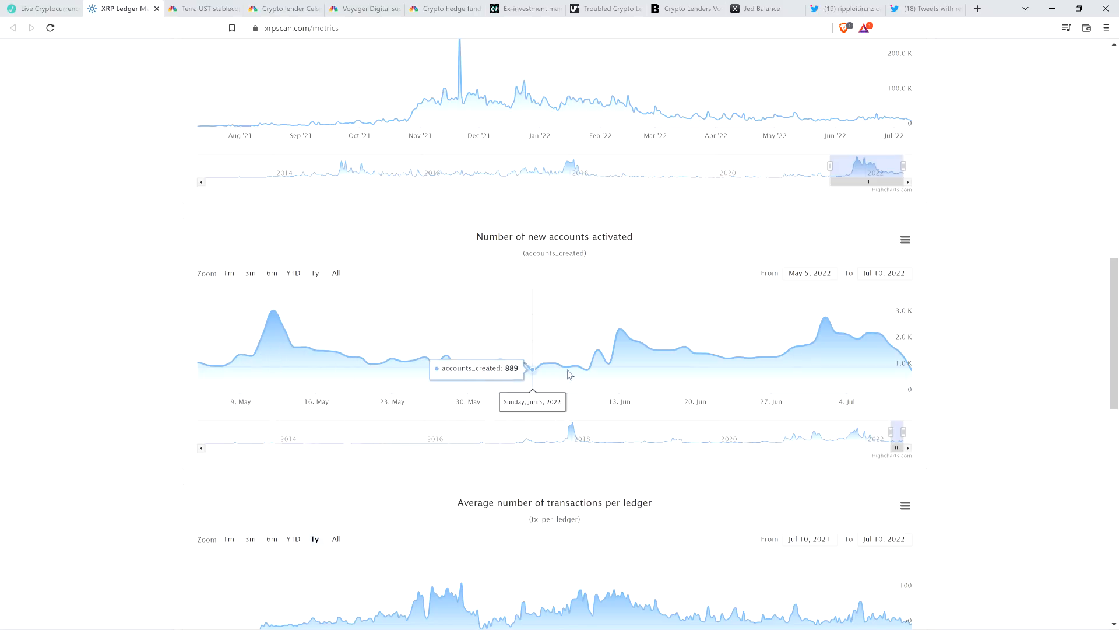
{"action": "left_click", "coordinate": [289, 9]}
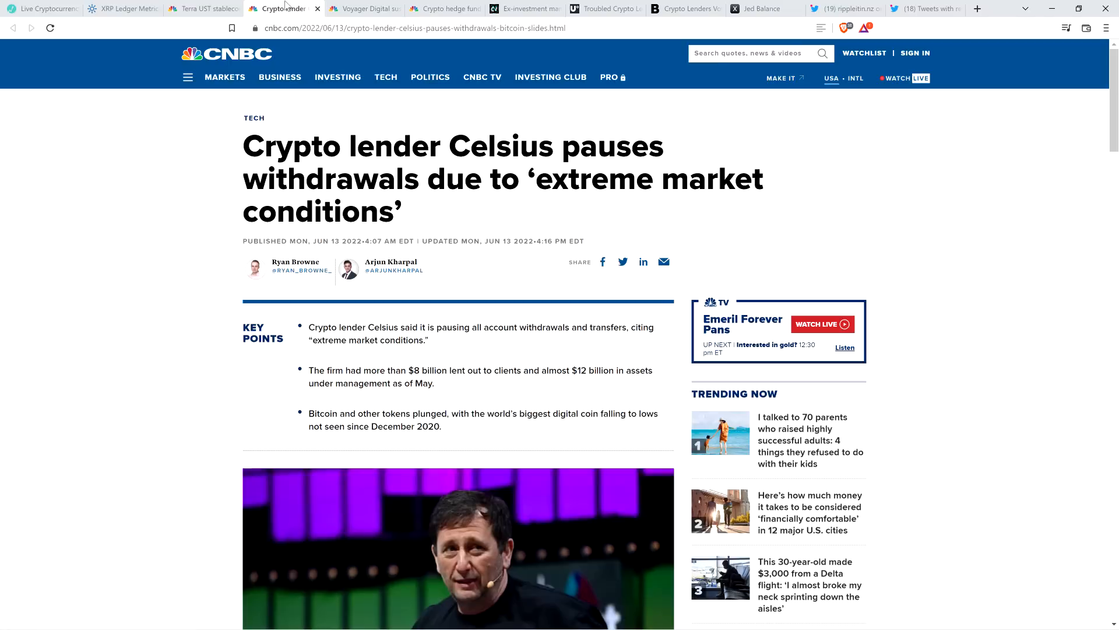
{"action": "mouse_move", "coordinate": [119, 272]}
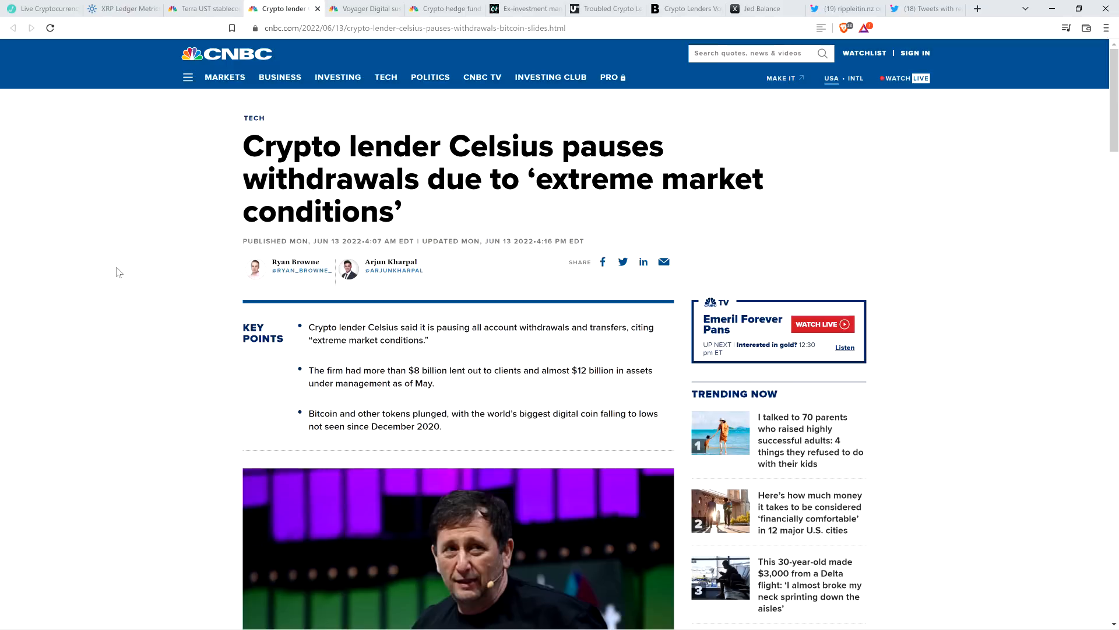
{"action": "mouse_move", "coordinate": [112, 200]}
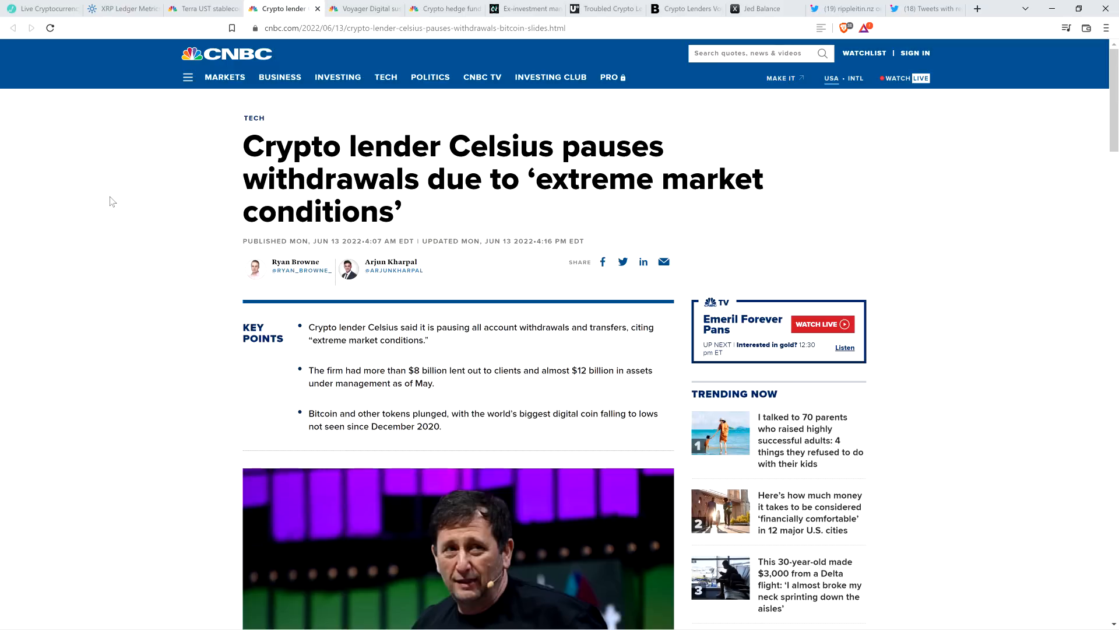
{"action": "mouse_move", "coordinate": [106, 197]}
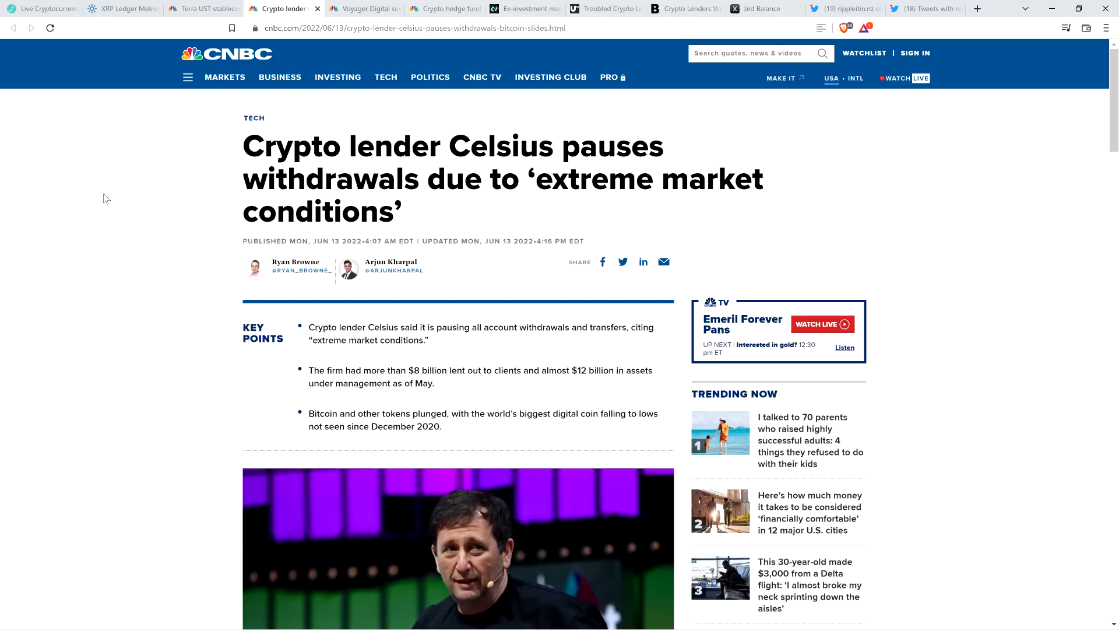
{"action": "mouse_move", "coordinate": [186, 167]}
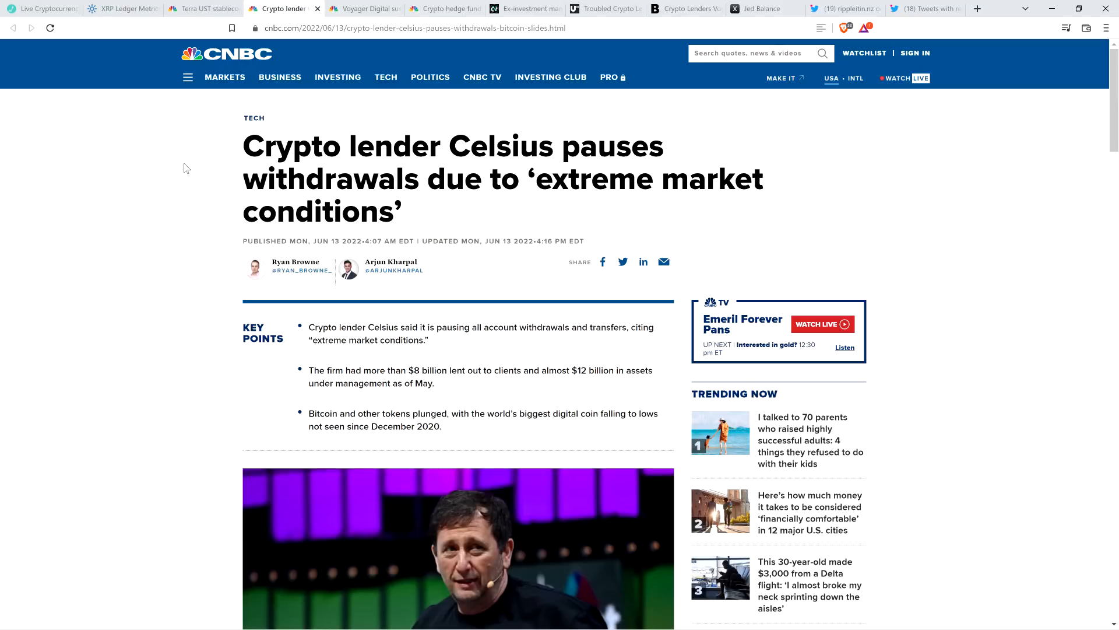
Return from the Celsius article to XRPScan's May–July new-accounts chart.
{"action": "left_click", "coordinate": [122, 9]}
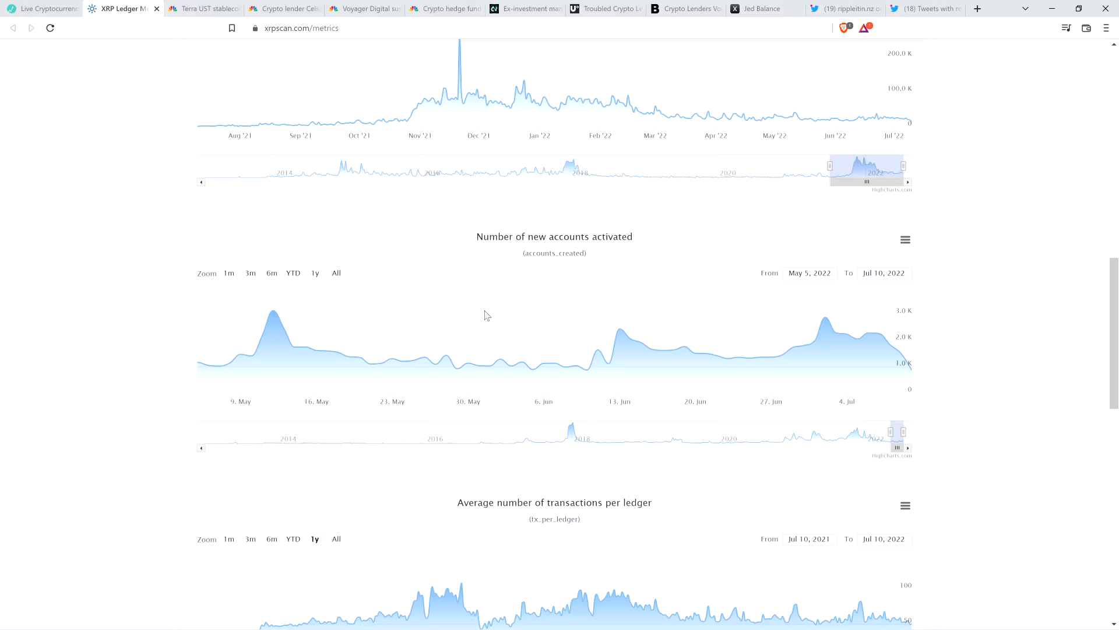
{"action": "mouse_move", "coordinate": [609, 354]}
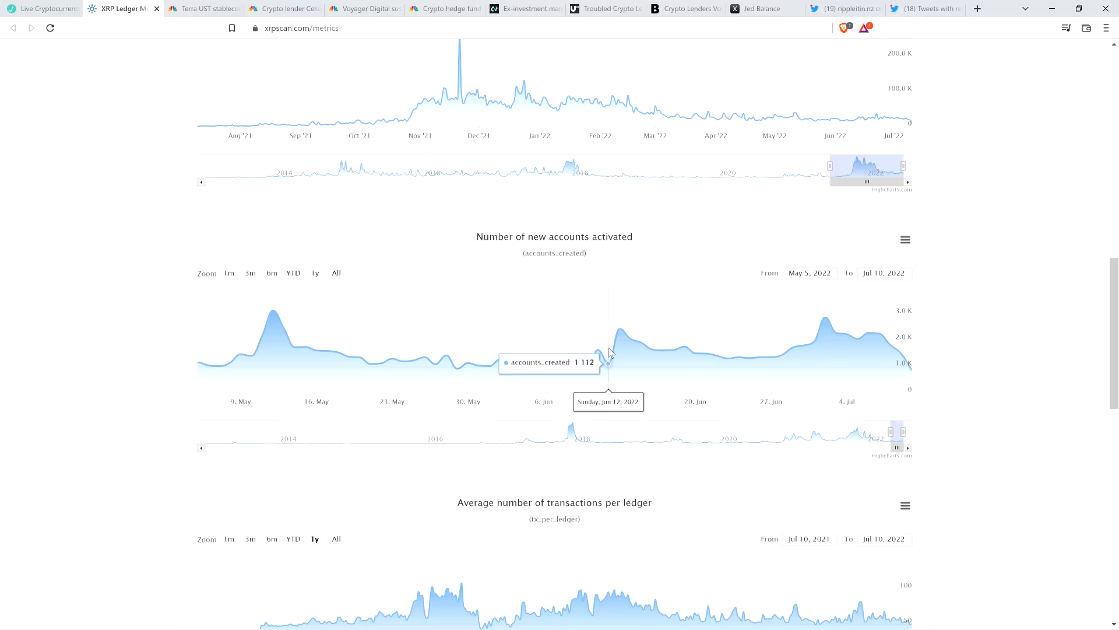
{"action": "mouse_move", "coordinate": [618, 365]}
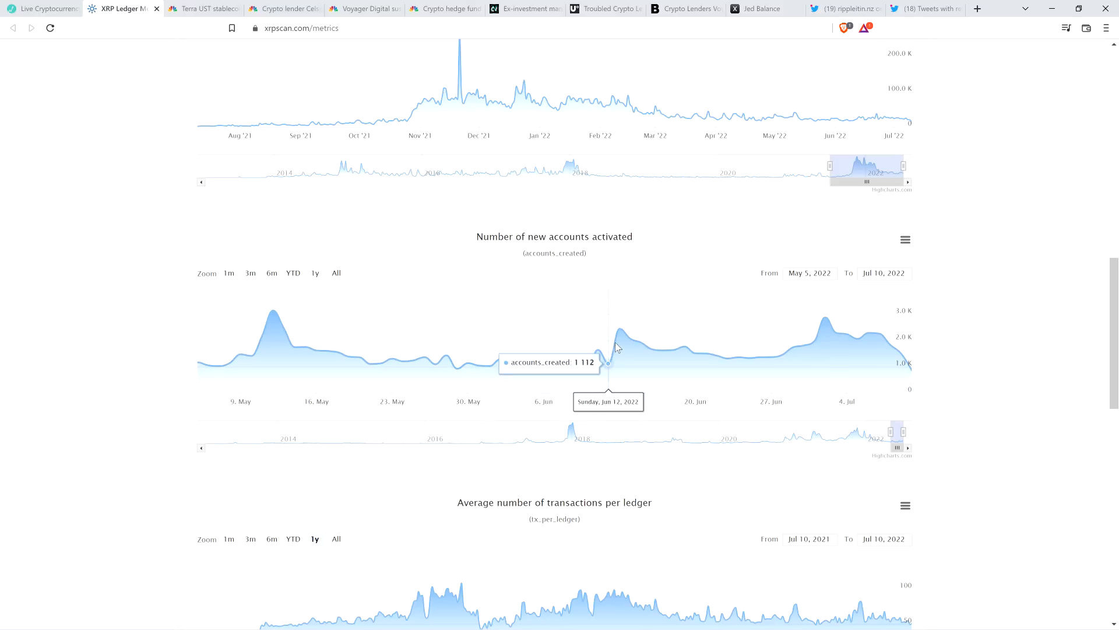
{"action": "mouse_move", "coordinate": [620, 347]}
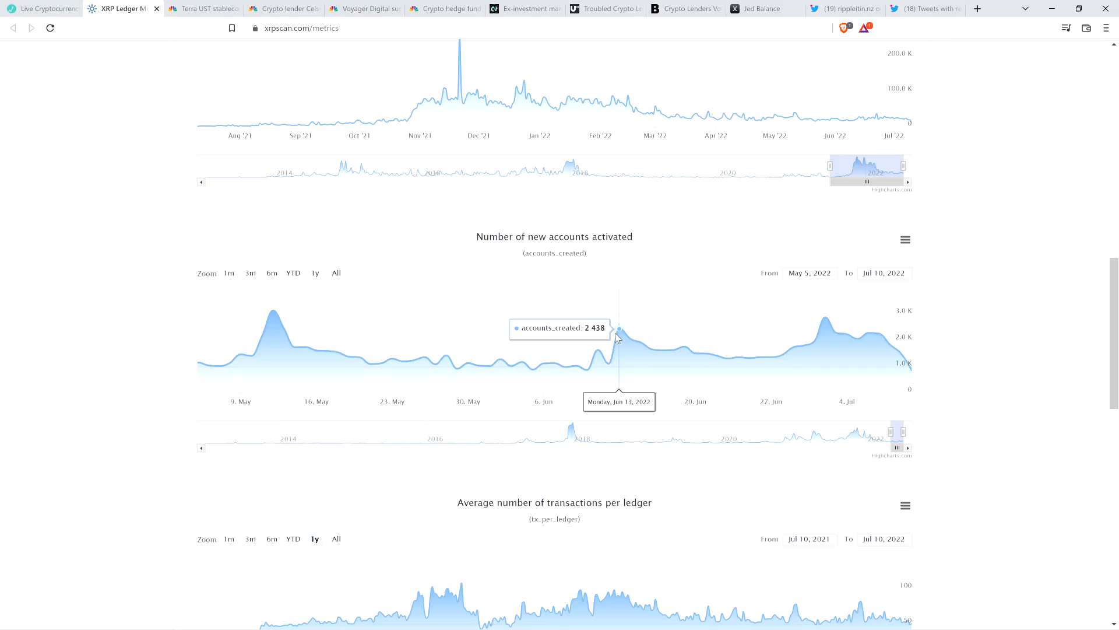
{"action": "mouse_move", "coordinate": [636, 358]}
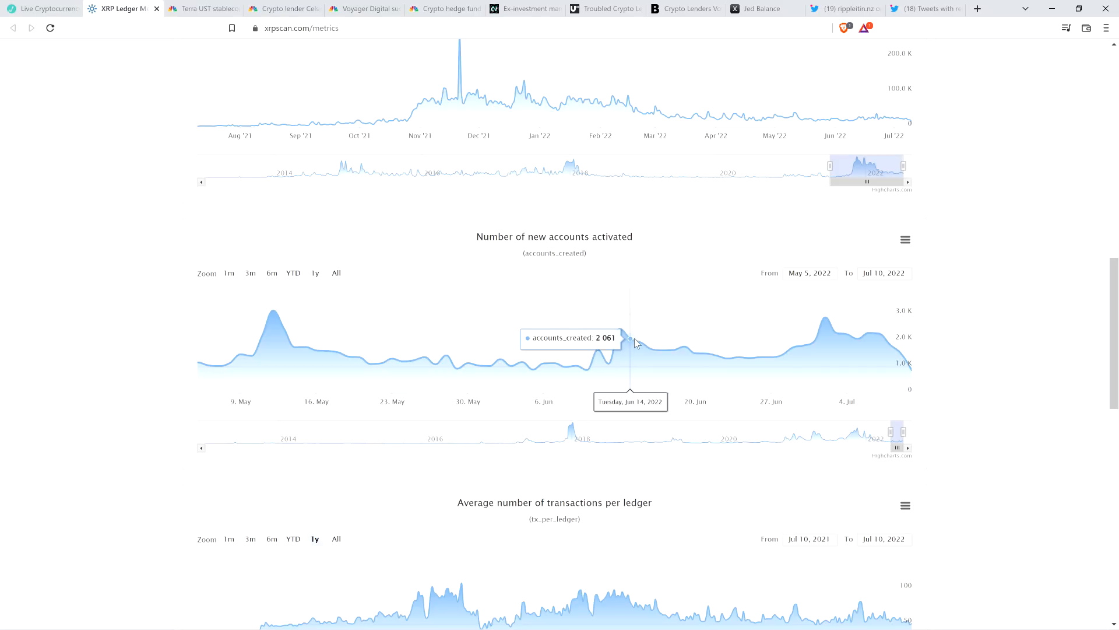
{"action": "mouse_move", "coordinate": [707, 357]}
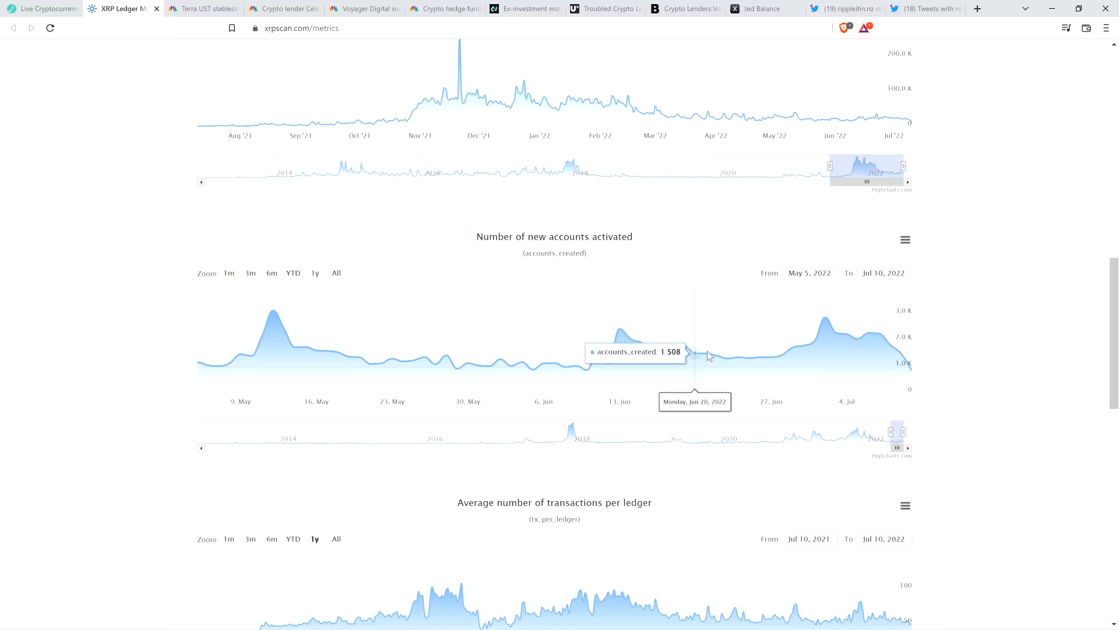
{"action": "mouse_move", "coordinate": [751, 362]}
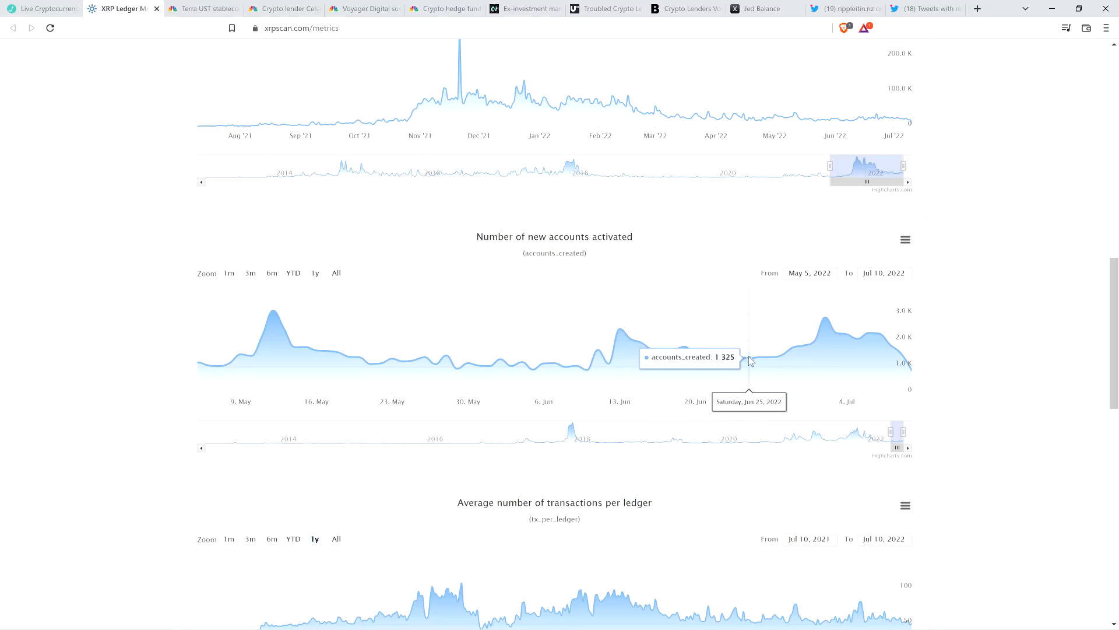
{"action": "mouse_move", "coordinate": [754, 364]}
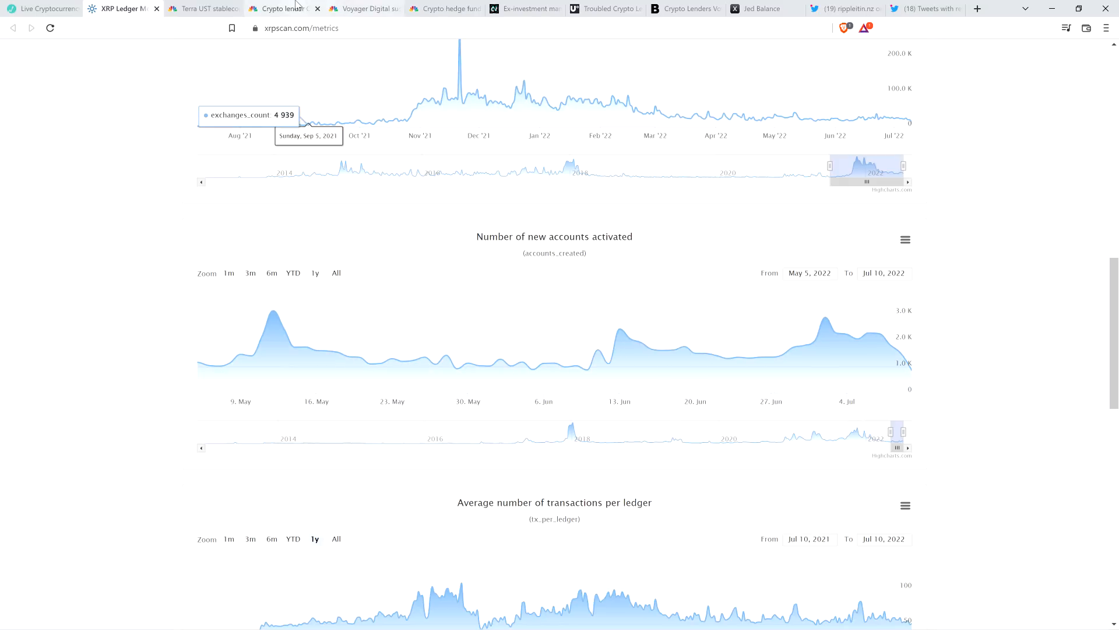
After reading the Jun 13 spike of 2,438 accounts, switch back to the Celsius article.
{"action": "left_click", "coordinate": [287, 9]}
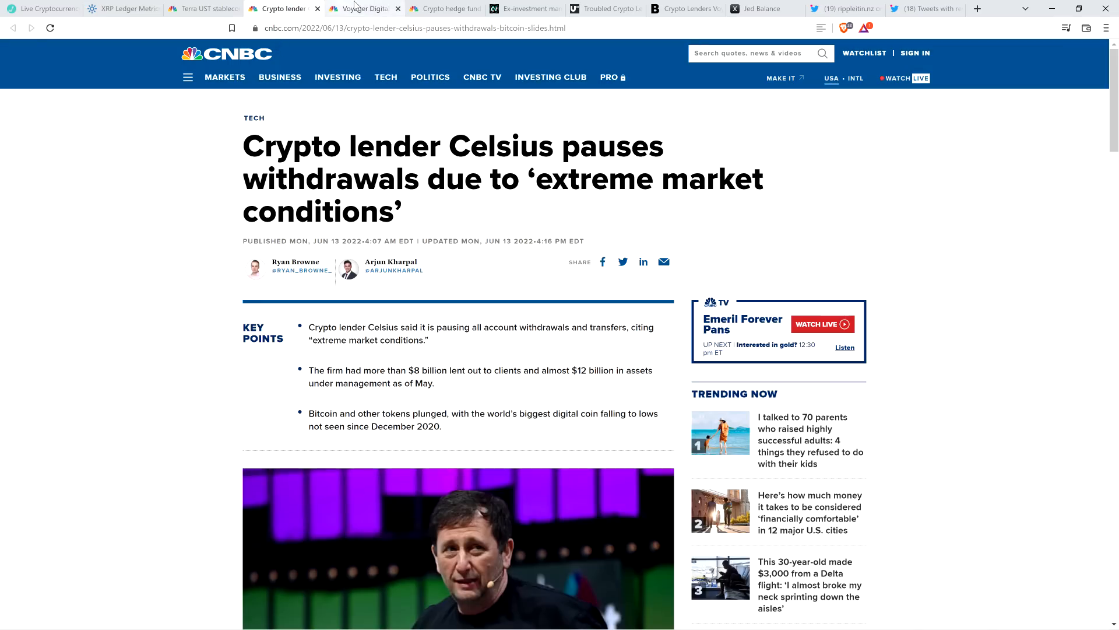
{"action": "mouse_move", "coordinate": [365, 8]}
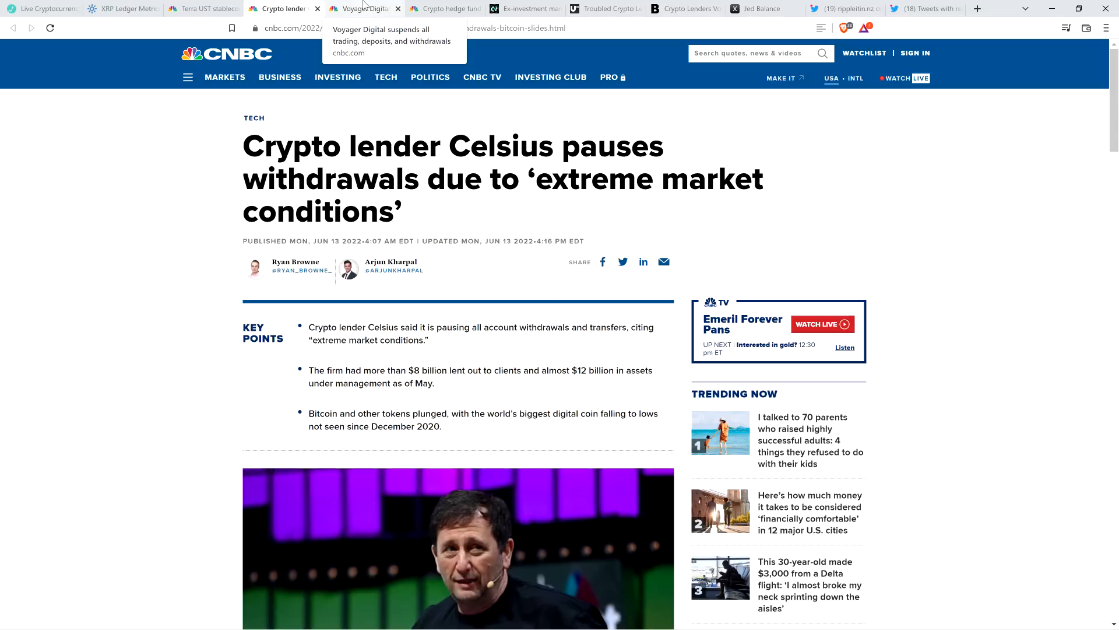
Review the Voyager Digital suspension article, then the Three Arrows Chapter 15 bankruptcy article.
{"action": "left_click", "coordinate": [366, 9]}
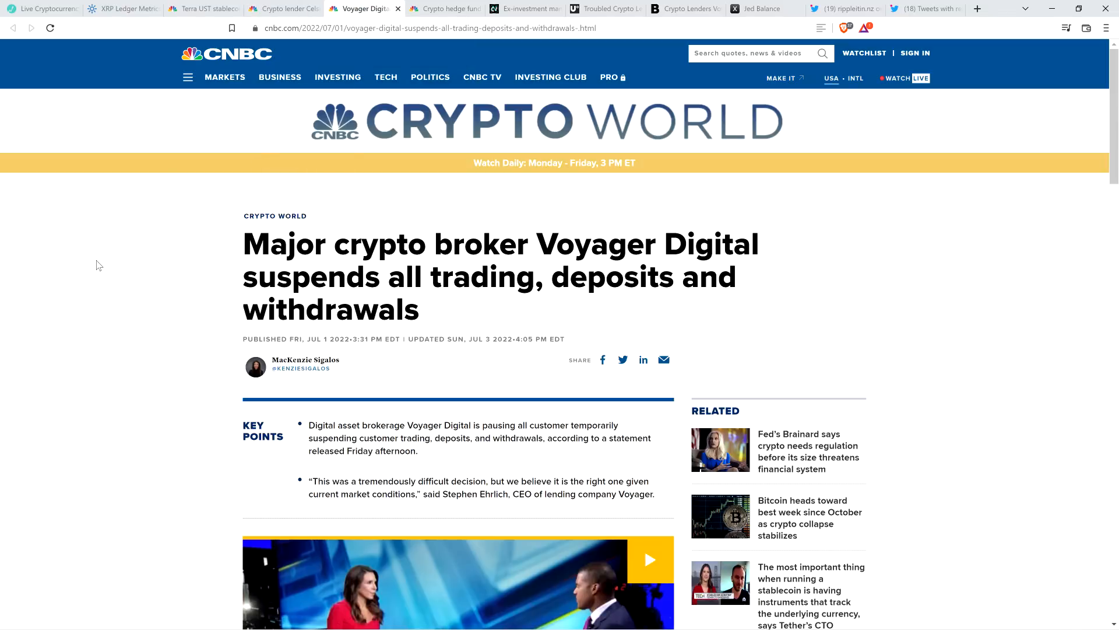
{"action": "mouse_move", "coordinate": [118, 247]}
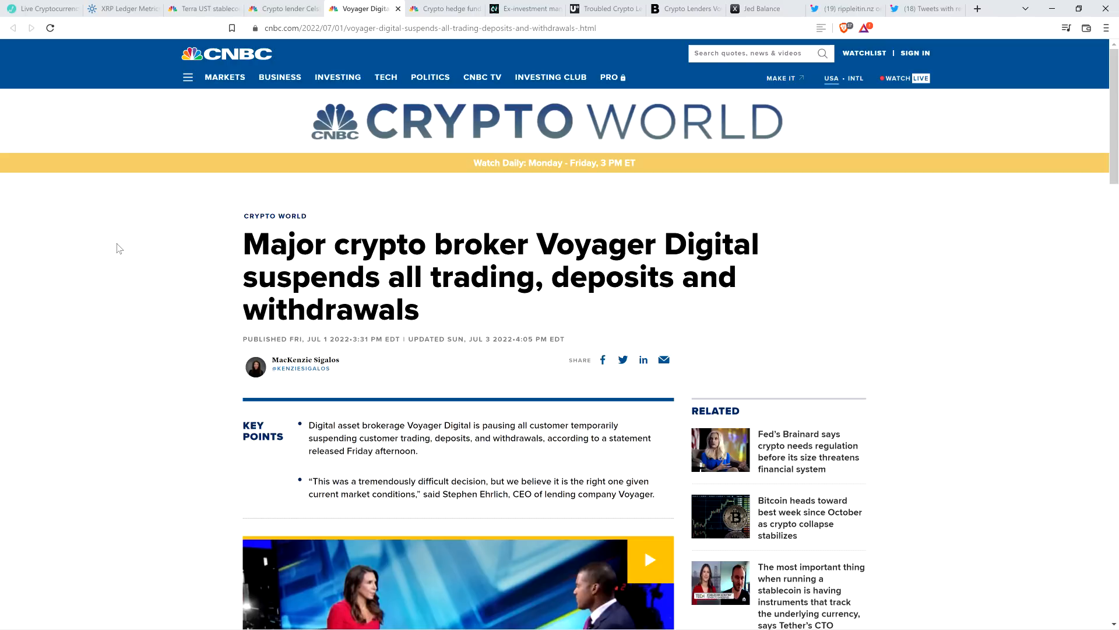
{"action": "mouse_move", "coordinate": [130, 265]}
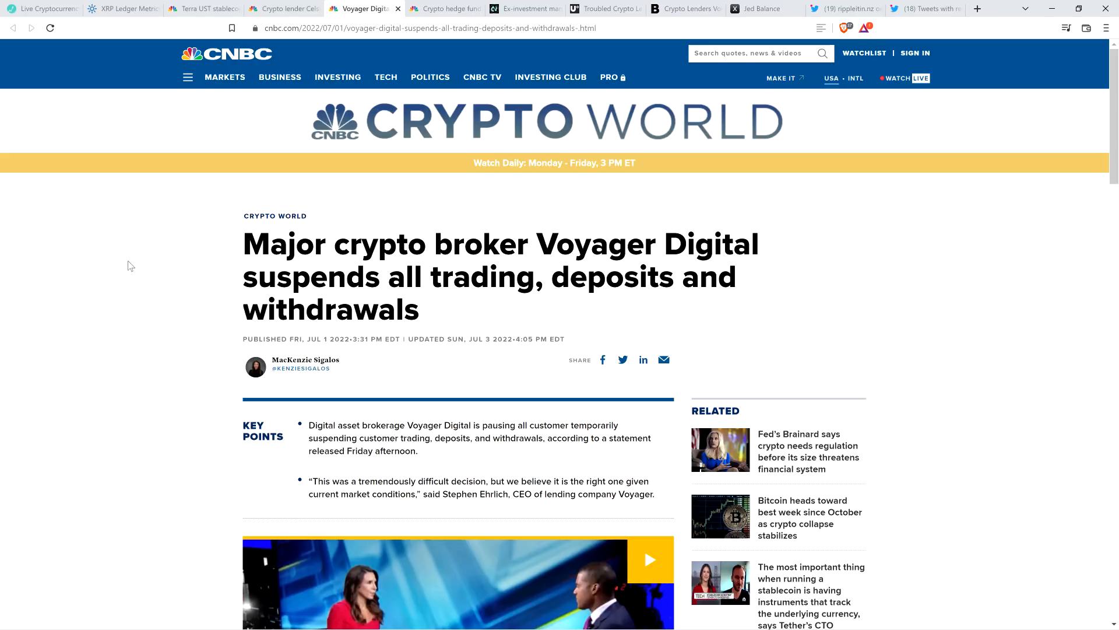
{"action": "mouse_move", "coordinate": [126, 261]}
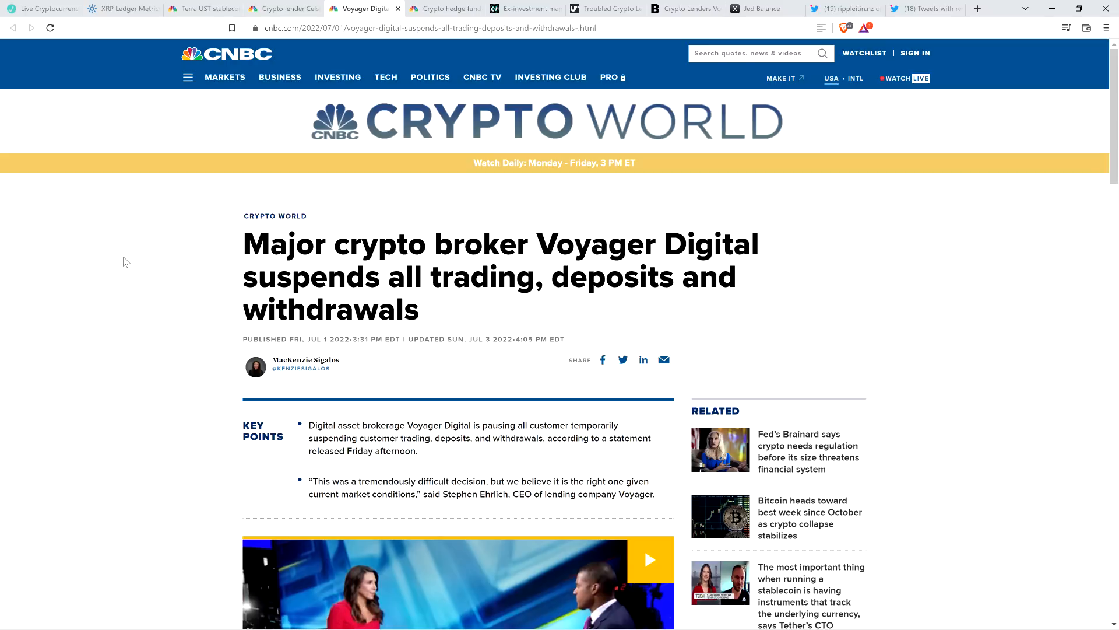
{"action": "mouse_move", "coordinate": [133, 264]}
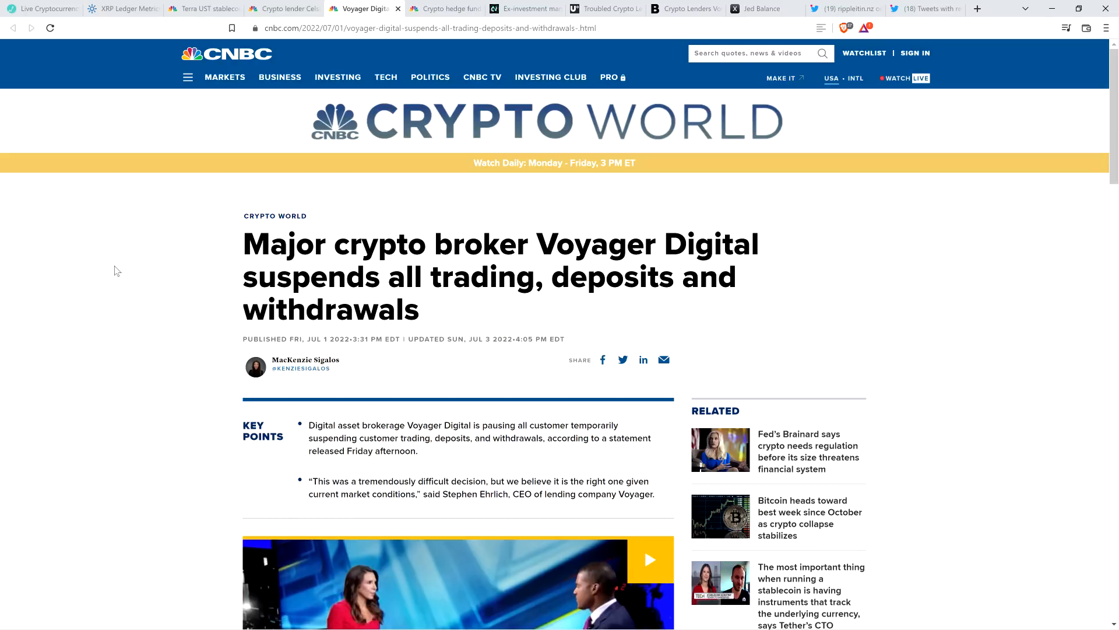
{"action": "mouse_move", "coordinate": [114, 275]}
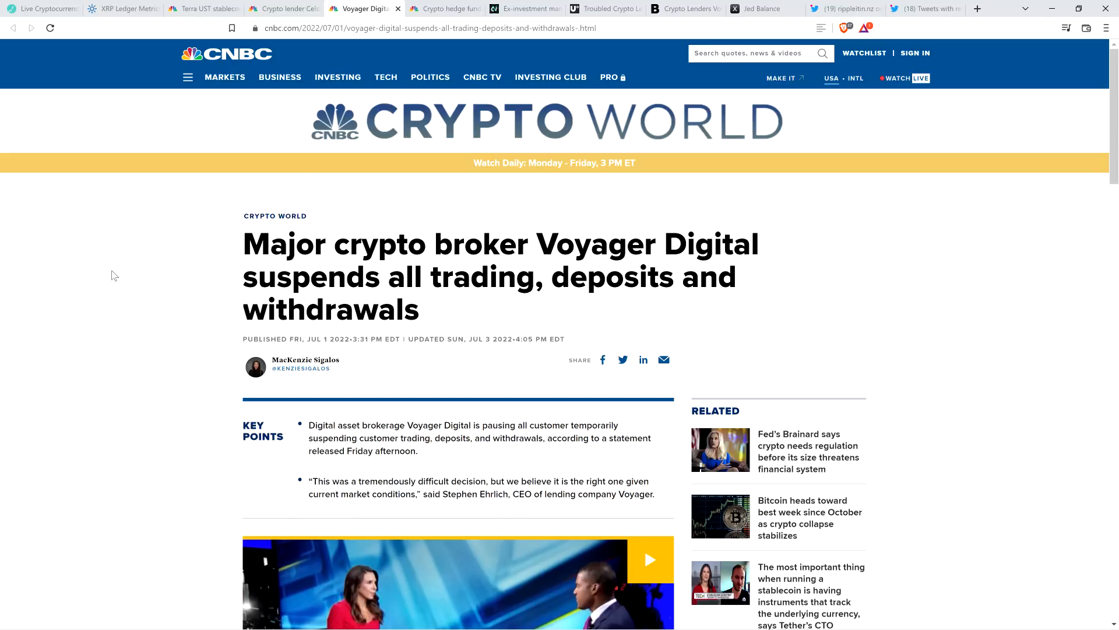
{"action": "mouse_move", "coordinate": [105, 278]}
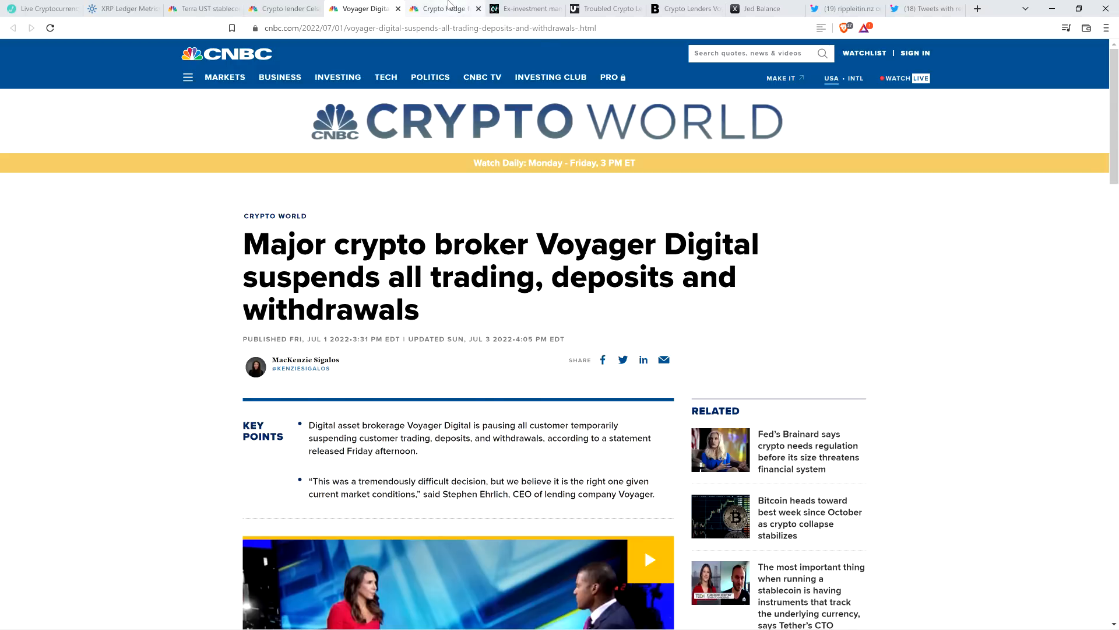
{"action": "left_click", "coordinate": [443, 9]}
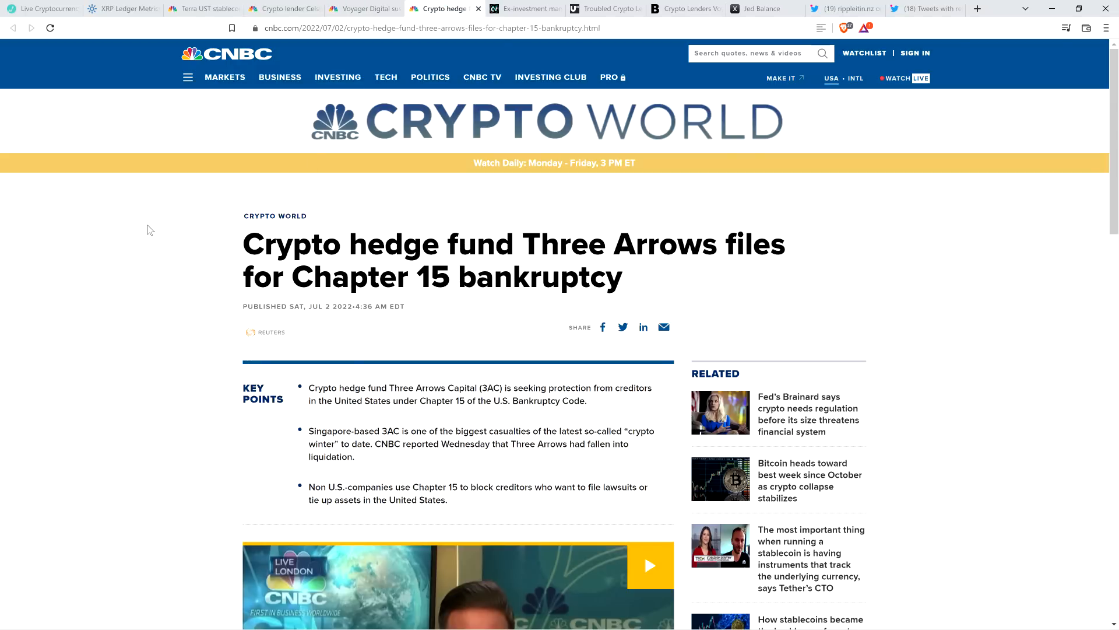
{"action": "mouse_move", "coordinate": [132, 238]}
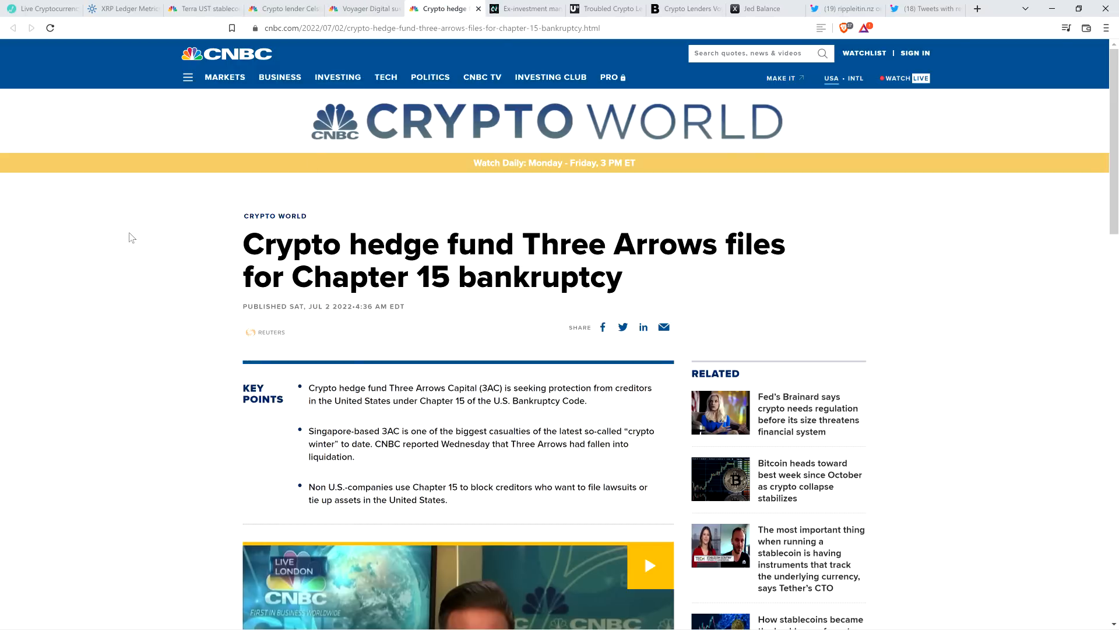
{"action": "mouse_move", "coordinate": [123, 255]}
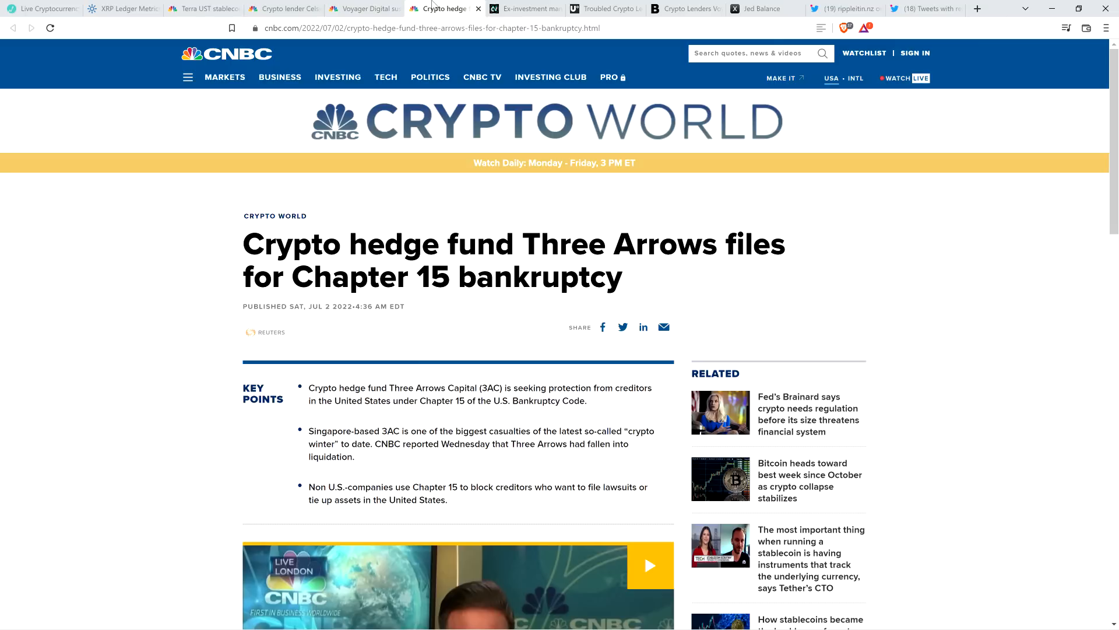
Pass back through the Voyager article to XRPScan's ledger metrics page.
{"action": "left_click", "coordinate": [361, 10]}
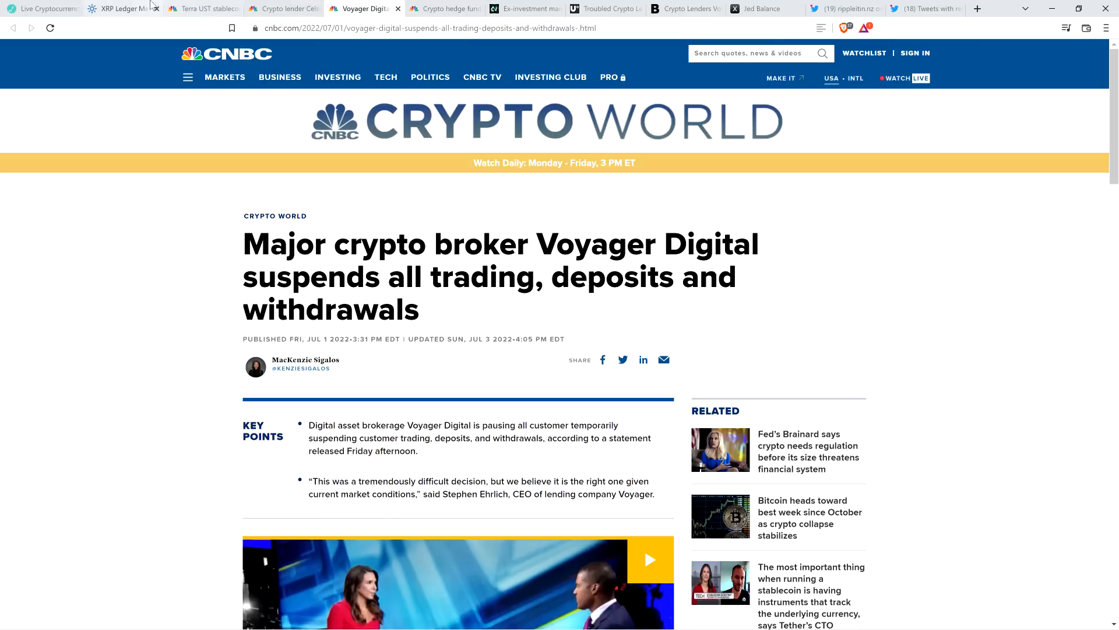
{"action": "left_click", "coordinate": [122, 8]}
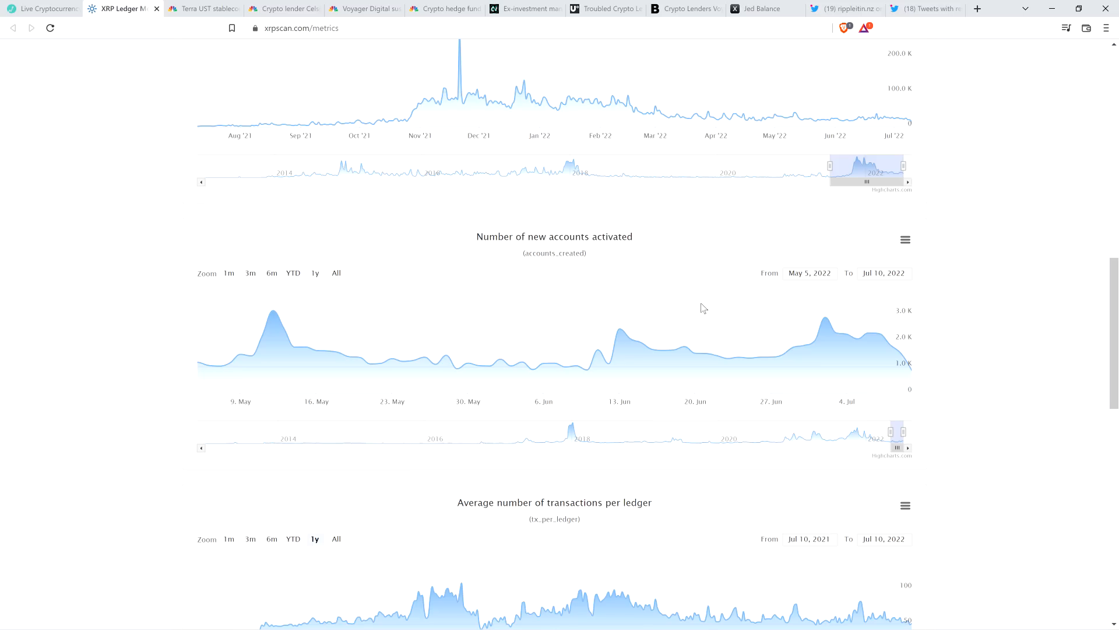
{"action": "mouse_move", "coordinate": [823, 321]}
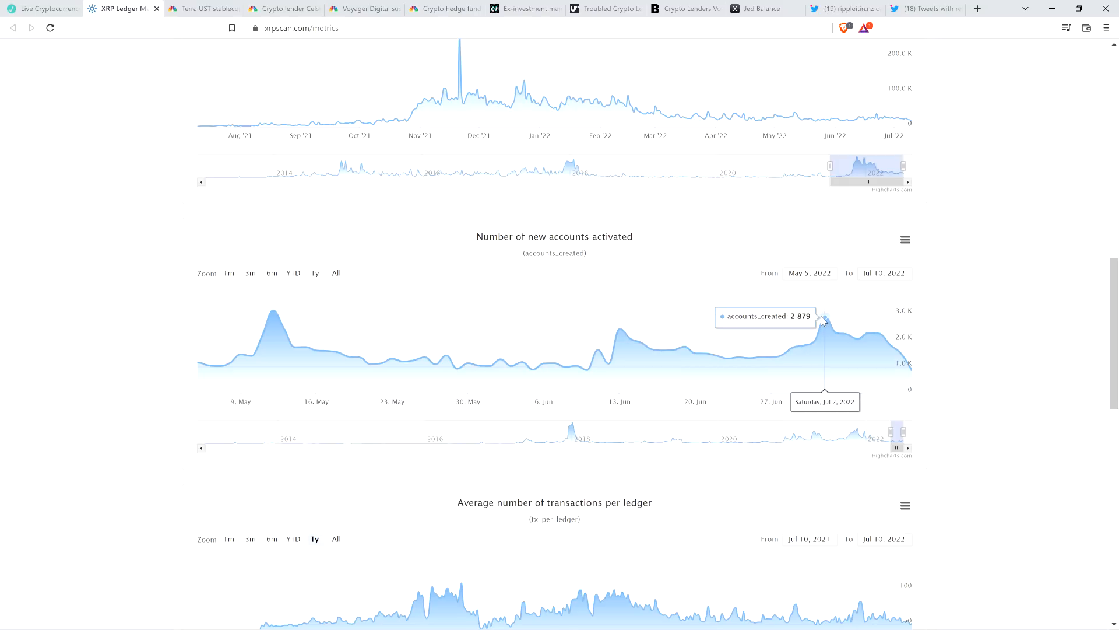
{"action": "mouse_move", "coordinate": [824, 321]}
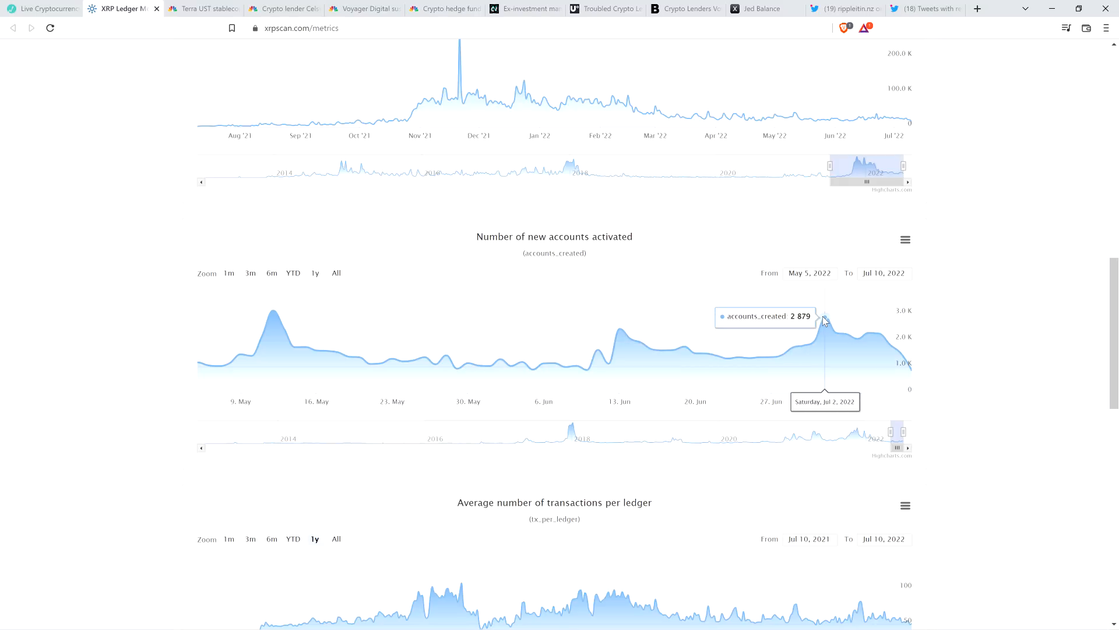
{"action": "mouse_move", "coordinate": [813, 331]}
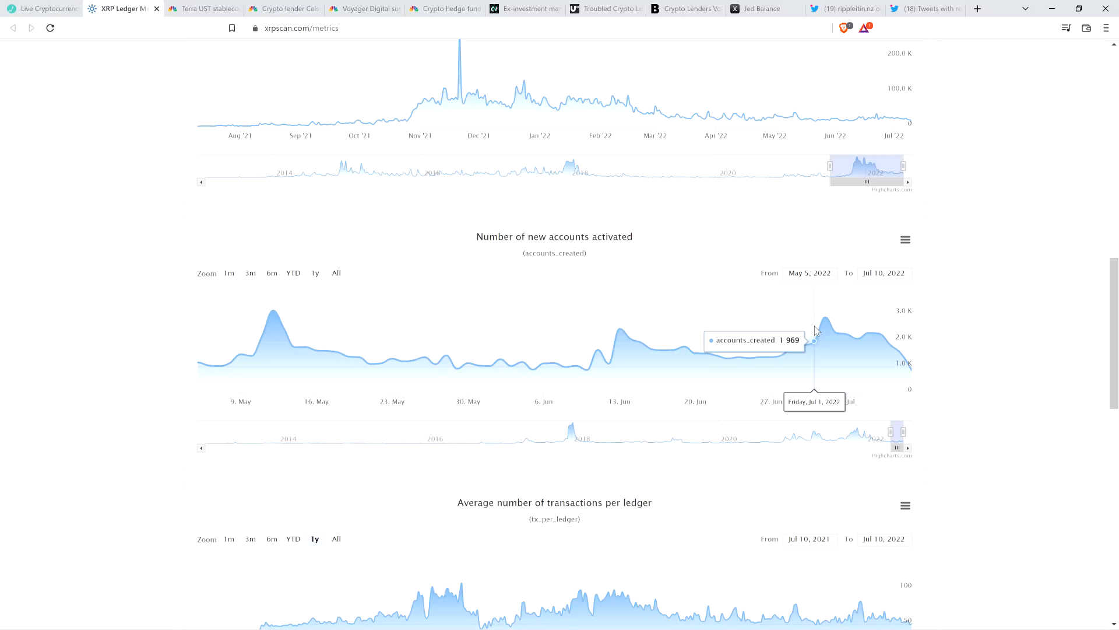
{"action": "mouse_move", "coordinate": [825, 330]}
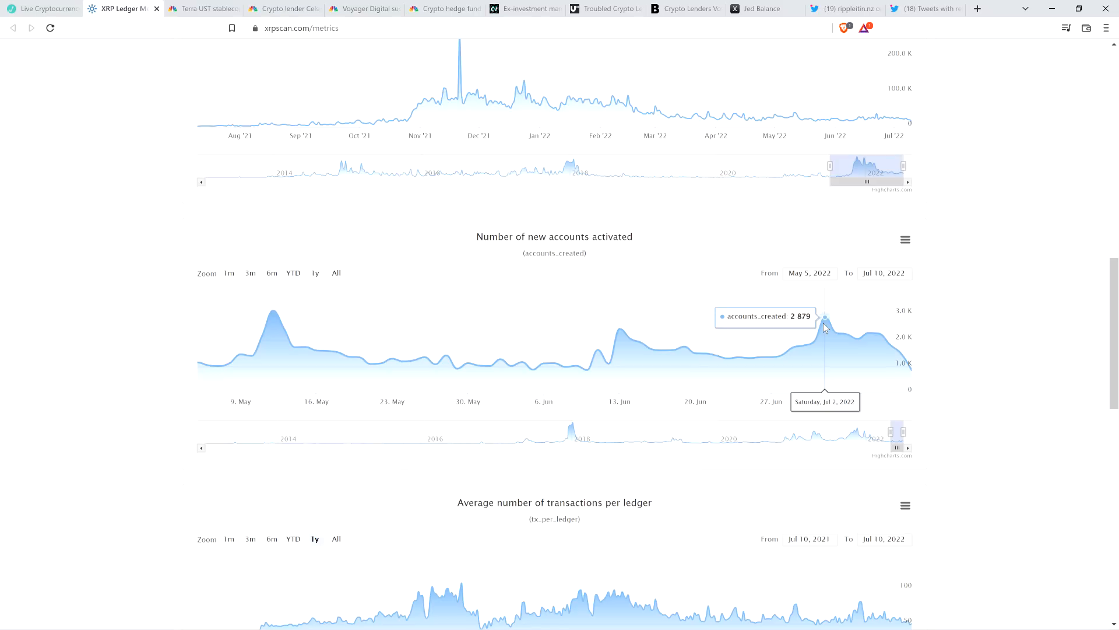
{"action": "mouse_move", "coordinate": [1009, 315]}
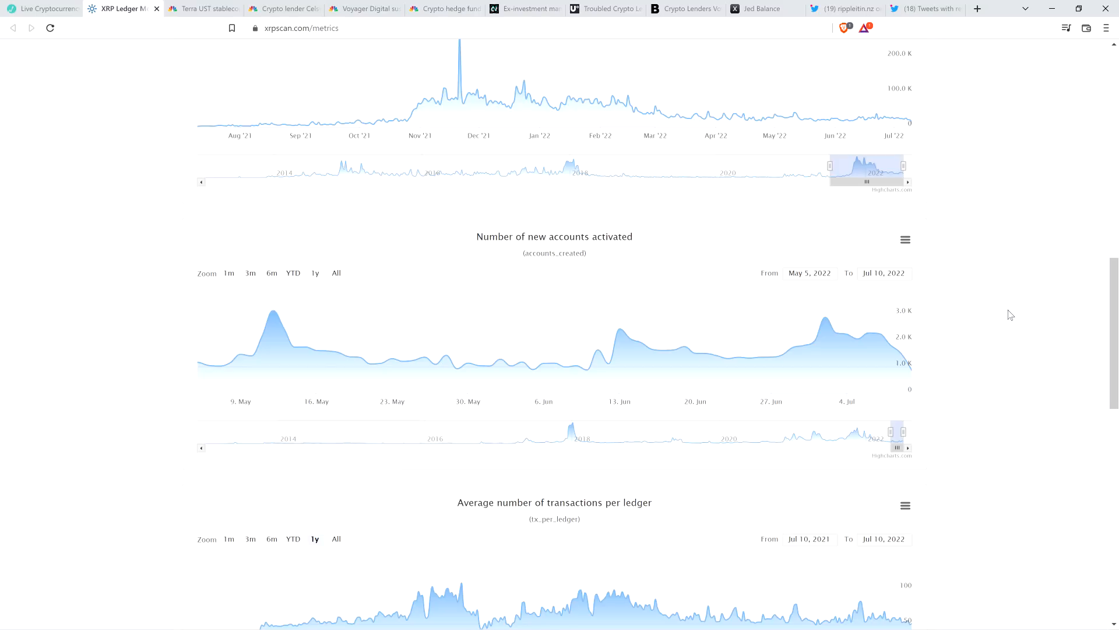
{"action": "mouse_move", "coordinate": [576, 365]}
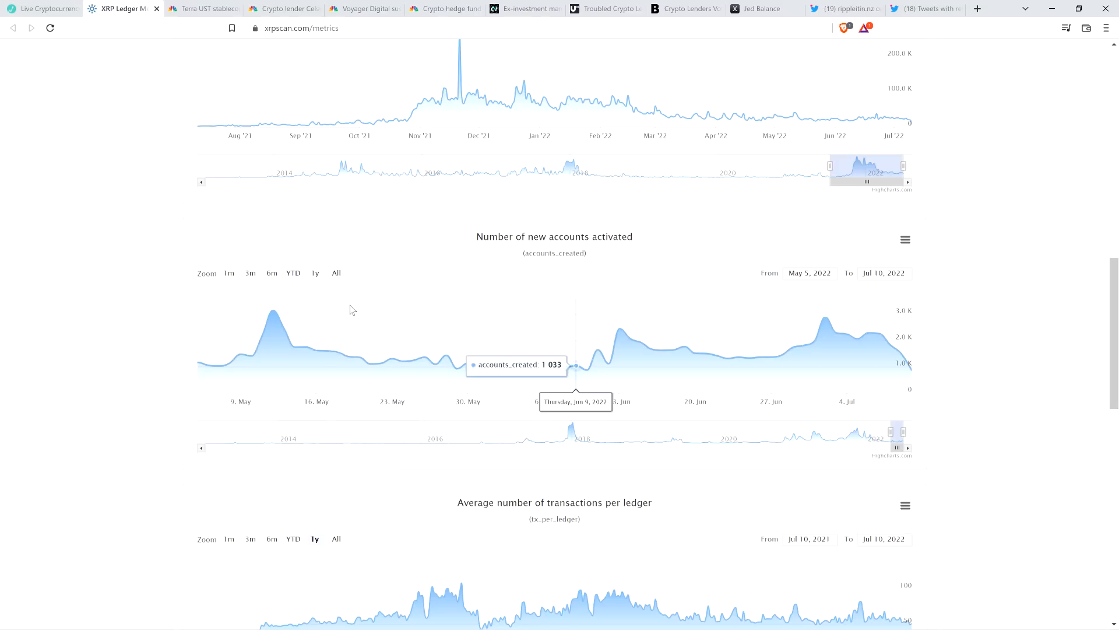
{"action": "mouse_move", "coordinate": [92, 178]}
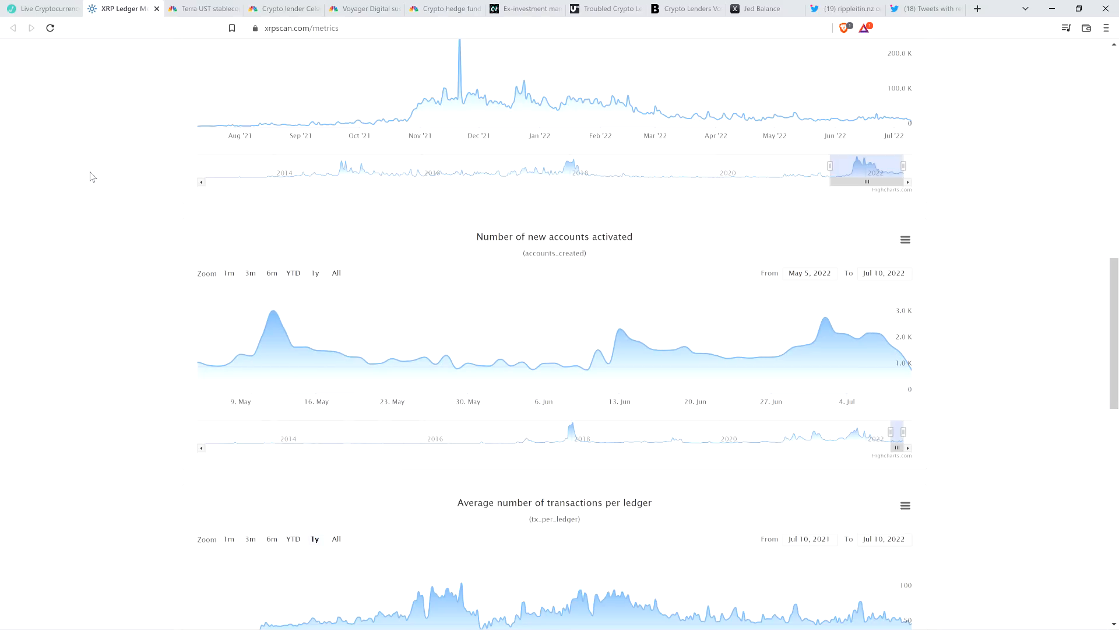
{"action": "mouse_move", "coordinate": [694, 253]}
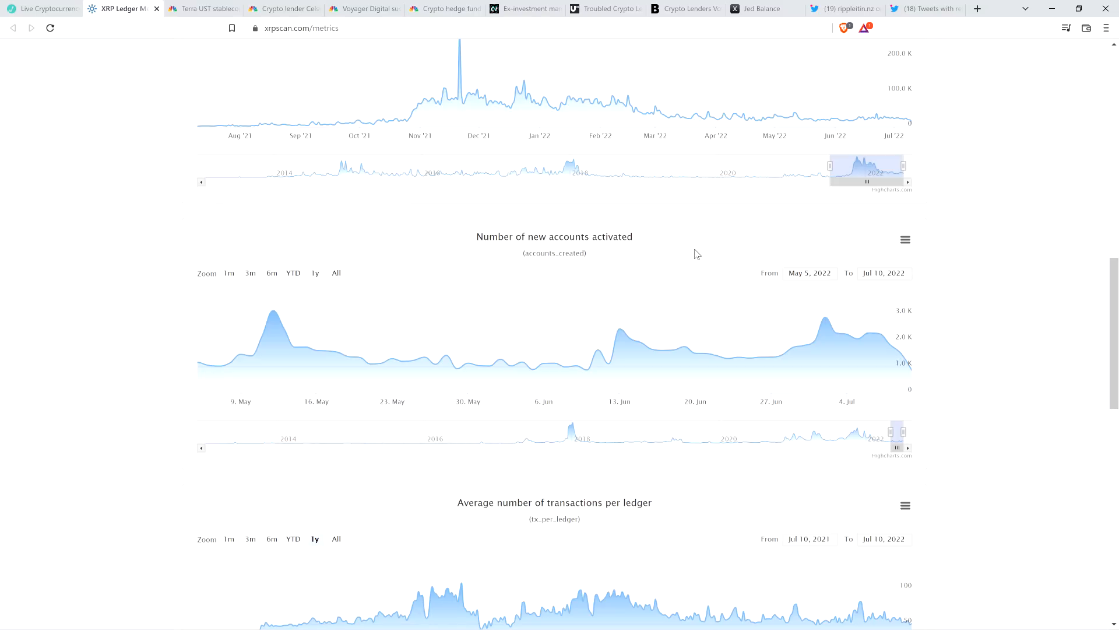
{"action": "mouse_move", "coordinate": [691, 250]}
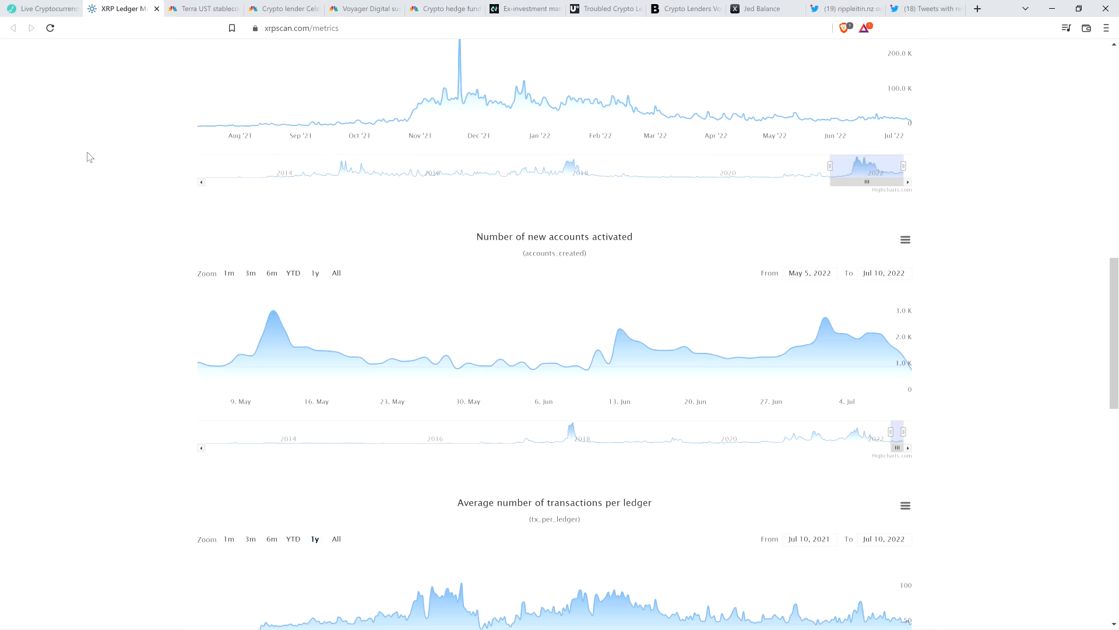
{"action": "mouse_move", "coordinate": [703, 84]}
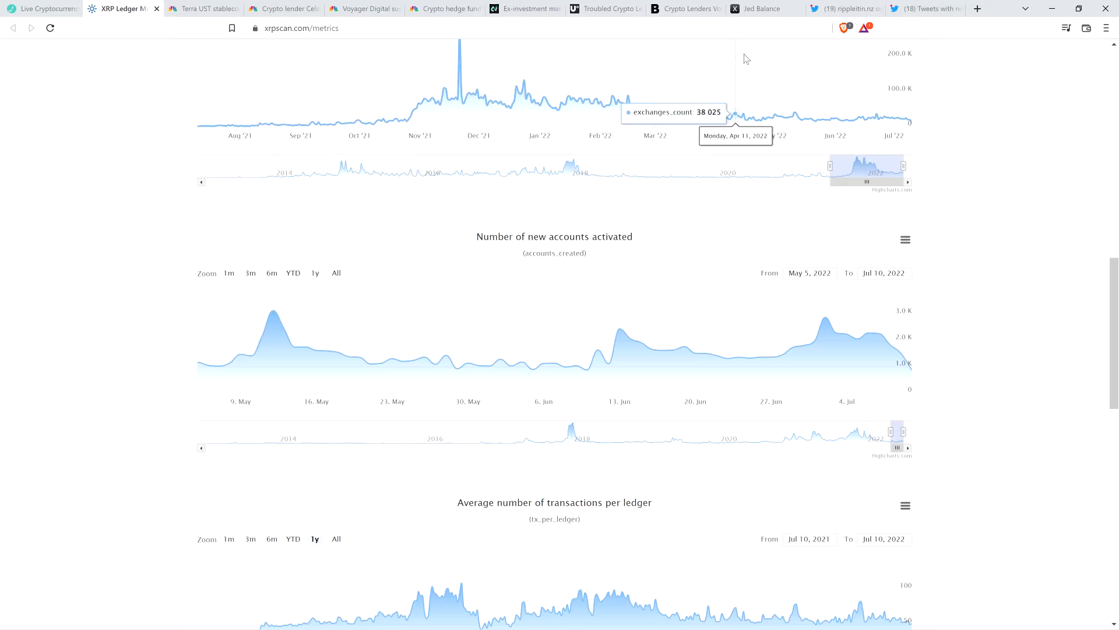
Review the Jed Balance tracker showing 26,376,601 XRP remaining and the 4,734,714 weekly average.
{"action": "left_click", "coordinate": [766, 9]}
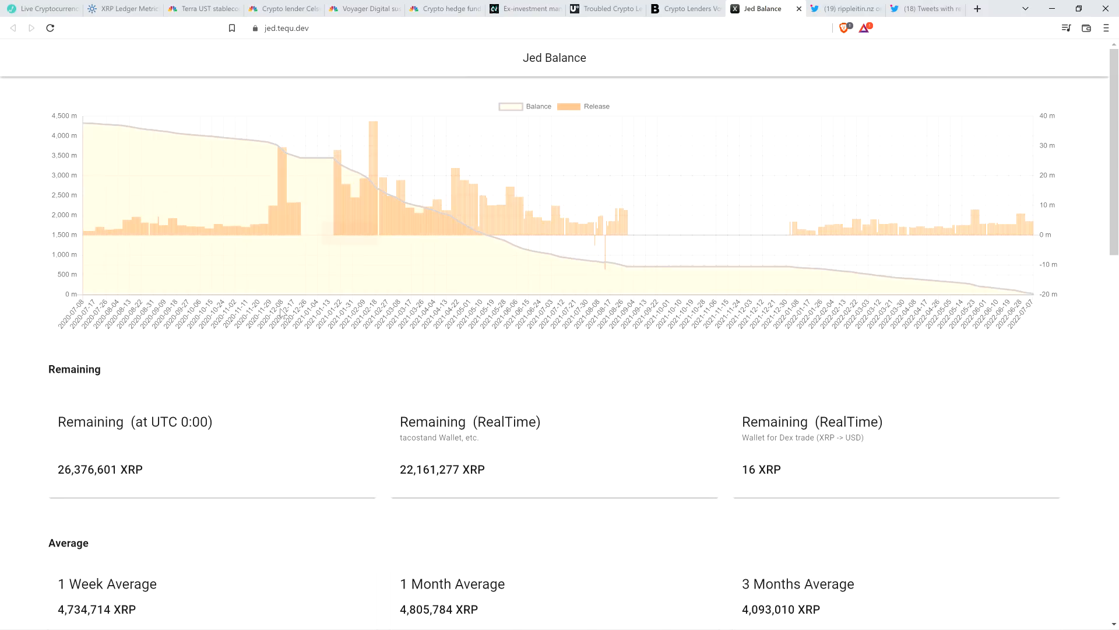
{"action": "mouse_move", "coordinate": [306, 377]}
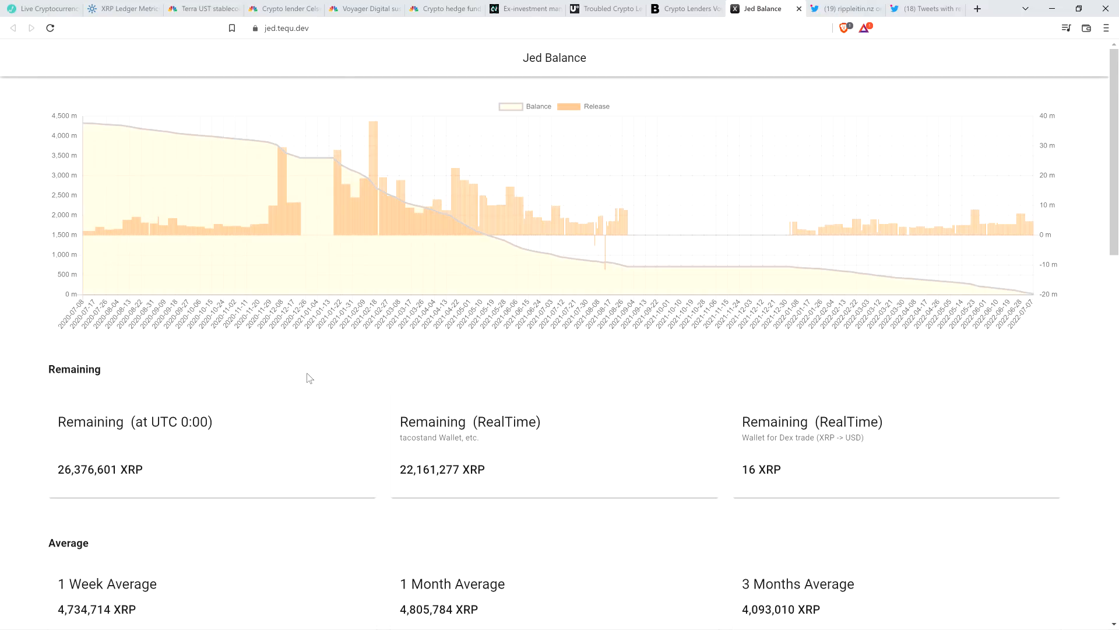
{"action": "scroll", "scroll_direction": "down", "scroll_amount": 3}
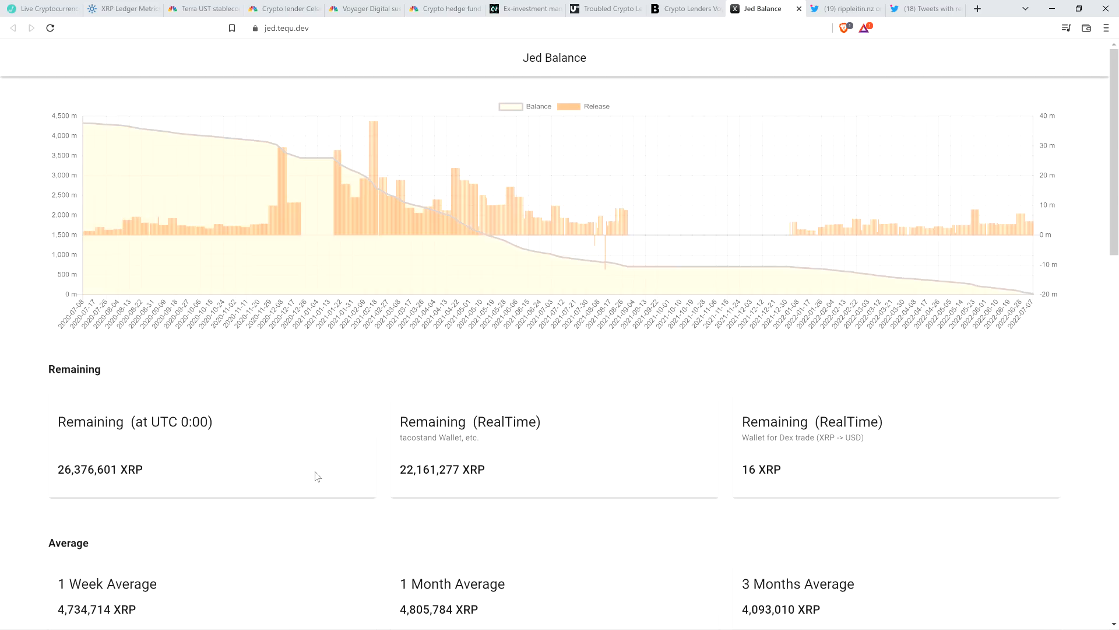
{"action": "mouse_move", "coordinate": [240, 390]}
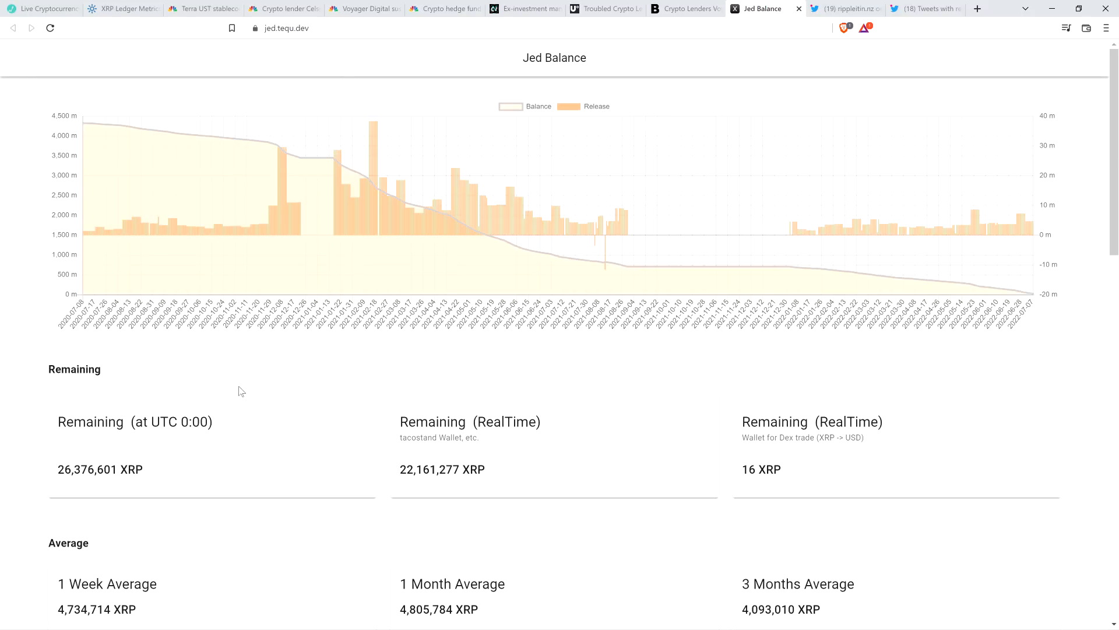
{"action": "mouse_move", "coordinate": [337, 359]}
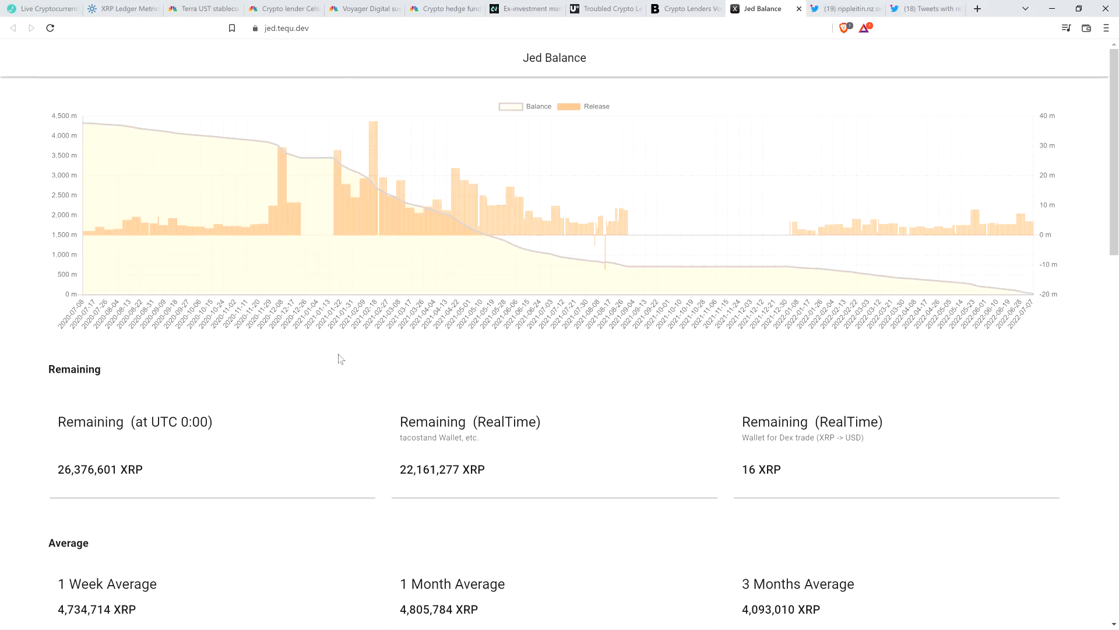
{"action": "mouse_move", "coordinate": [354, 345]}
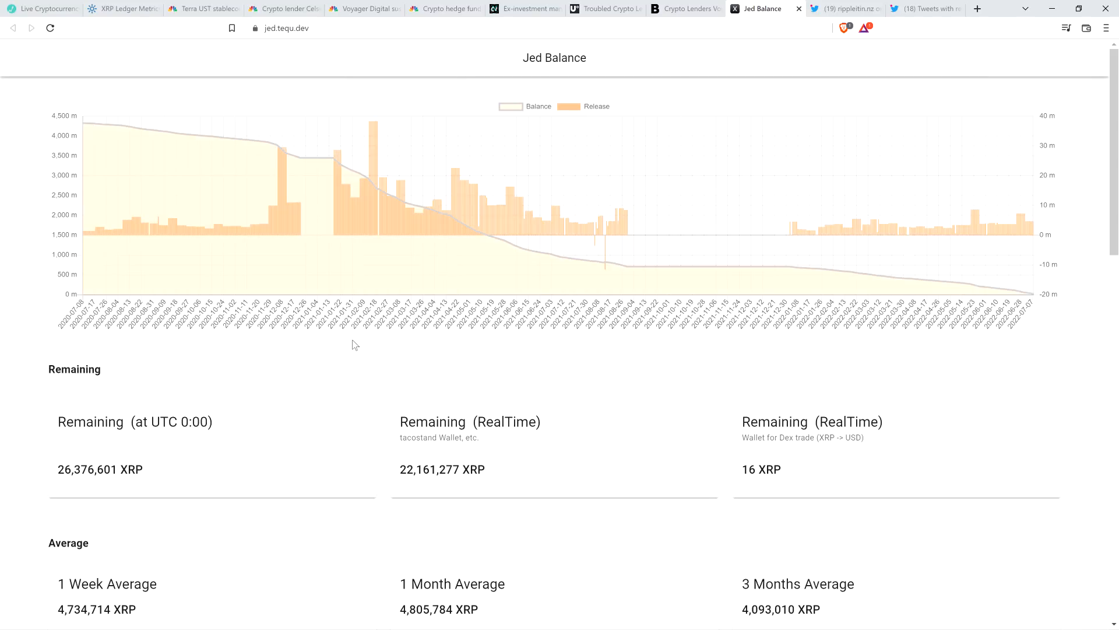
{"action": "mouse_move", "coordinate": [291, 396]}
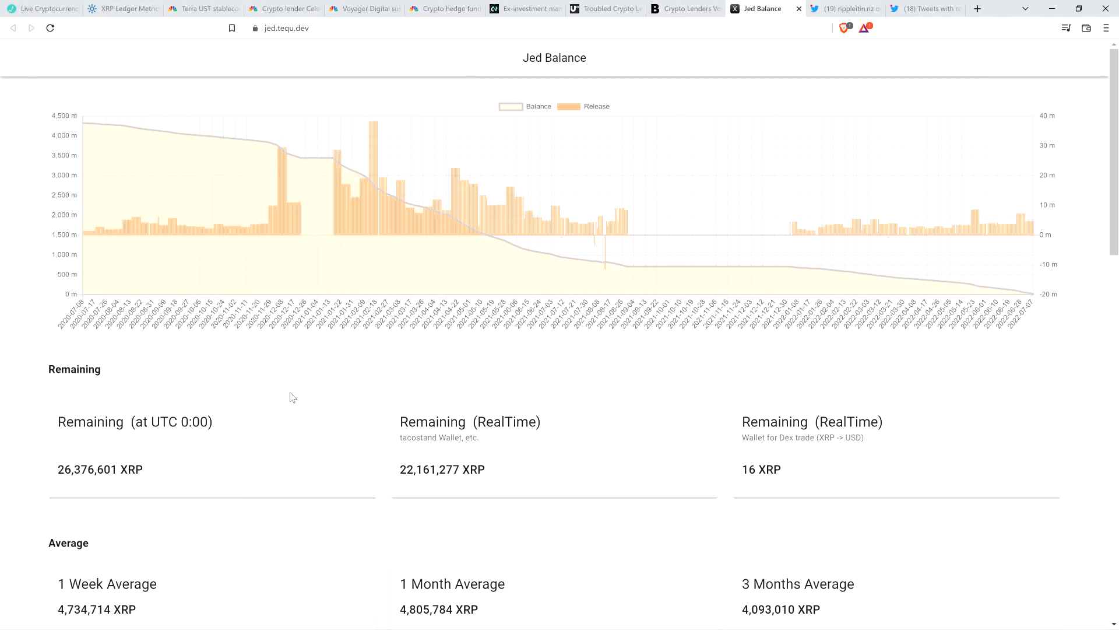
{"action": "mouse_move", "coordinate": [286, 398]}
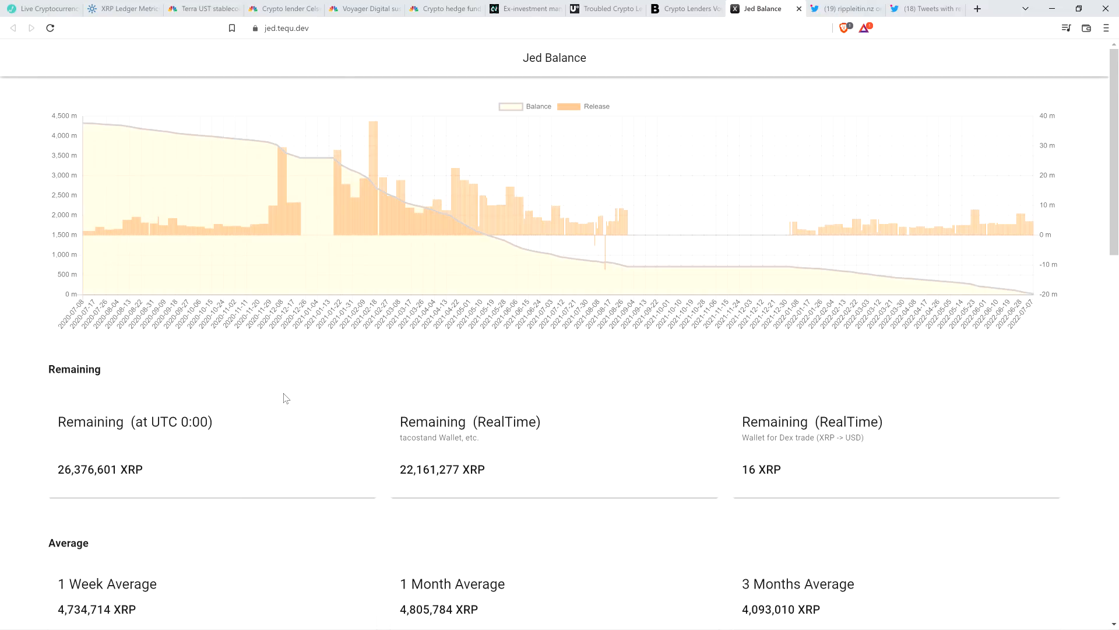
{"action": "mouse_move", "coordinate": [288, 401]}
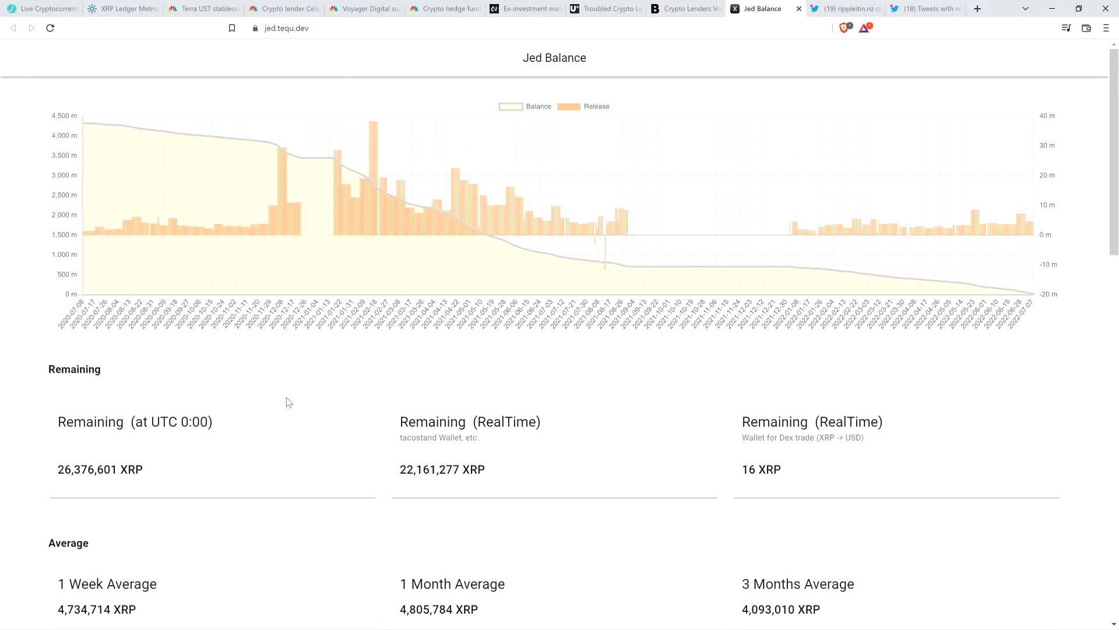
{"action": "mouse_move", "coordinate": [294, 408]}
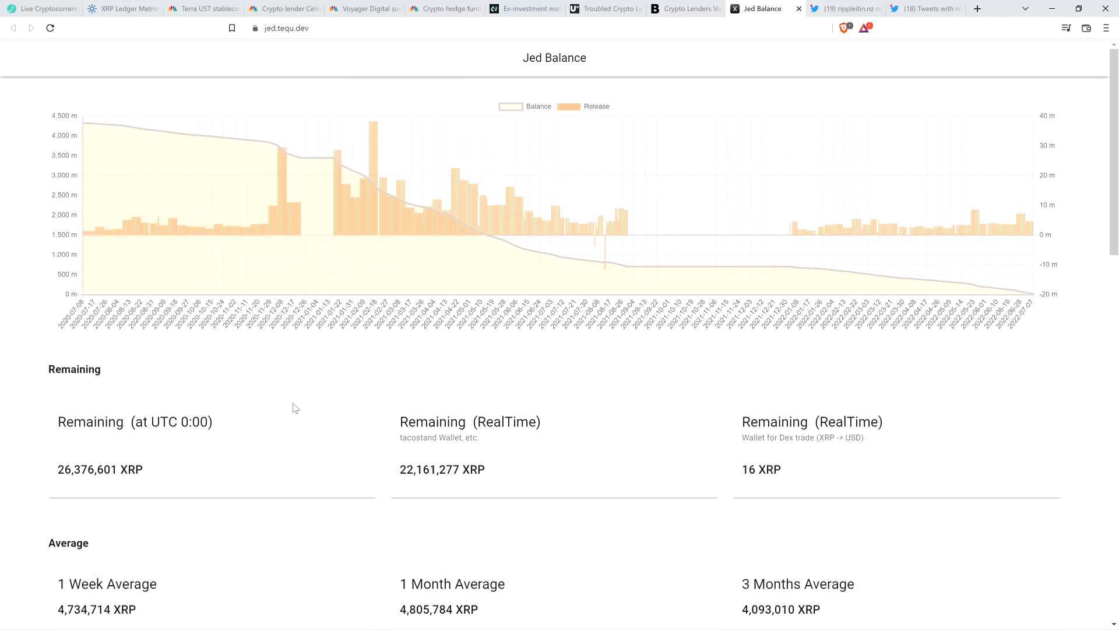
{"action": "mouse_move", "coordinate": [298, 400]}
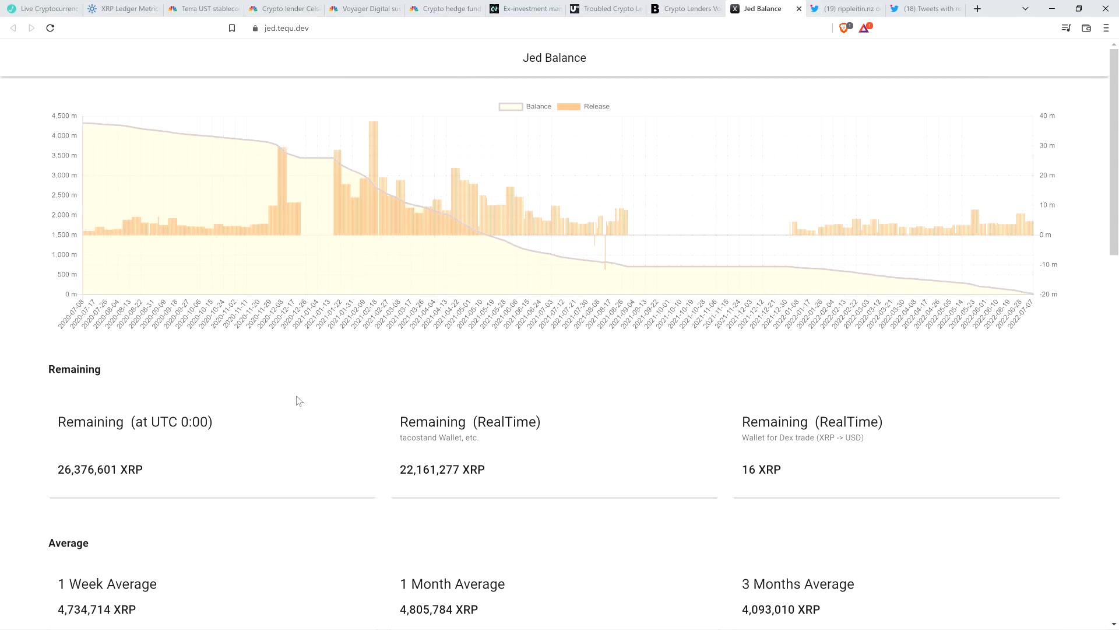
{"action": "mouse_move", "coordinate": [338, 380]}
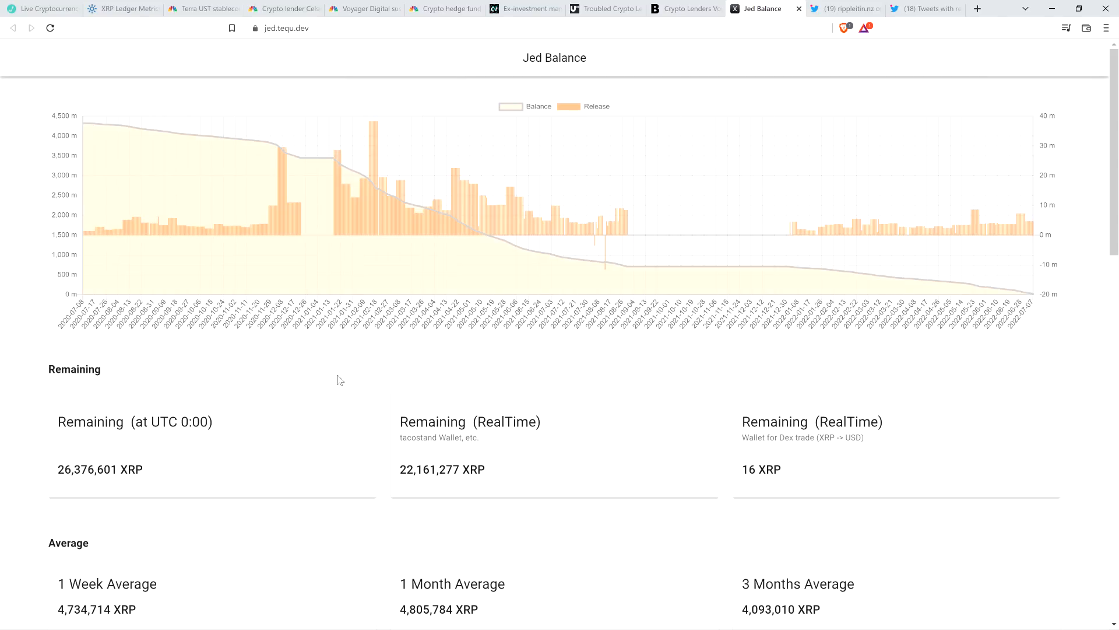
{"action": "mouse_move", "coordinate": [80, 485]}
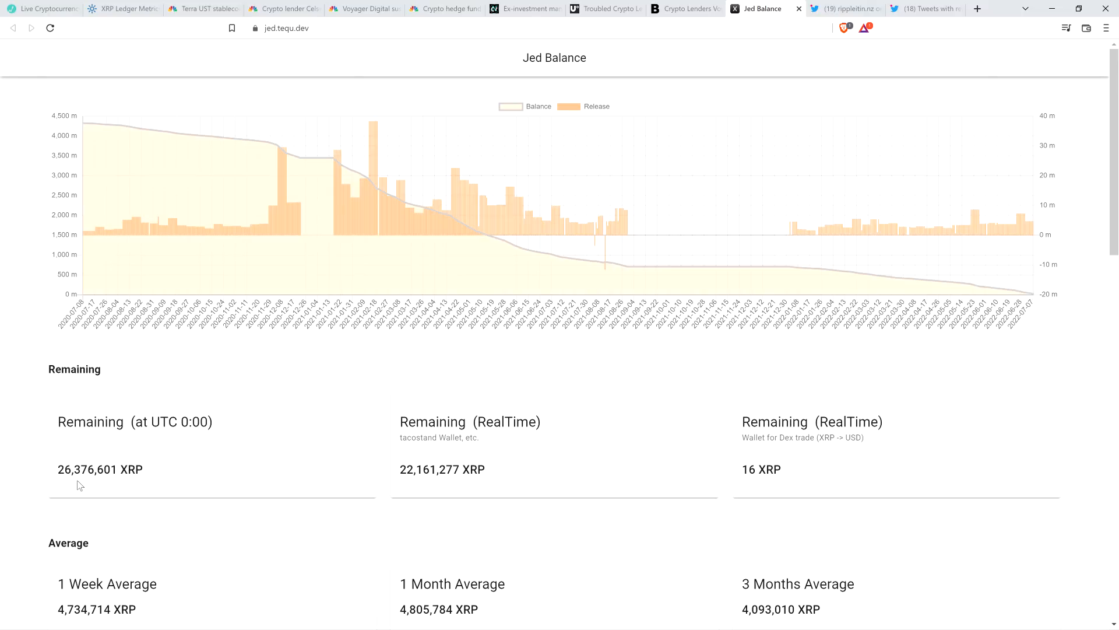
{"action": "mouse_move", "coordinate": [239, 460]}
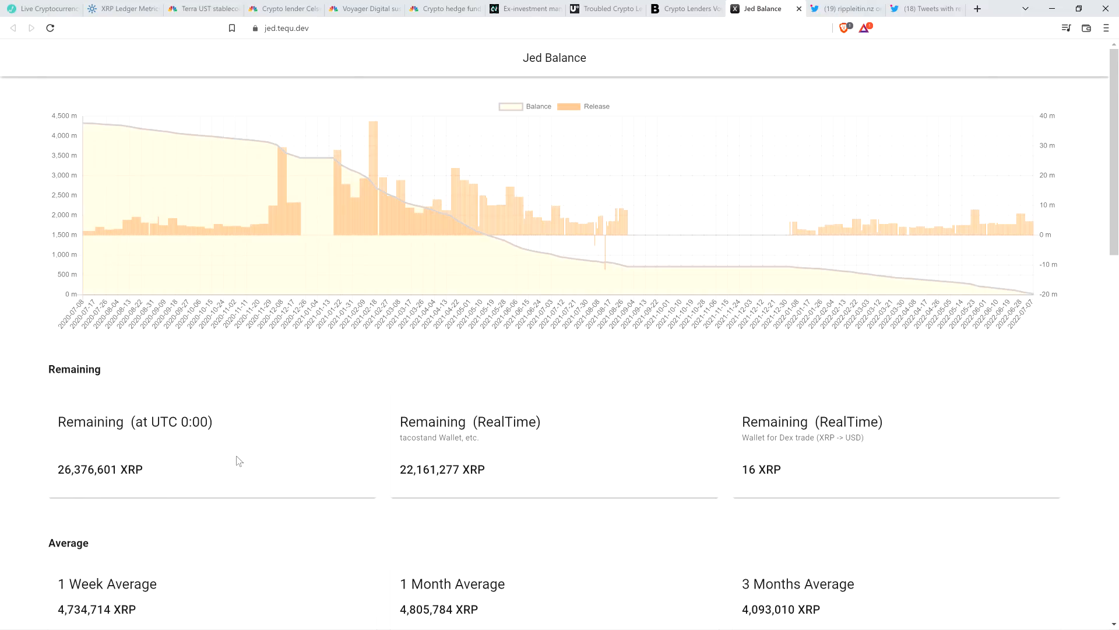
{"action": "mouse_move", "coordinate": [818, 152]}
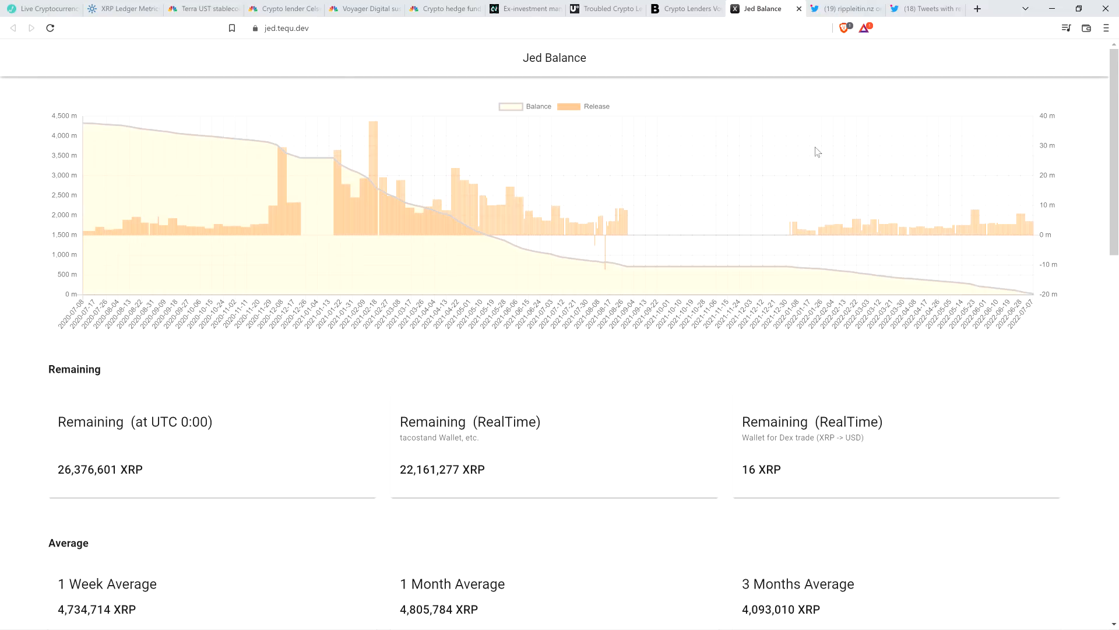
{"action": "mouse_move", "coordinate": [781, 11]}
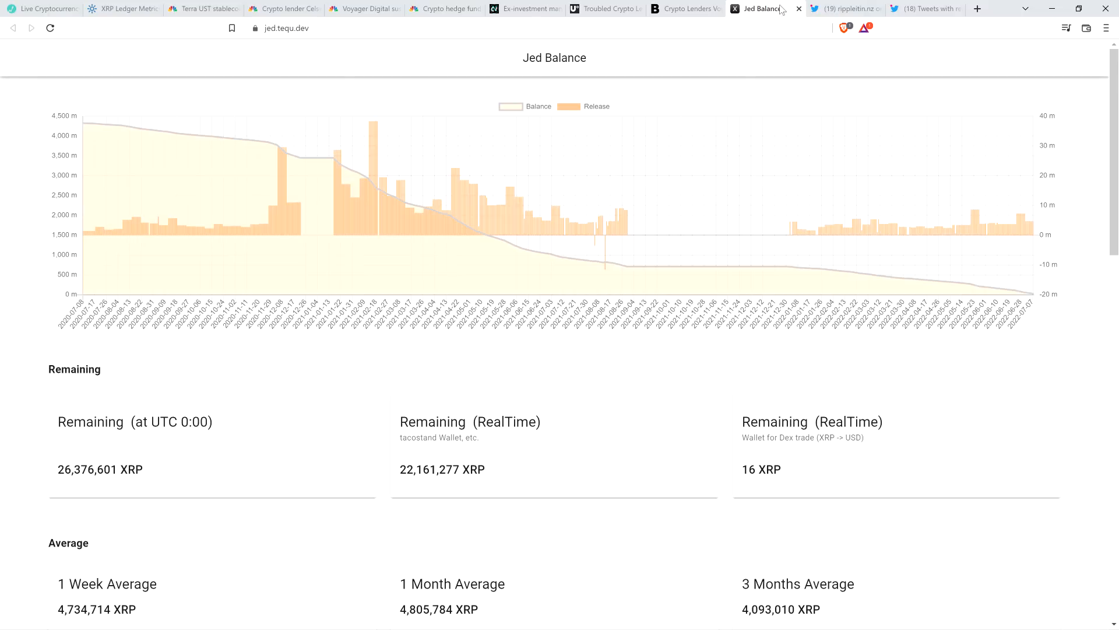
Switch to rippleitin.nz's Twitter thread asking whether MagicMint uses Ripple software or the XRPL.
{"action": "left_click", "coordinate": [843, 9]}
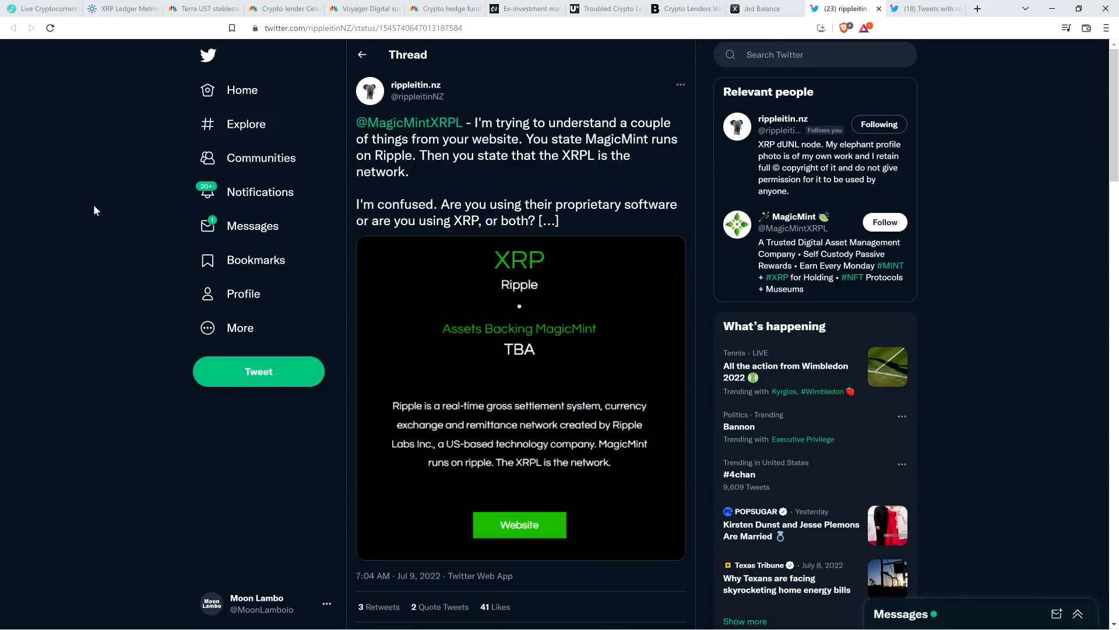
{"action": "mouse_move", "coordinate": [70, 207]}
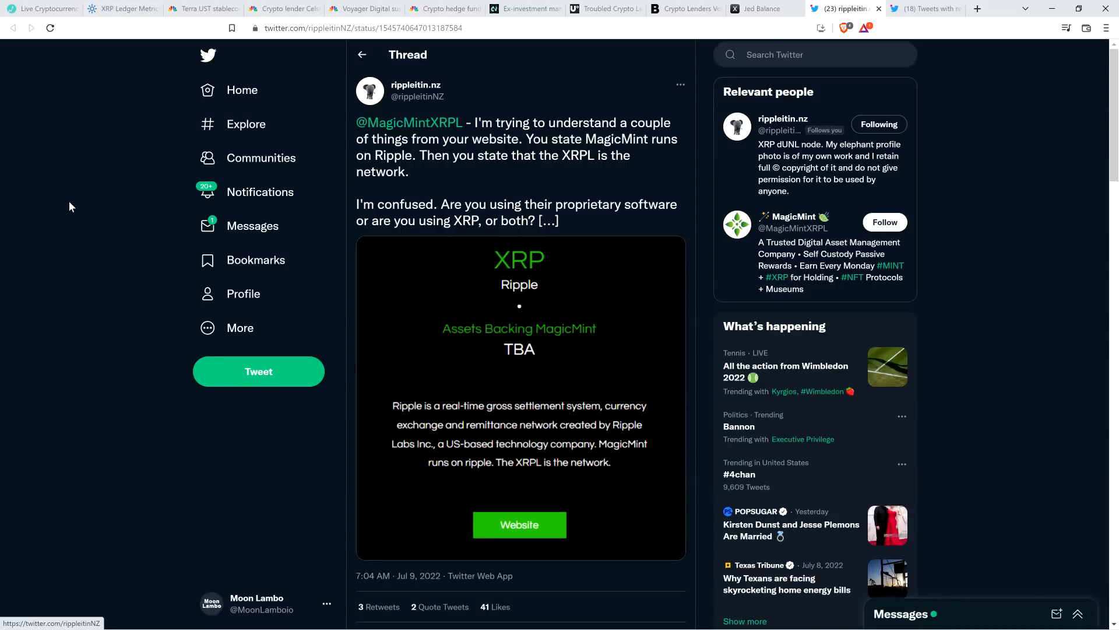
{"action": "mouse_move", "coordinate": [433, 128]}
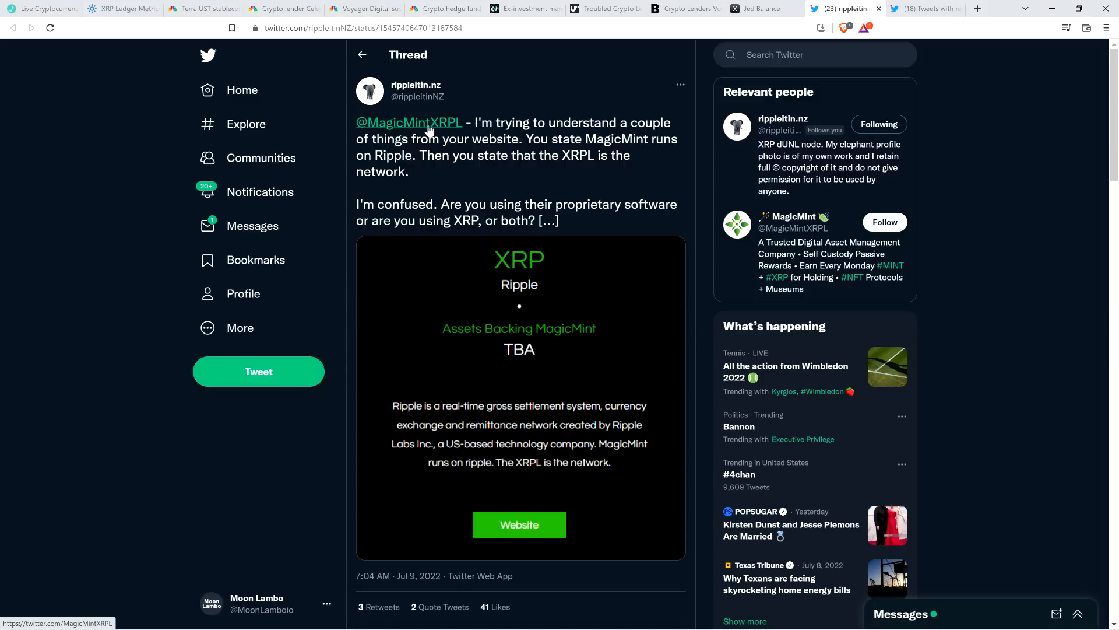
{"action": "mouse_move", "coordinate": [426, 129]}
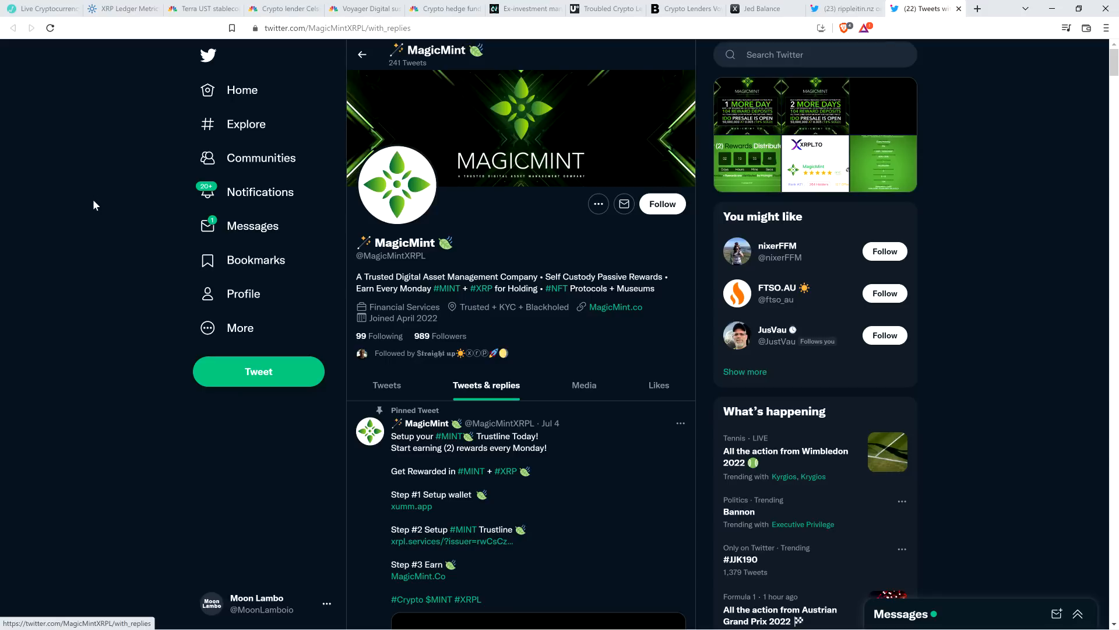
{"action": "mouse_move", "coordinate": [98, 200]}
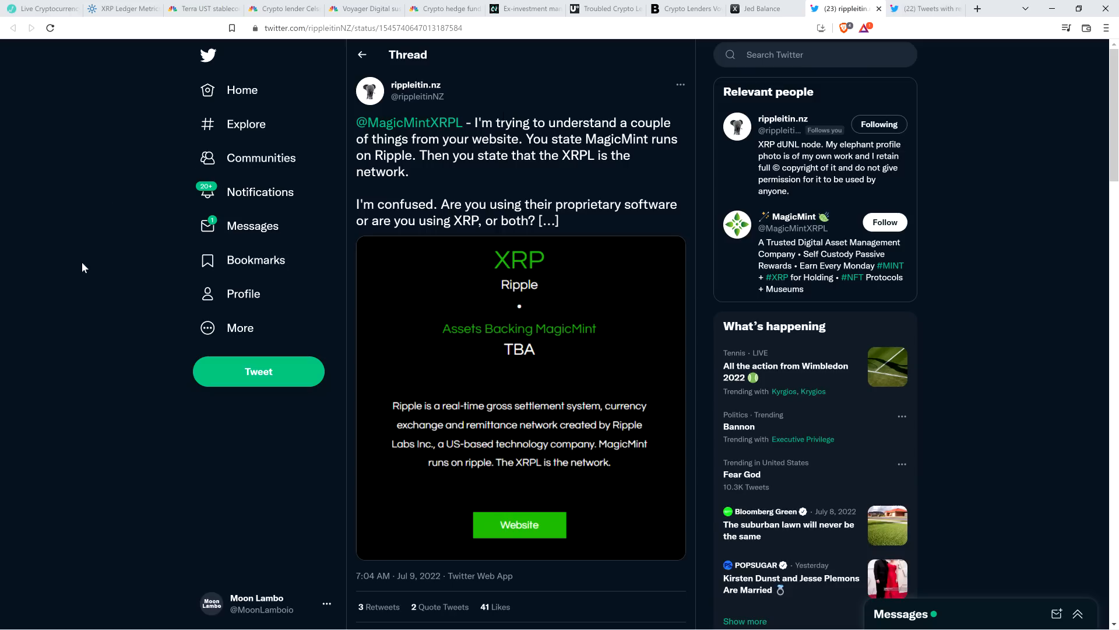
{"action": "scroll", "scroll_direction": "down", "scroll_amount": 3}
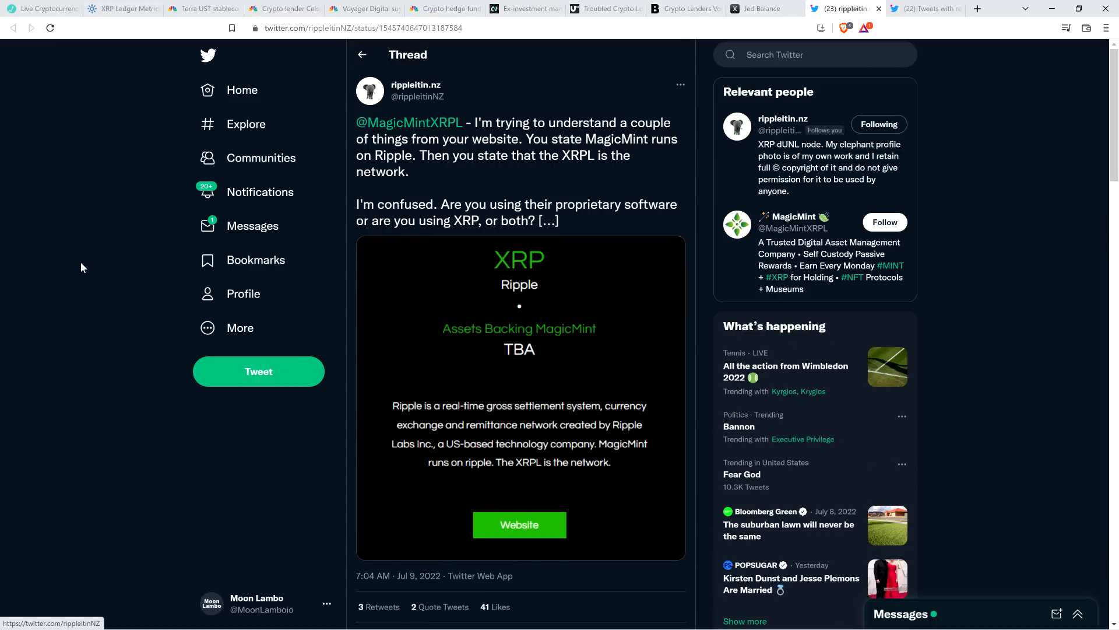
{"action": "mouse_move", "coordinate": [73, 268]}
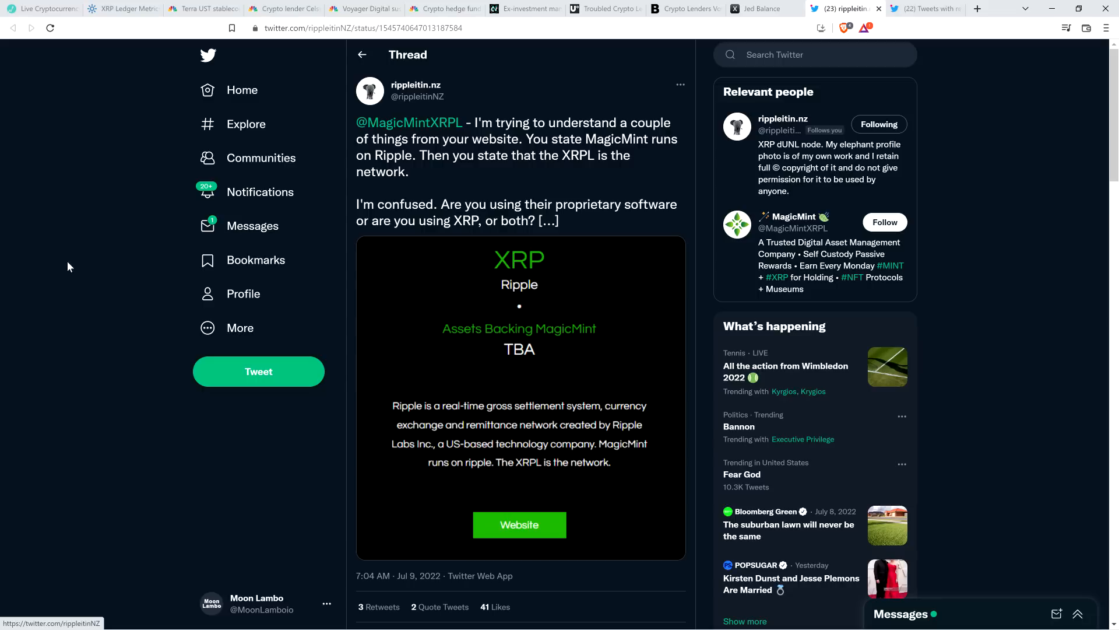
{"action": "mouse_move", "coordinate": [103, 262]}
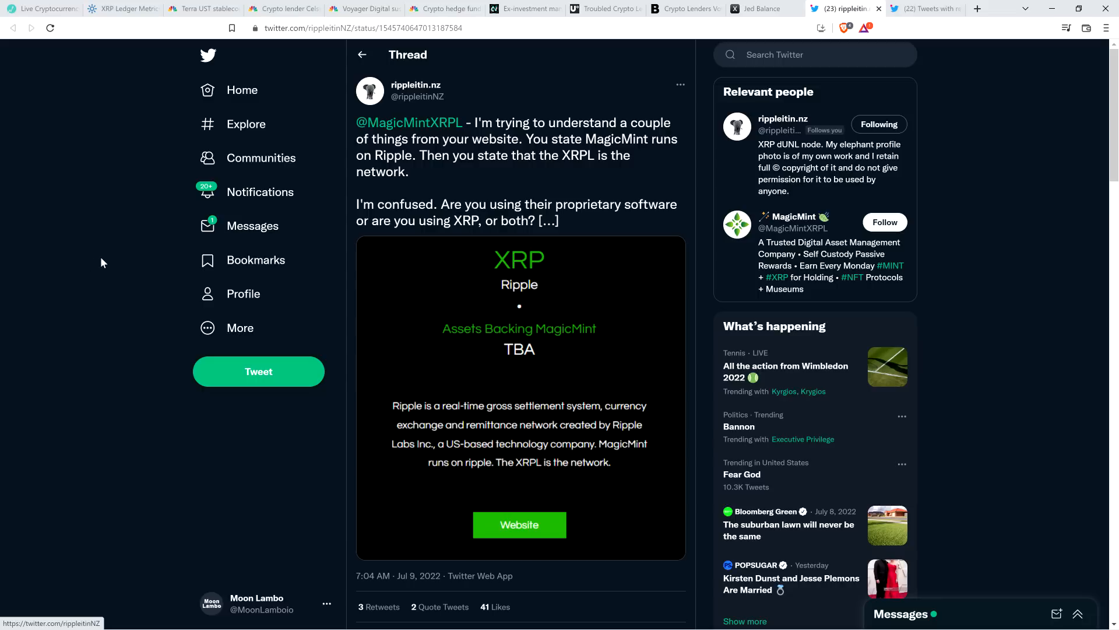
{"action": "scroll", "scroll_direction": "down", "scroll_amount": 3}
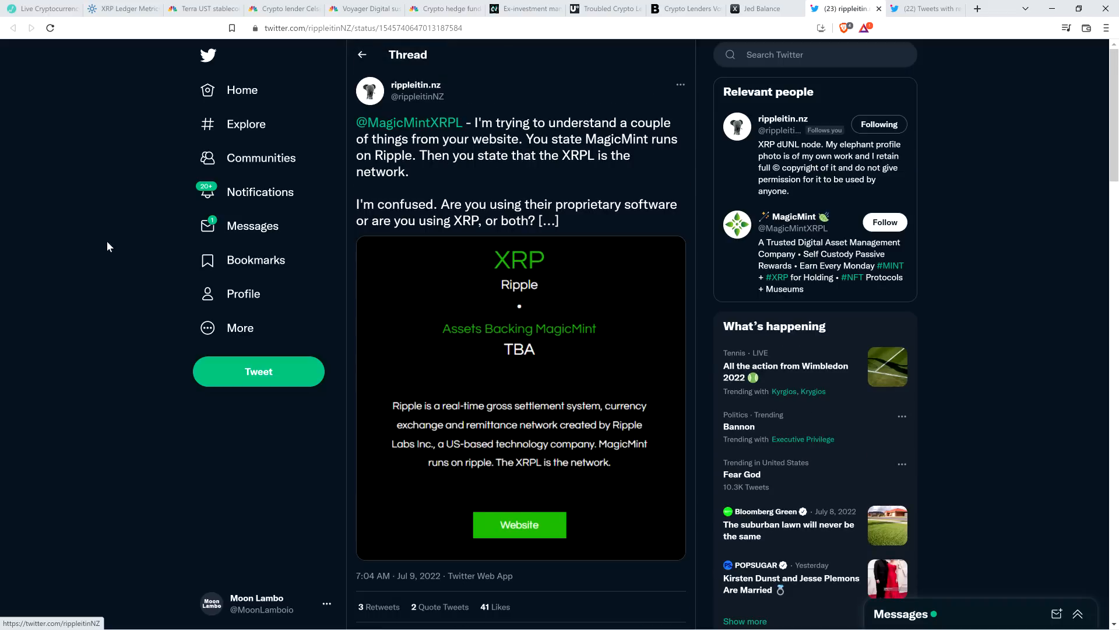
{"action": "mouse_move", "coordinate": [103, 242]}
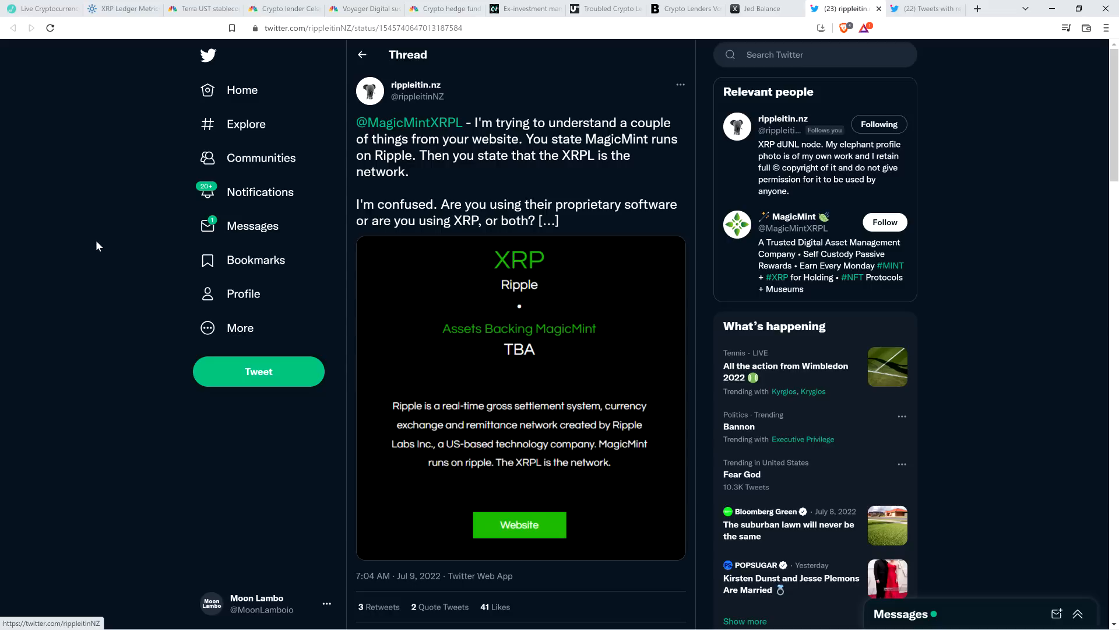
{"action": "mouse_move", "coordinate": [117, 233]}
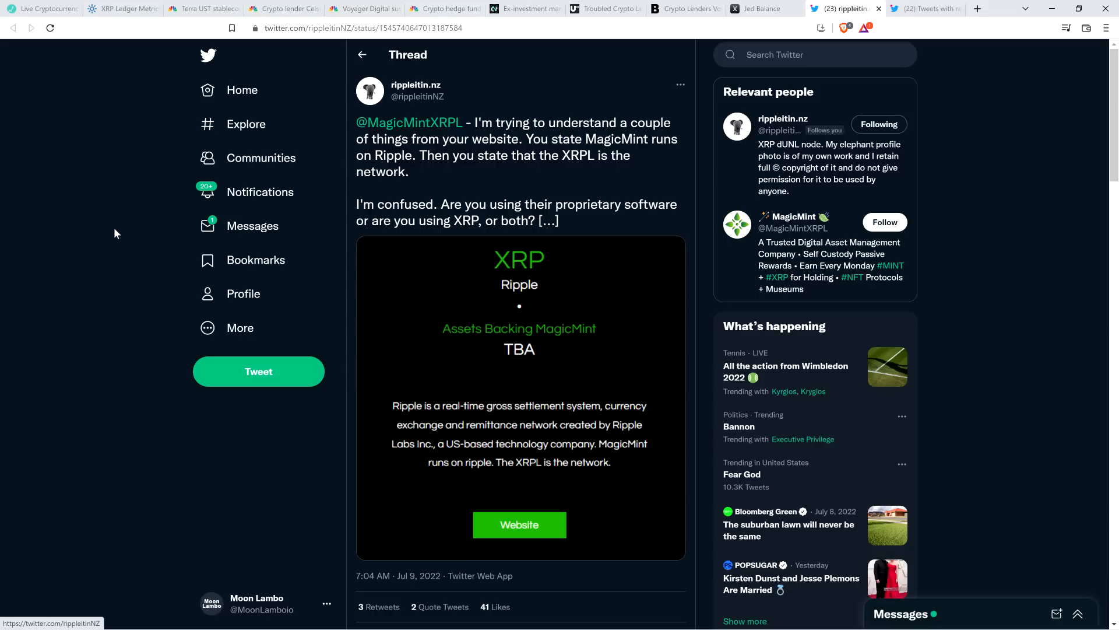
{"action": "scroll", "scroll_direction": "down", "scroll_amount": 3}
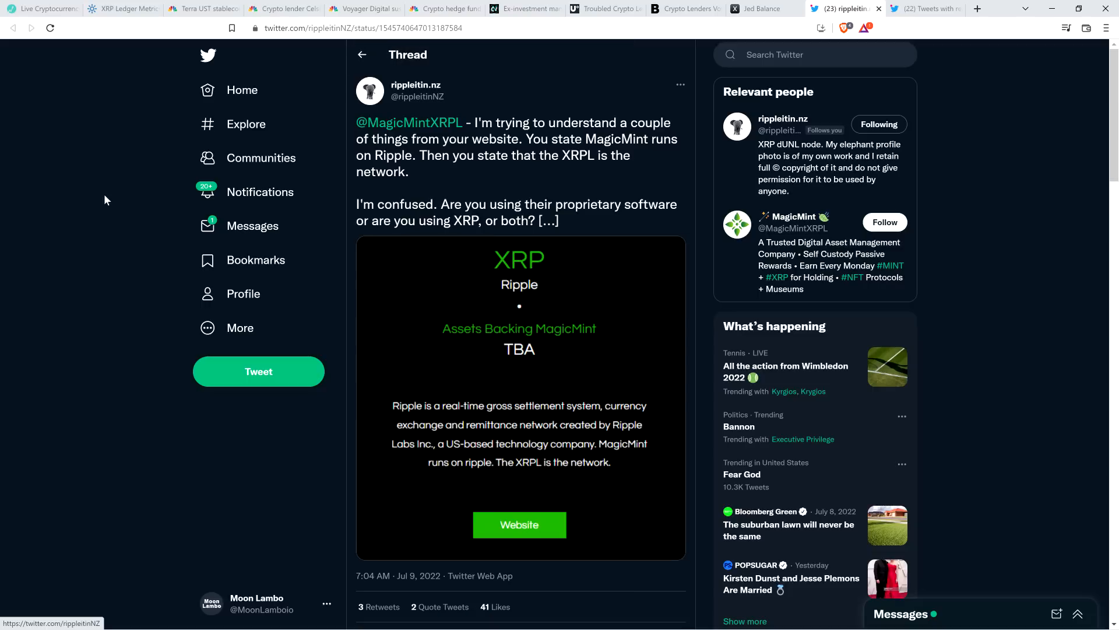
{"action": "mouse_move", "coordinate": [100, 207]}
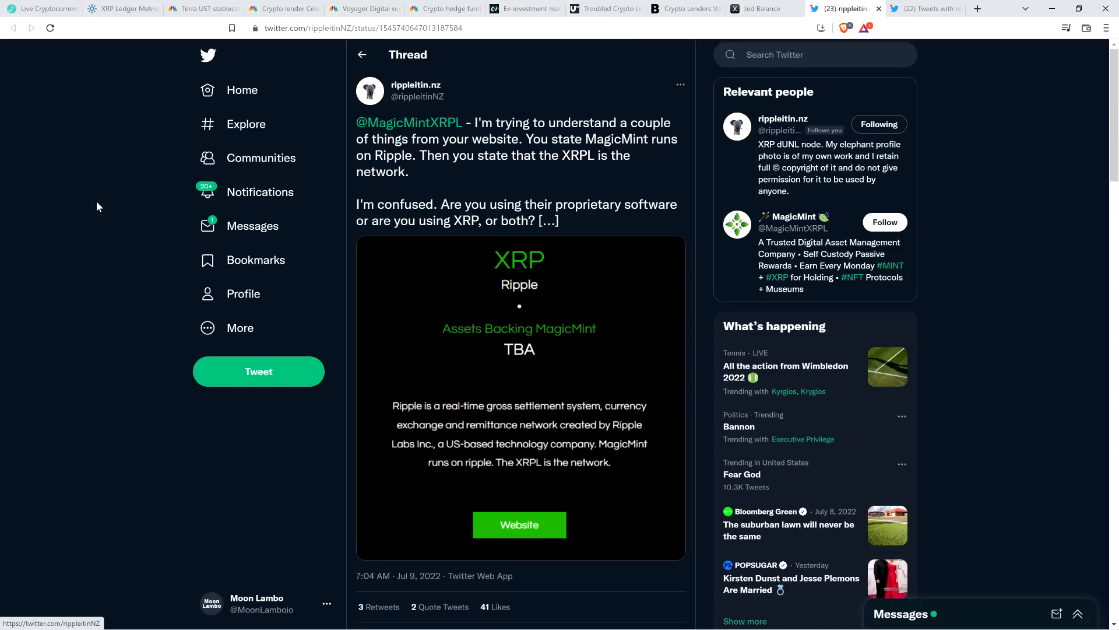
{"action": "mouse_move", "coordinate": [96, 211]}
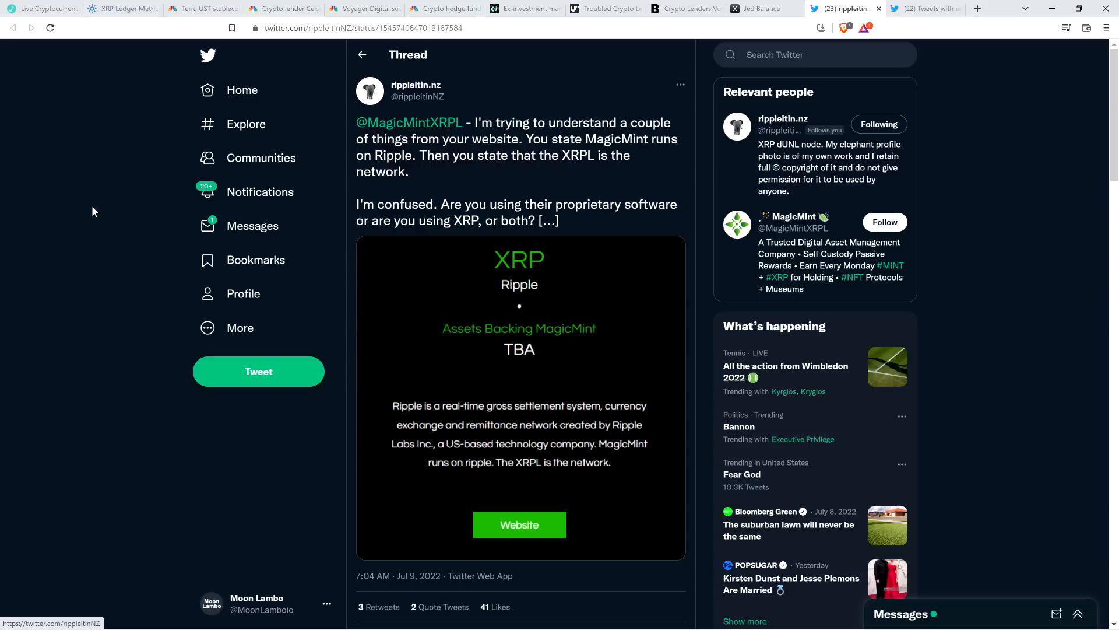
{"action": "mouse_move", "coordinate": [90, 201]}
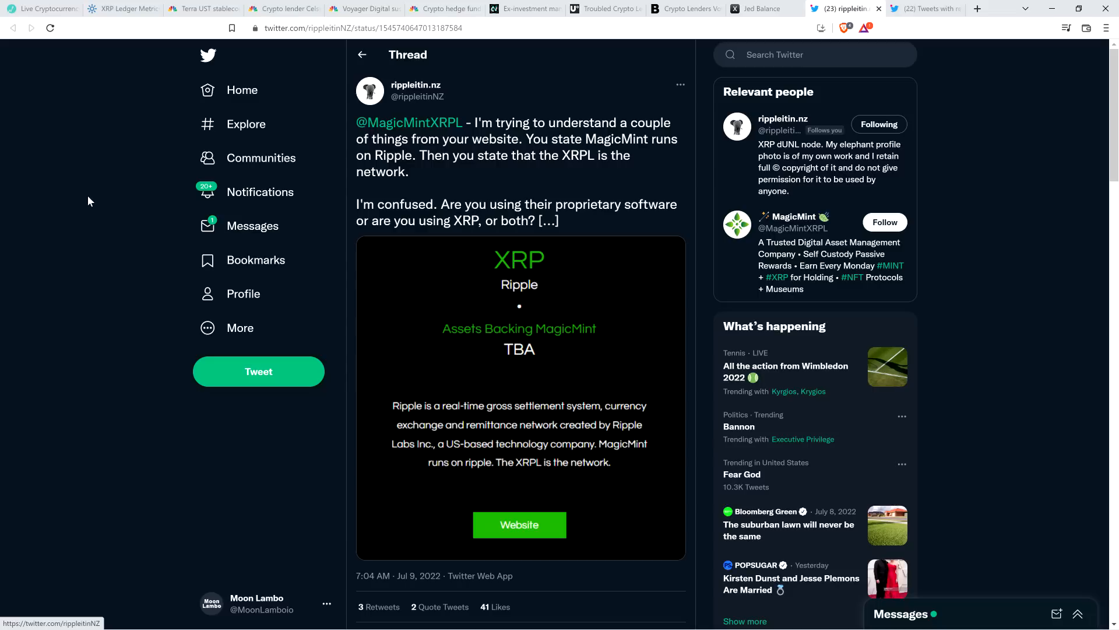
{"action": "mouse_move", "coordinate": [93, 216]}
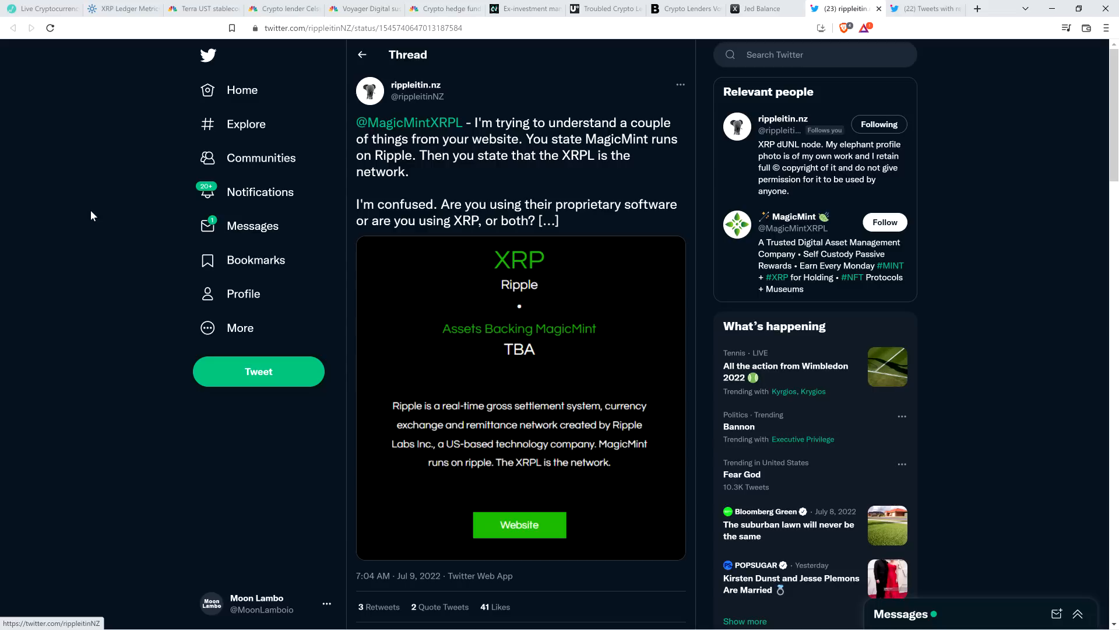
{"action": "mouse_move", "coordinate": [75, 254]}
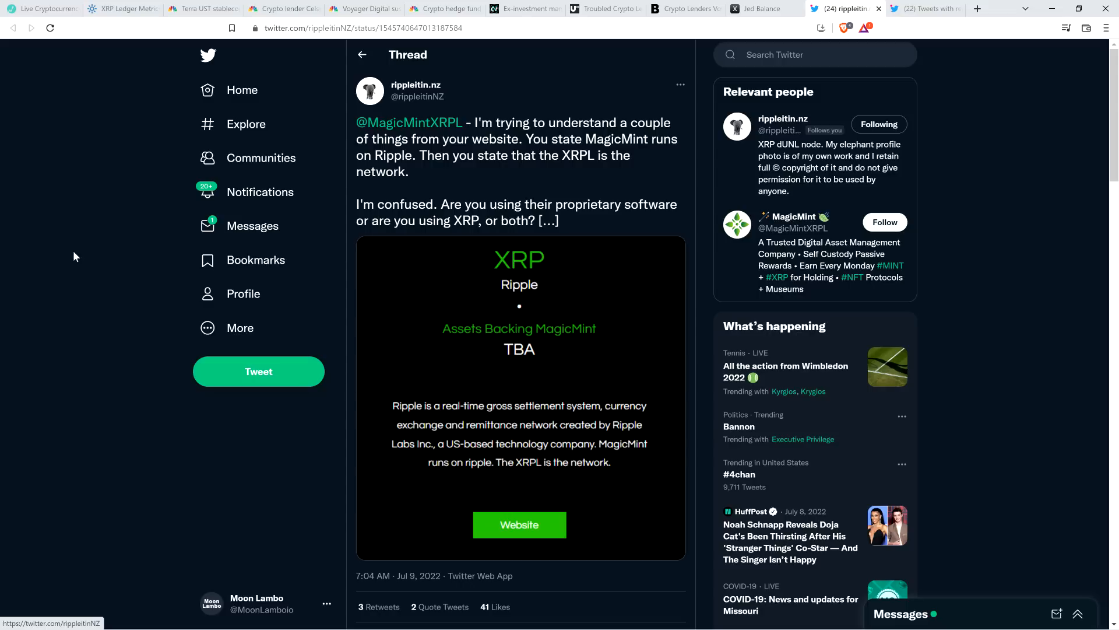
{"action": "mouse_move", "coordinate": [74, 278]}
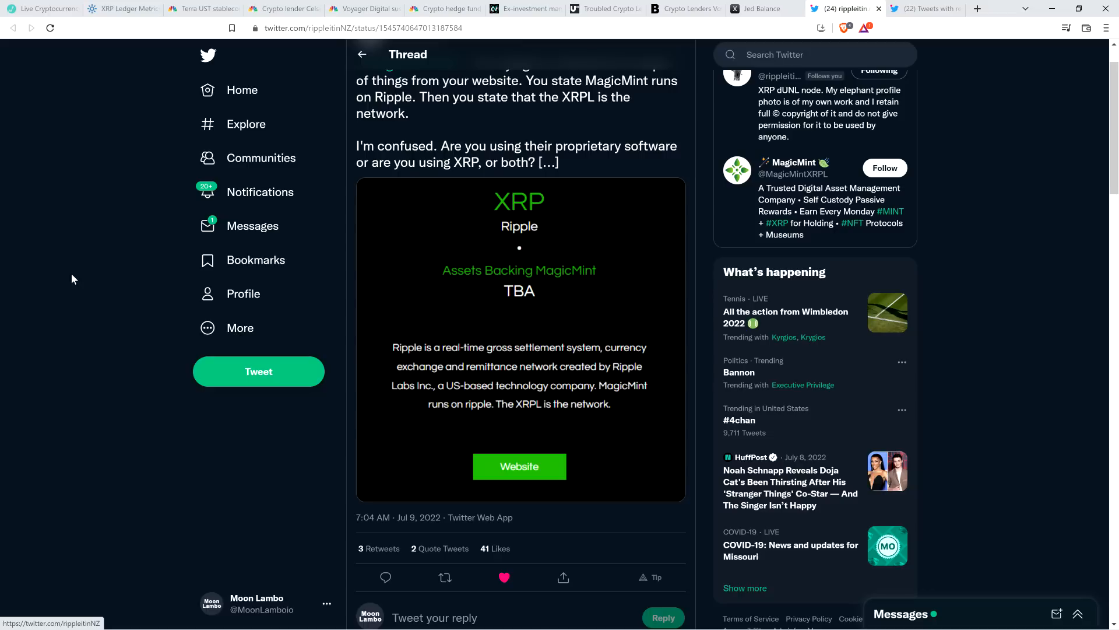
{"action": "mouse_move", "coordinate": [69, 270]}
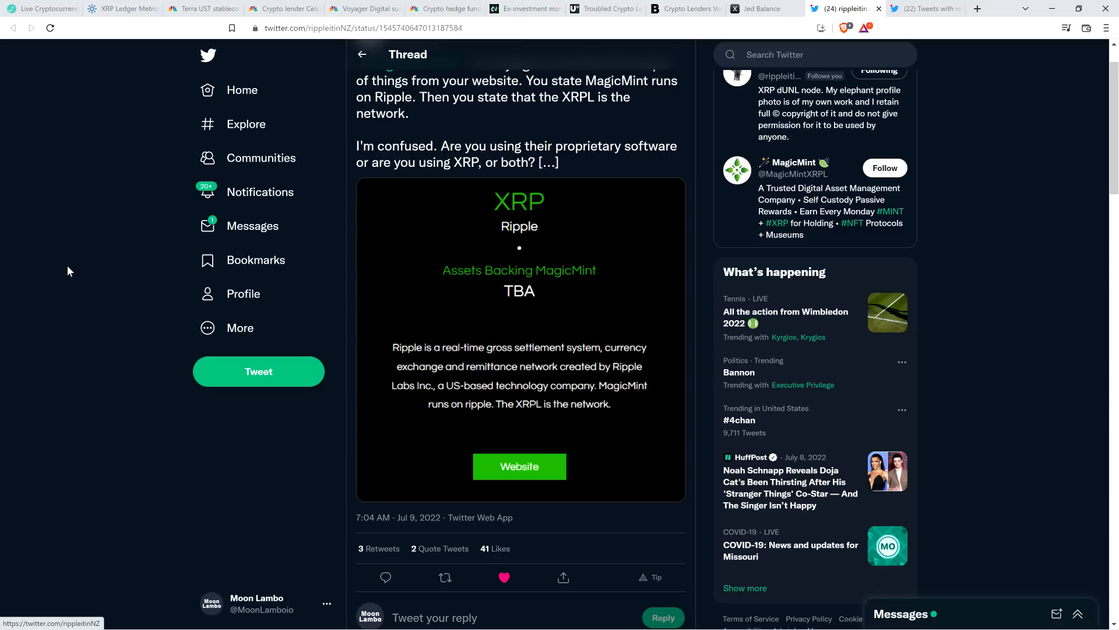
{"action": "mouse_move", "coordinate": [81, 281]}
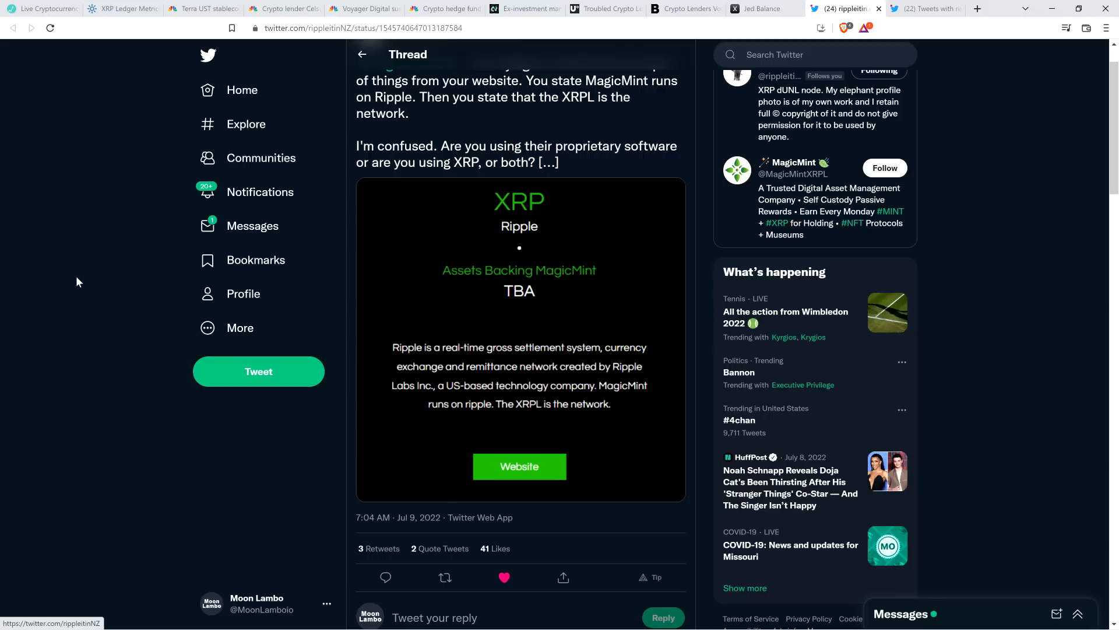
{"action": "mouse_move", "coordinate": [63, 292]}
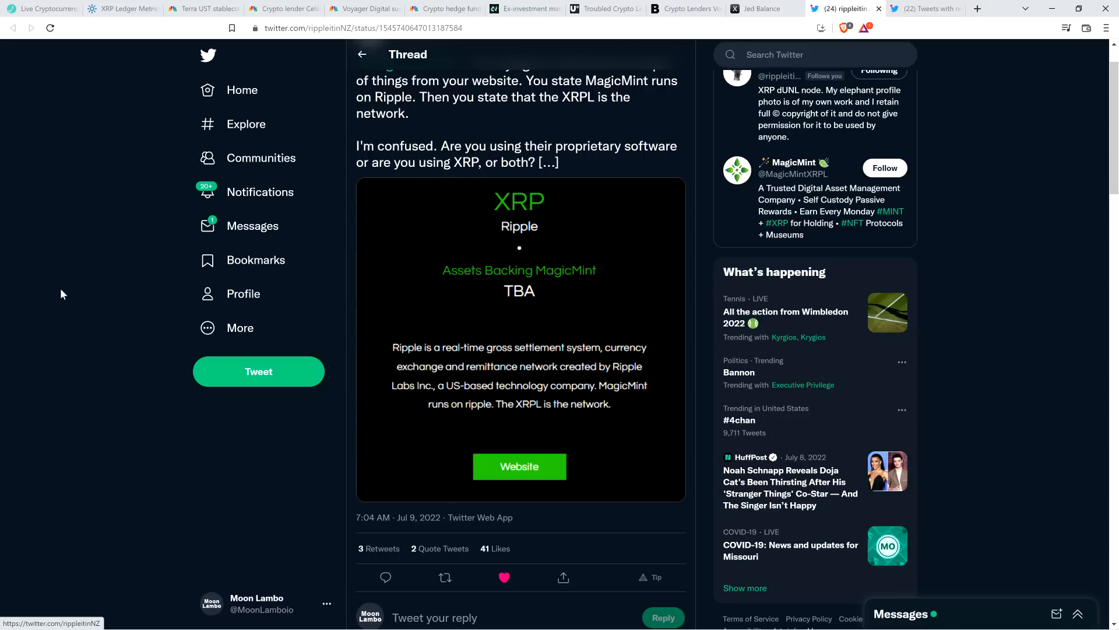
Scroll through the follow-up replies on $MINT to the graphic showing $0 assets under management.
{"action": "scroll", "scroll_direction": "down", "scroll_amount": 3}
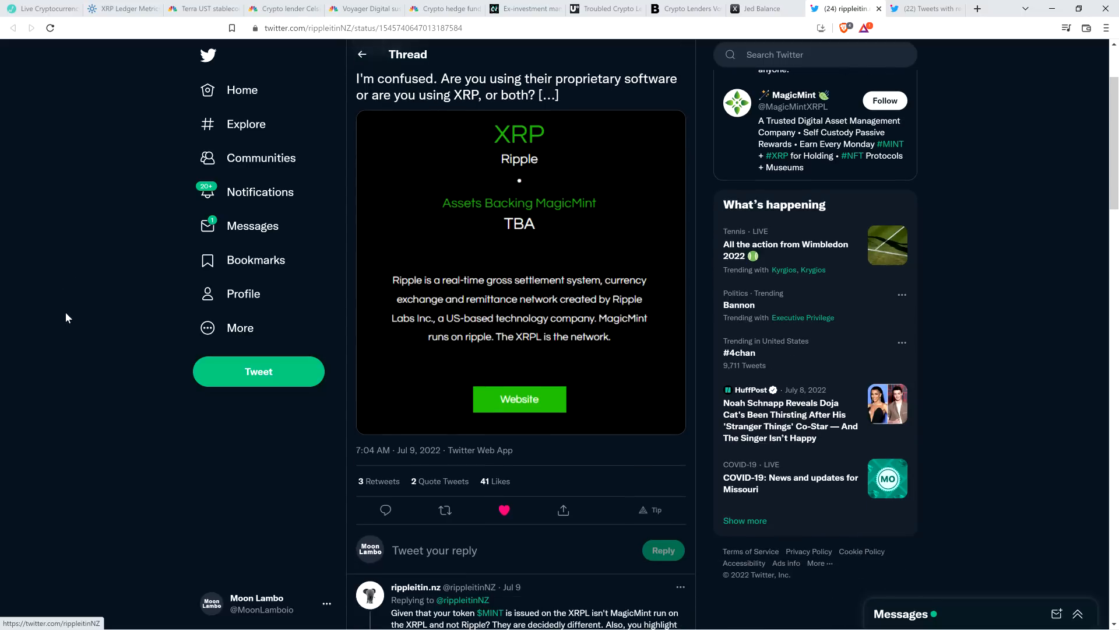
{"action": "scroll", "scroll_direction": "down", "scroll_amount": 3}
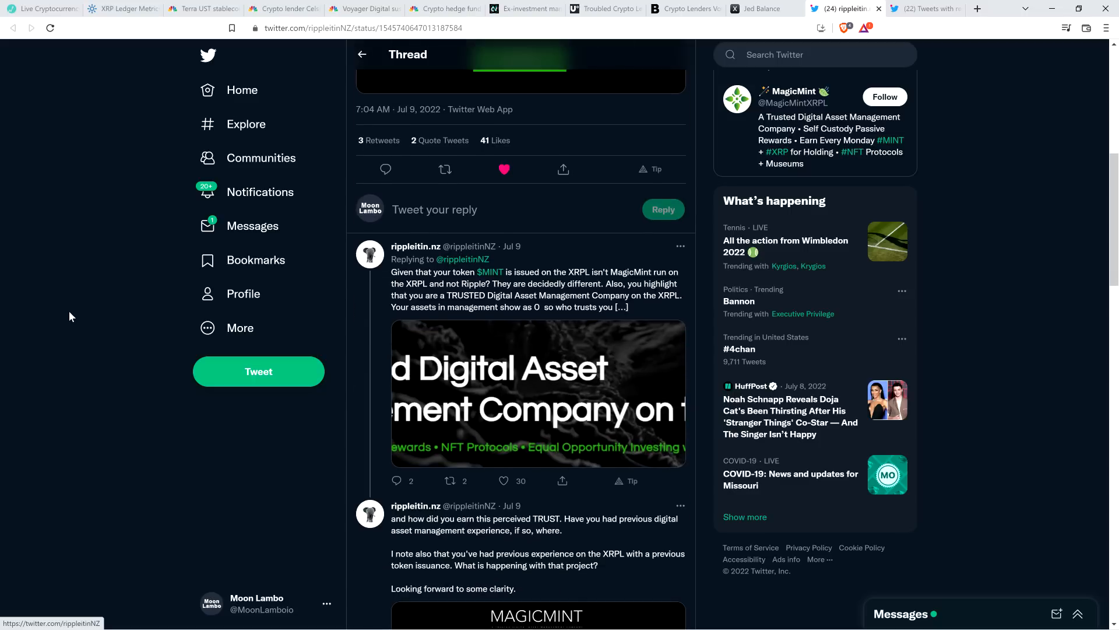
{"action": "mouse_move", "coordinate": [81, 310]}
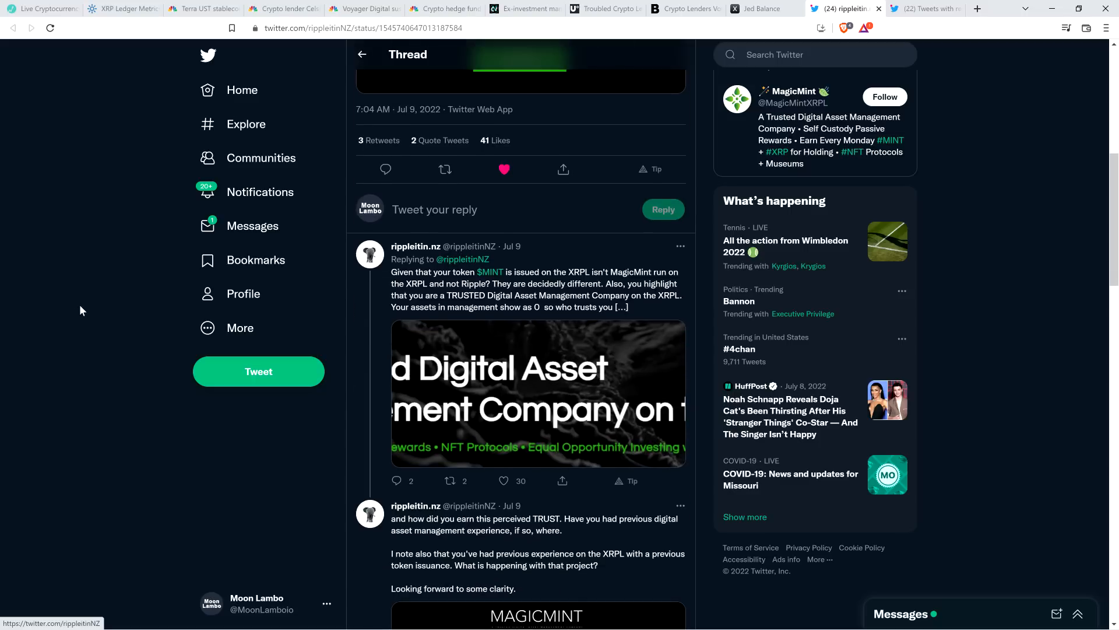
{"action": "mouse_move", "coordinate": [85, 318]}
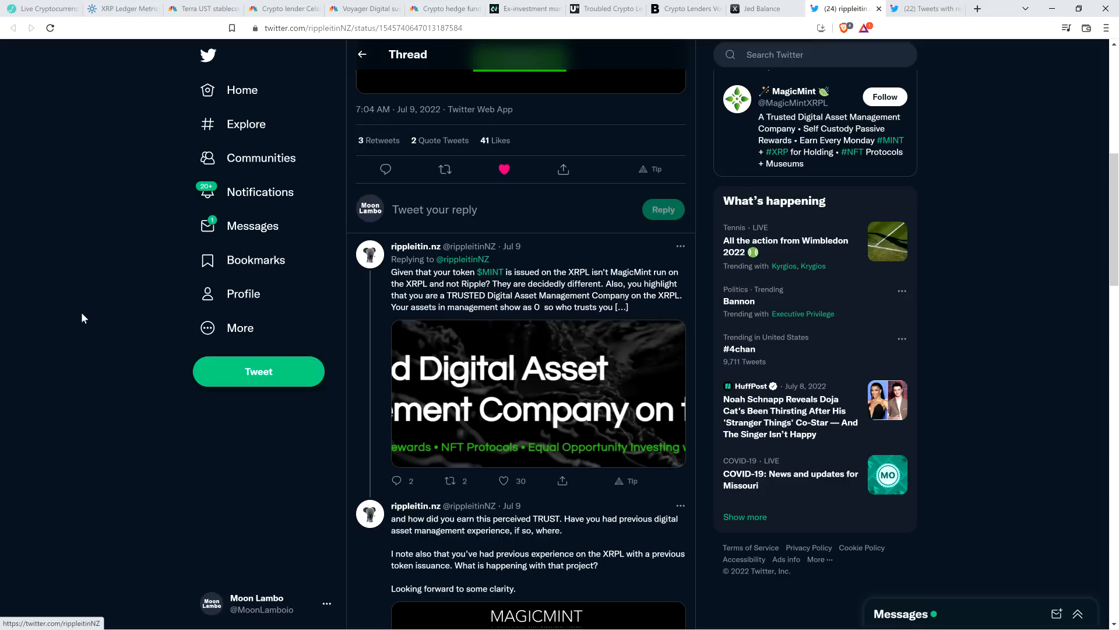
{"action": "scroll", "scroll_direction": "down", "scroll_amount": 3}
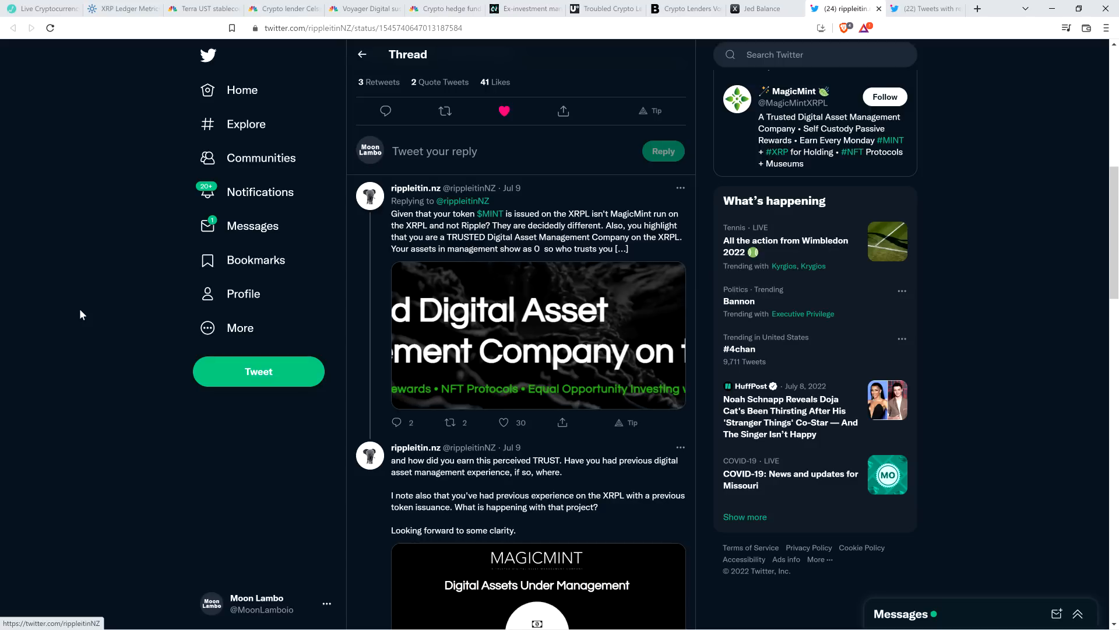
{"action": "scroll", "scroll_direction": "down", "scroll_amount": 3}
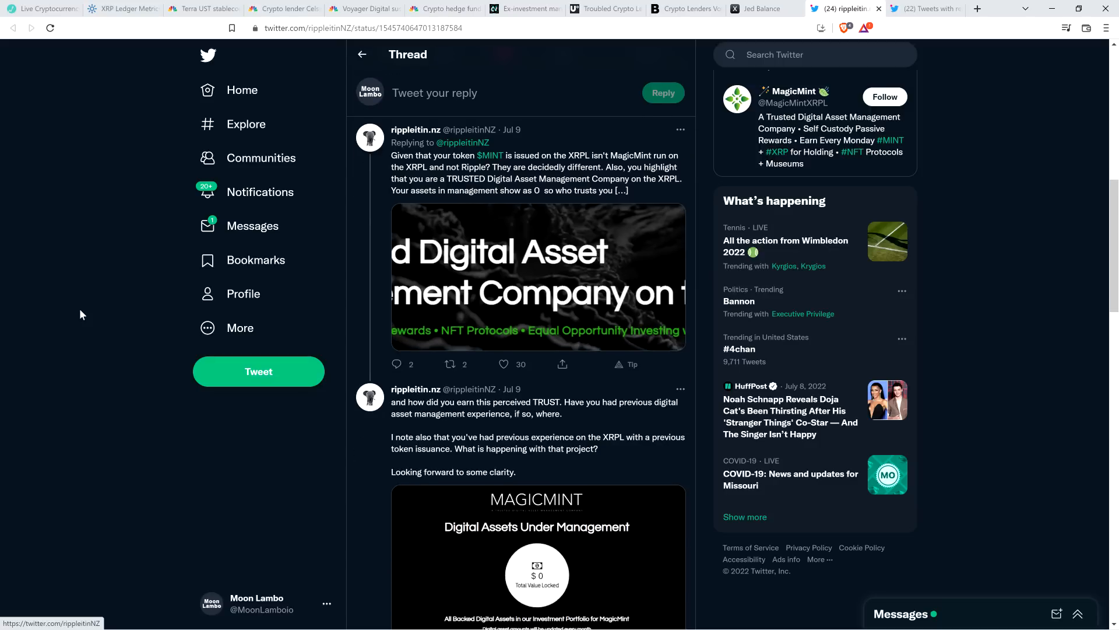
{"action": "scroll", "scroll_direction": "down", "scroll_amount": 3}
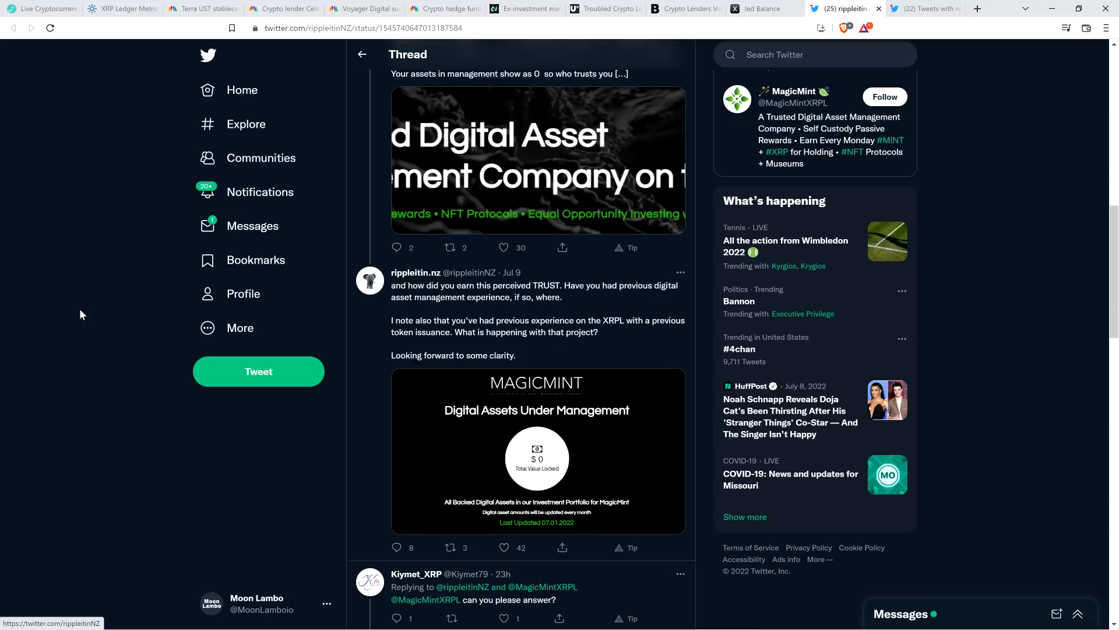
{"action": "mouse_move", "coordinate": [90, 317]}
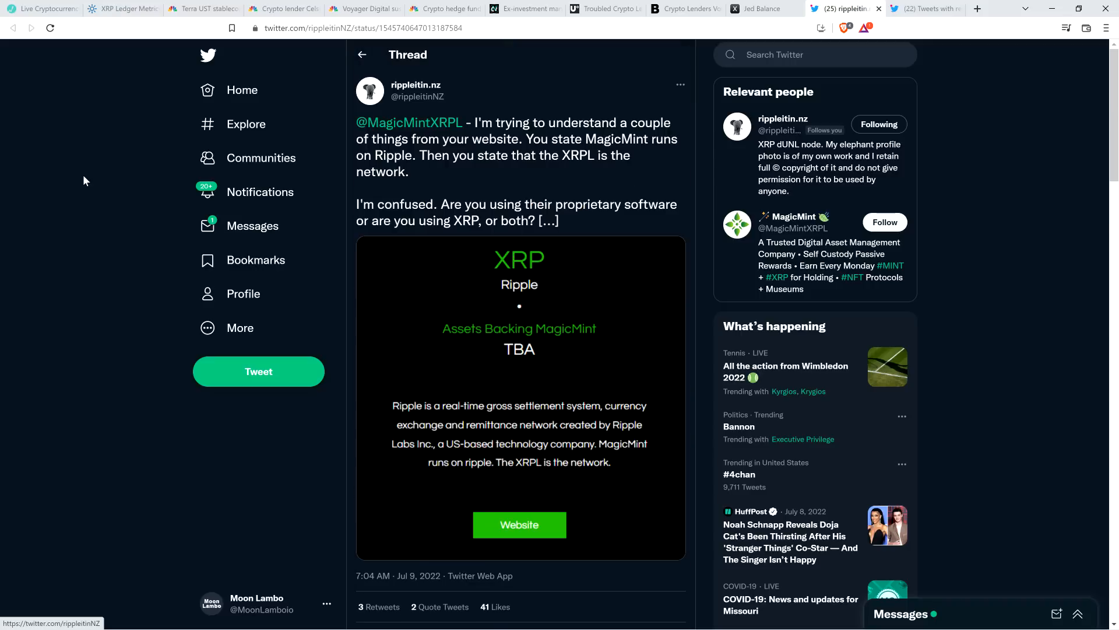
{"action": "mouse_move", "coordinate": [67, 197]}
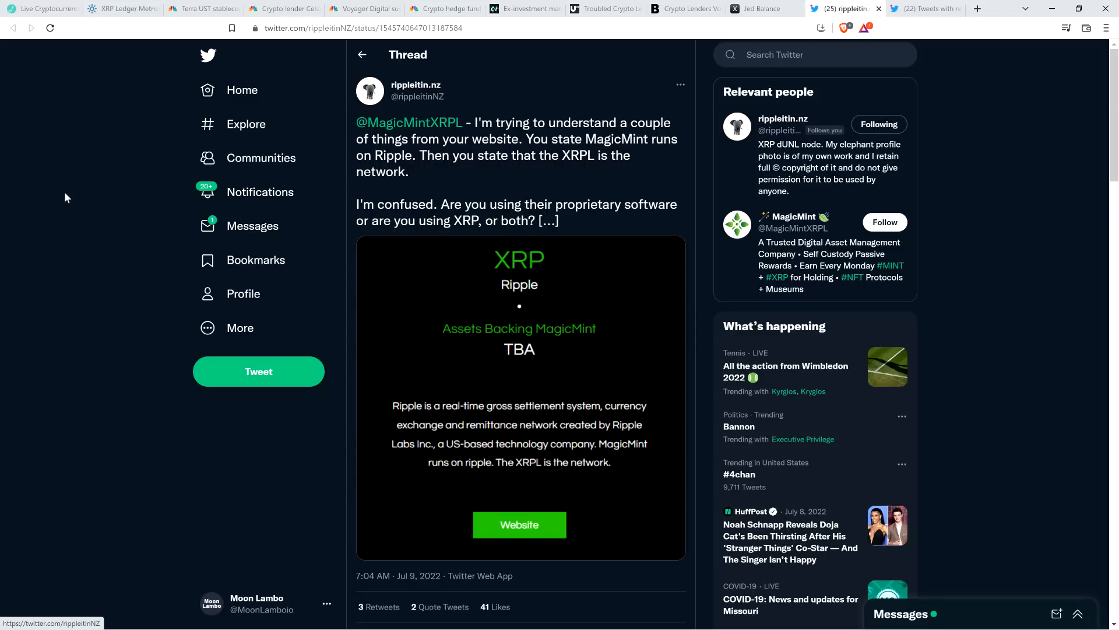
{"action": "mouse_move", "coordinate": [70, 195]}
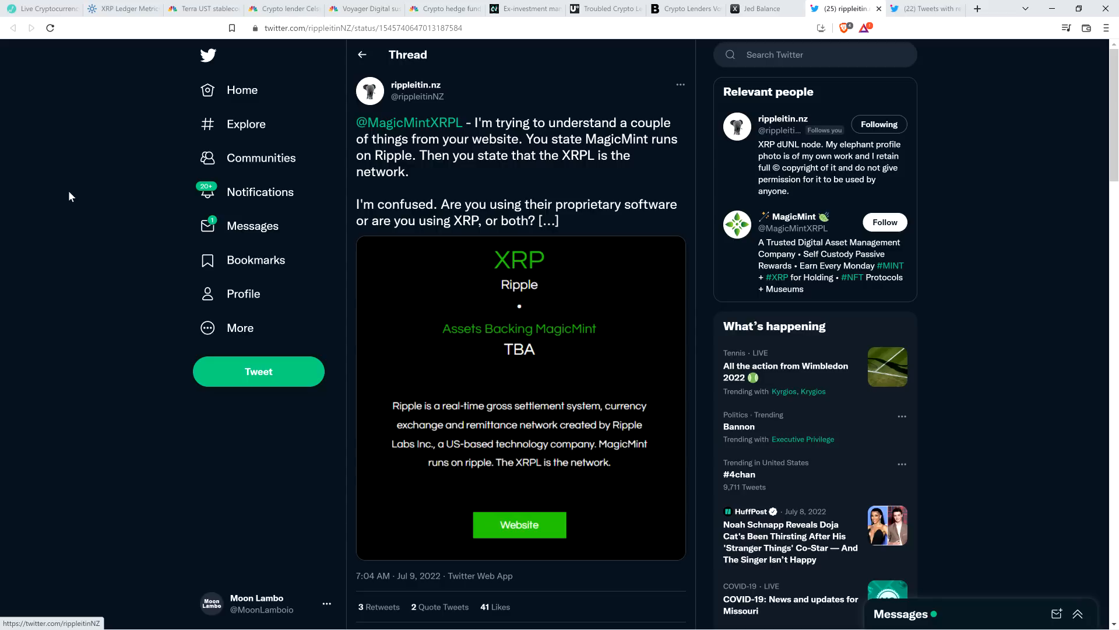
{"action": "mouse_move", "coordinate": [77, 201]}
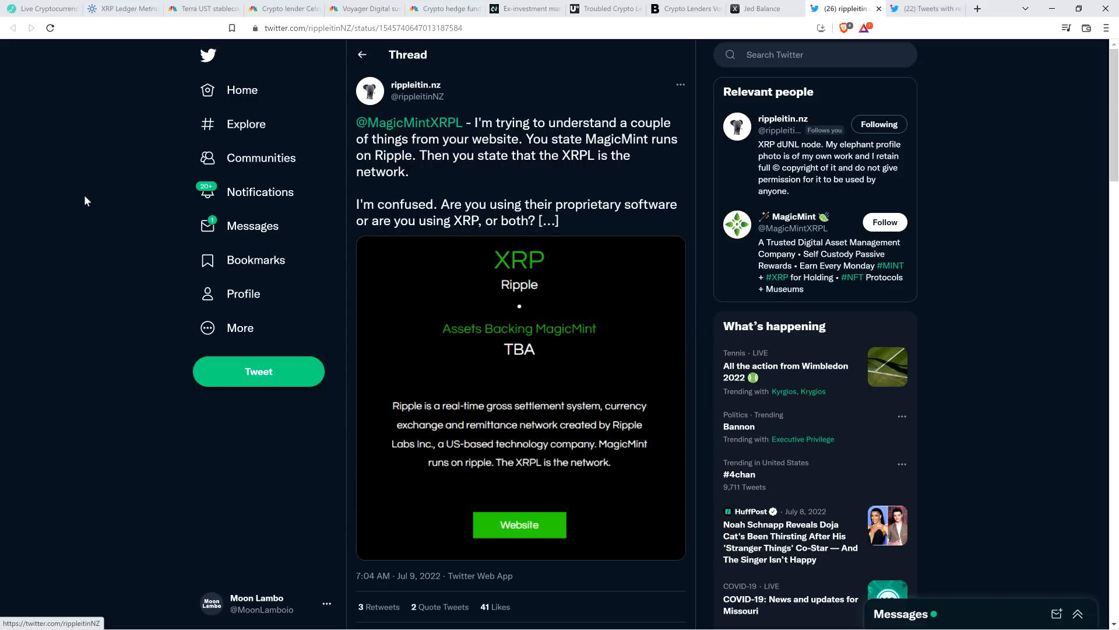
{"action": "mouse_move", "coordinate": [80, 195]}
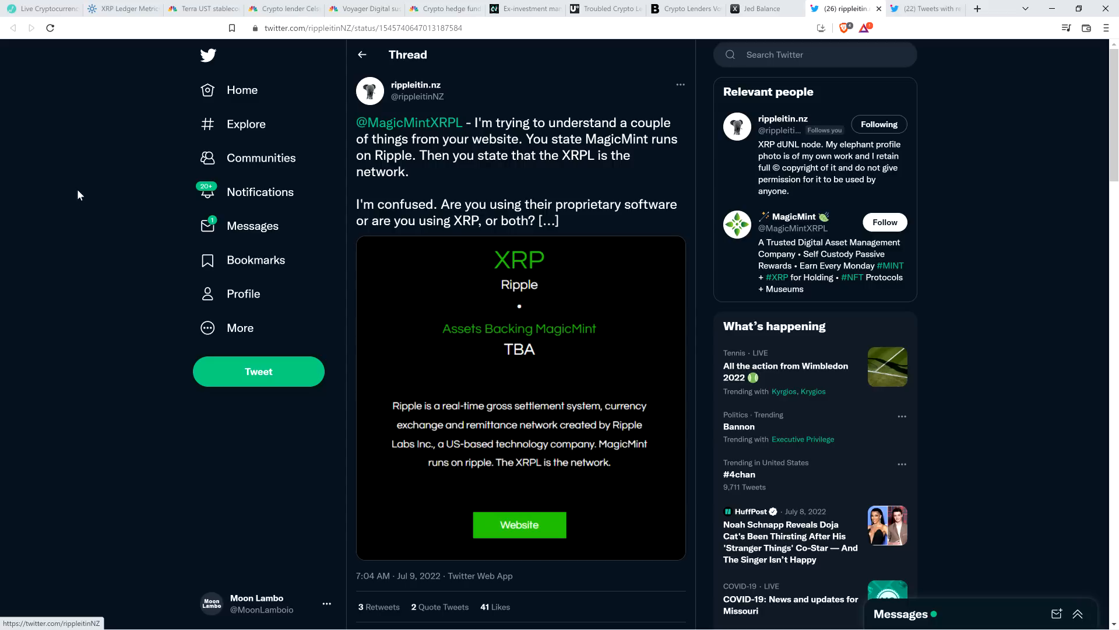